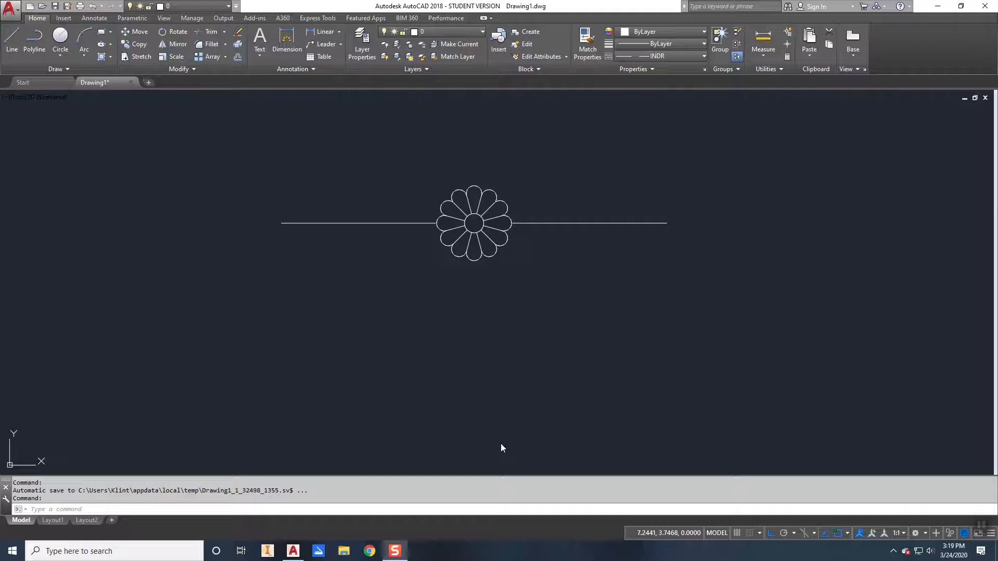
pyautogui.moveTo(492, 426)
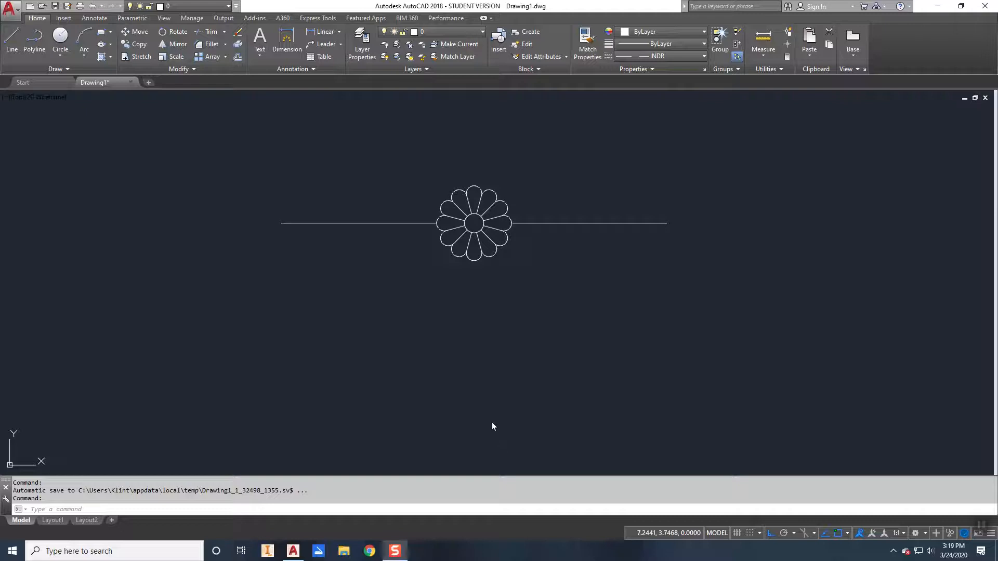
pyautogui.moveTo(467, 362)
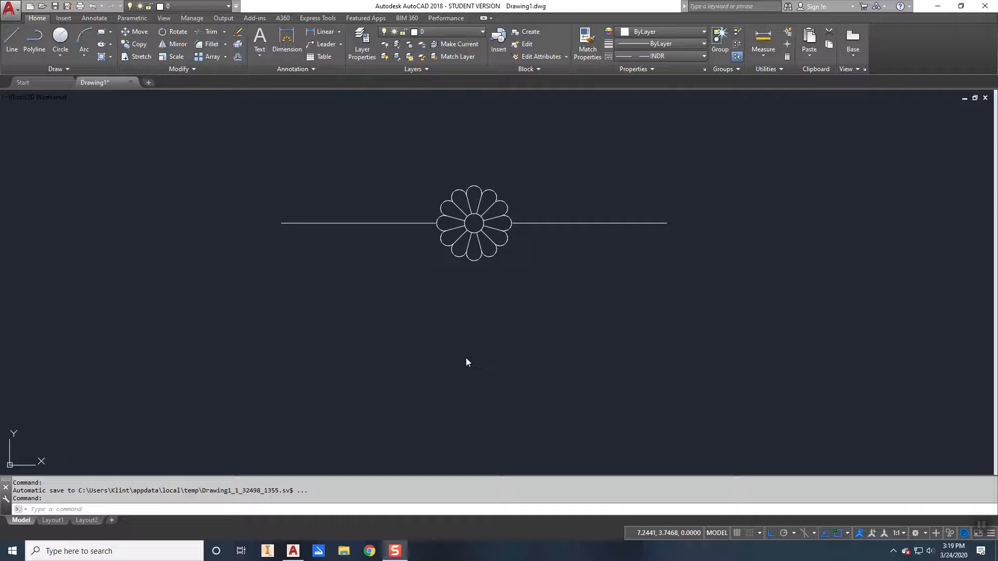
pyautogui.moveTo(464, 340)
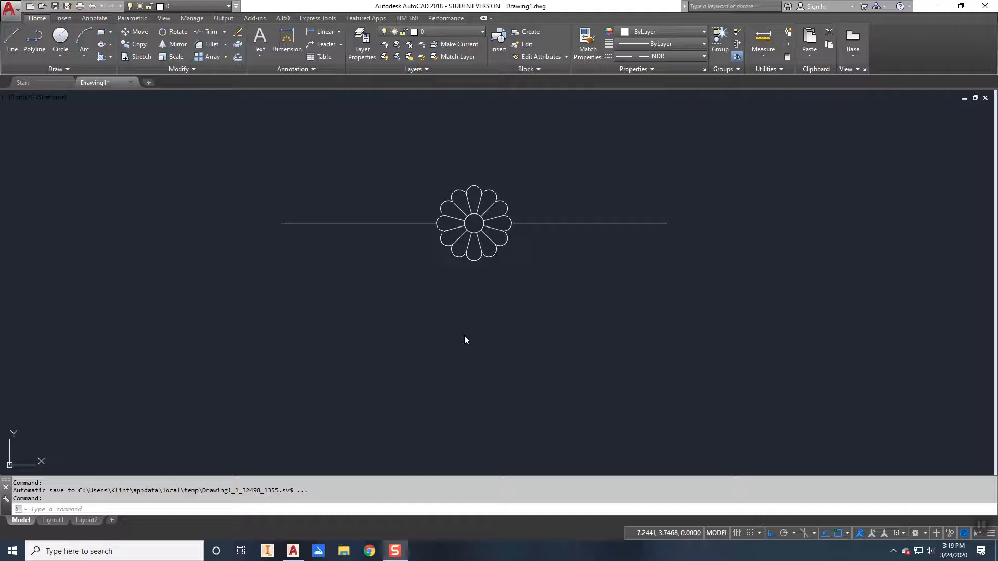
pyautogui.moveTo(462, 329)
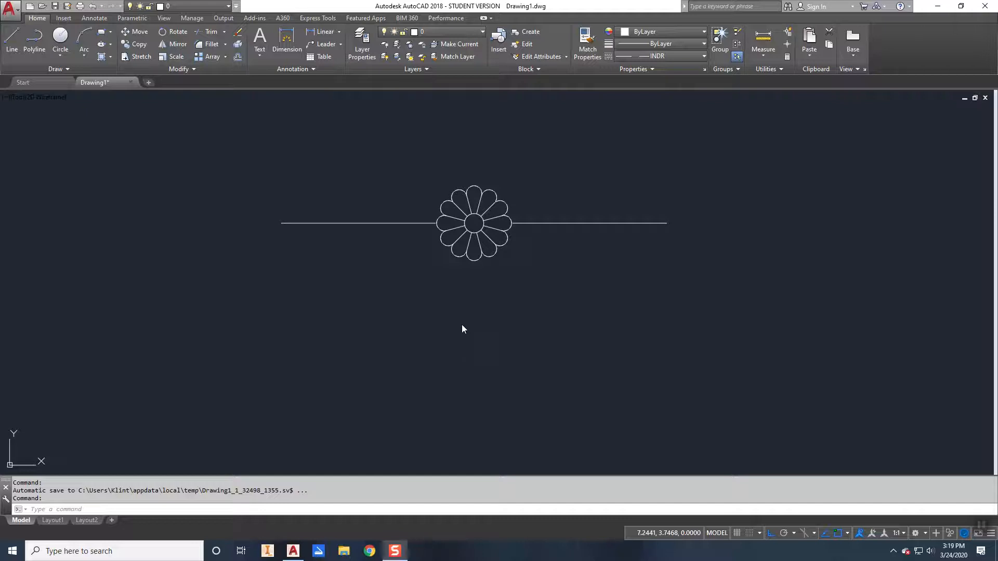
pyautogui.moveTo(439, 279)
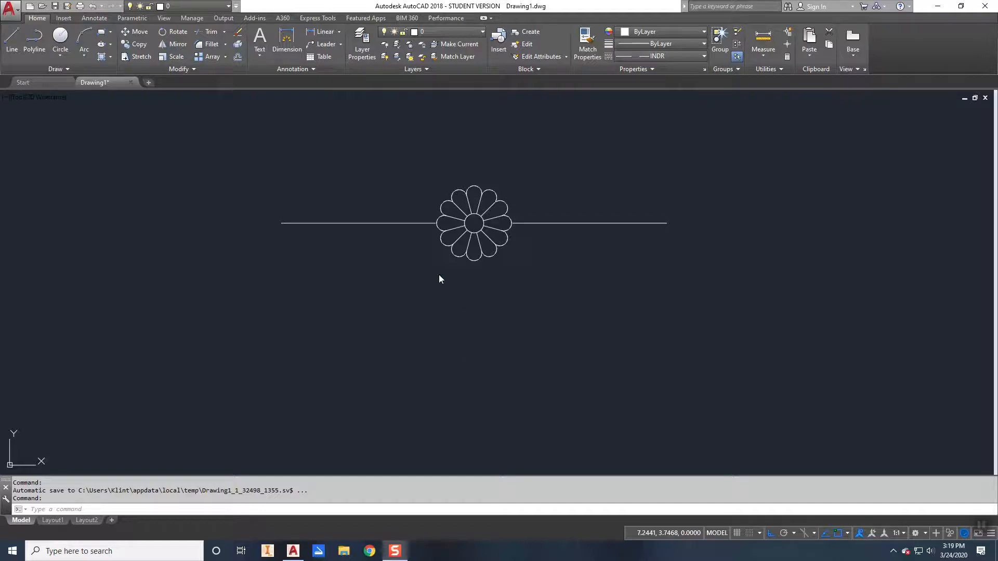
pyautogui.moveTo(390, 235)
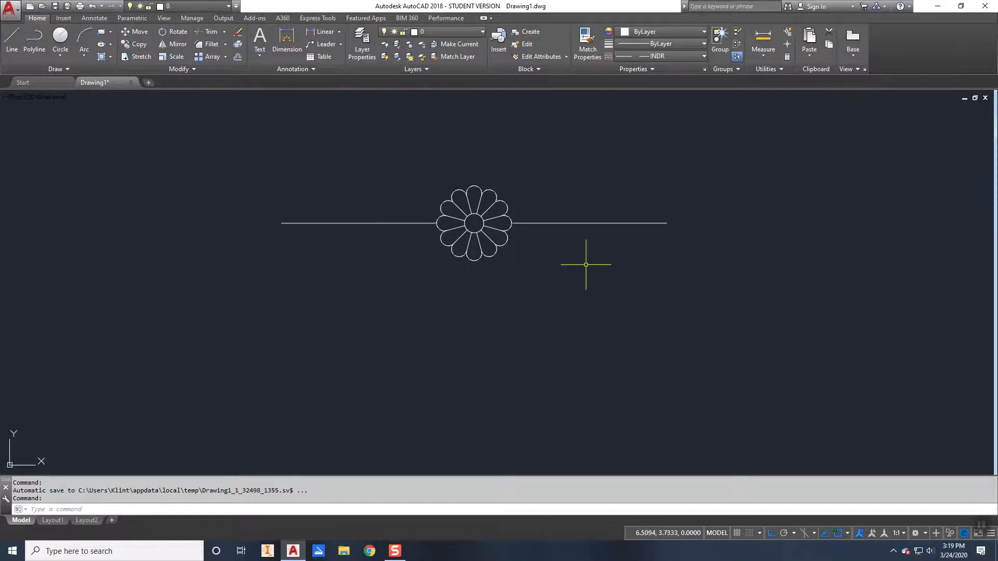
pyautogui.moveTo(474, 219)
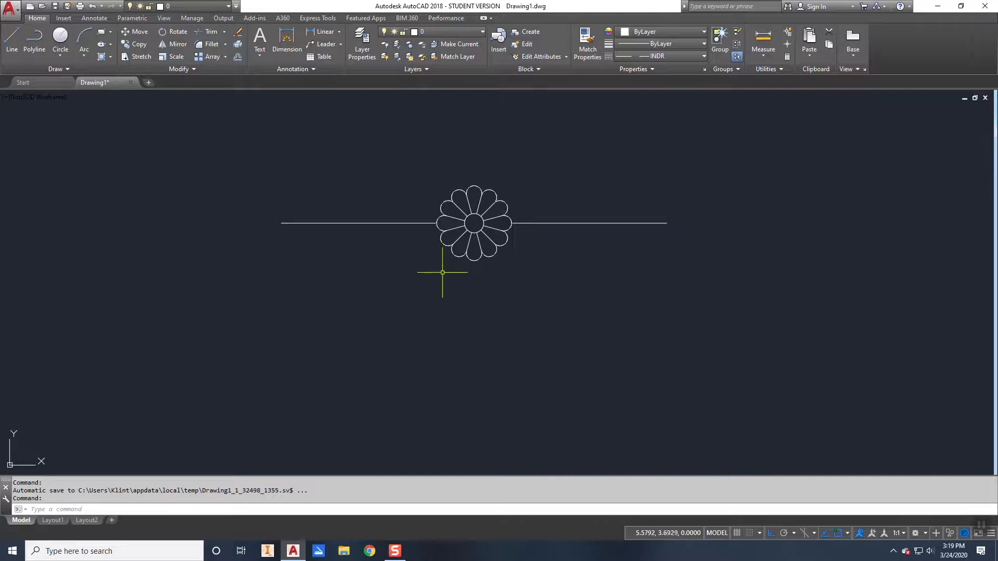
pyautogui.moveTo(530, 208)
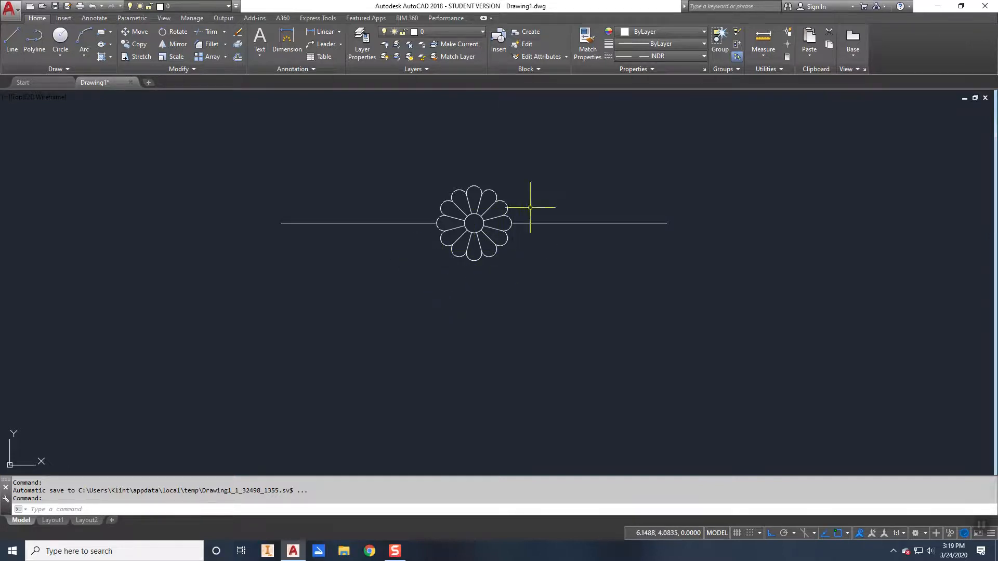
pyautogui.moveTo(510, 288)
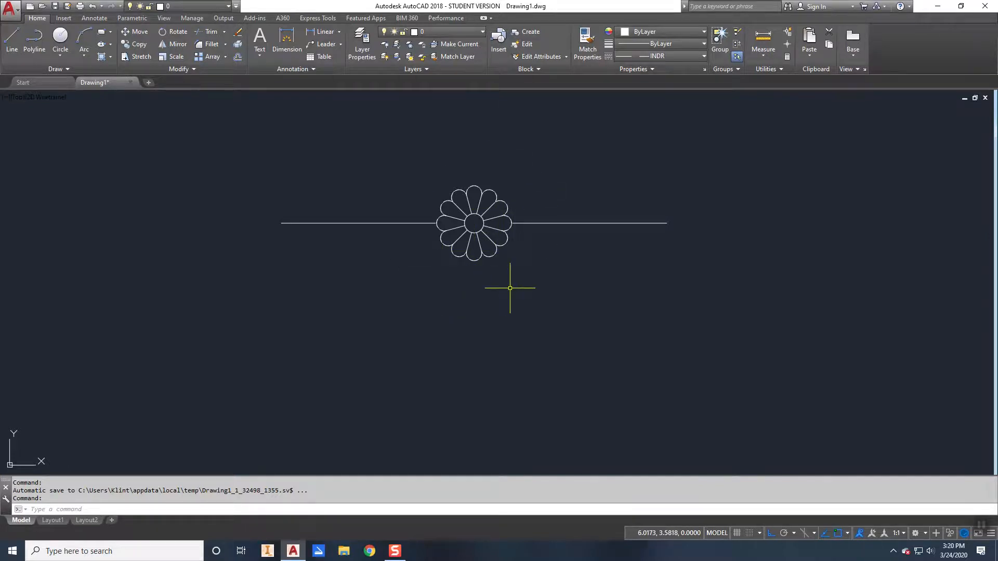
pyautogui.moveTo(429, 291)
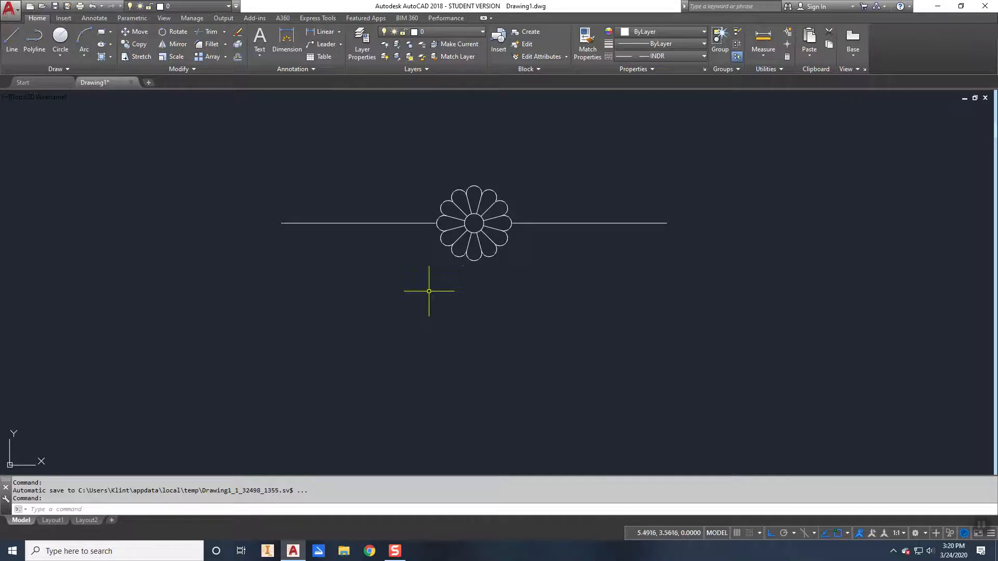
pyautogui.moveTo(429, 276)
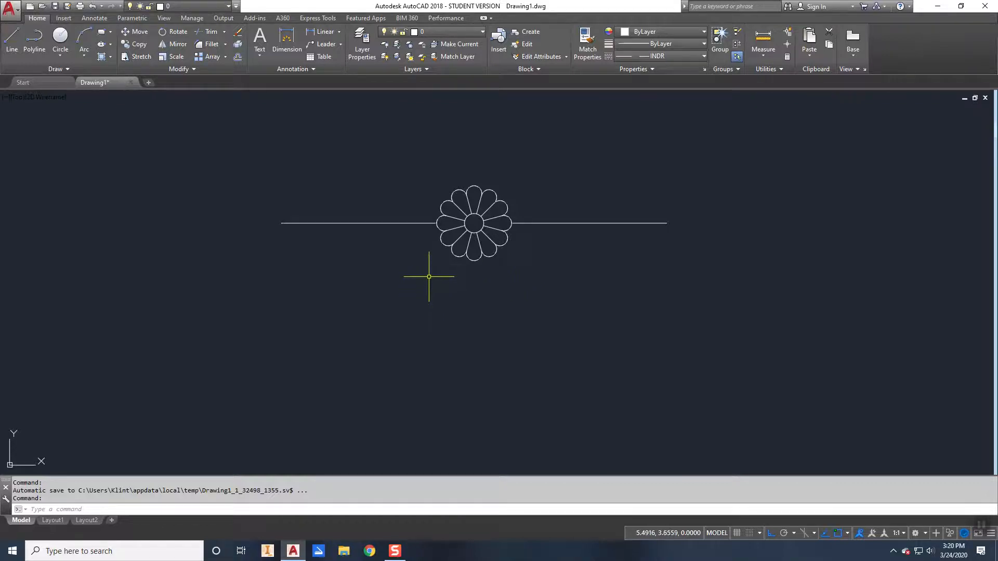
pyautogui.moveTo(542, 238)
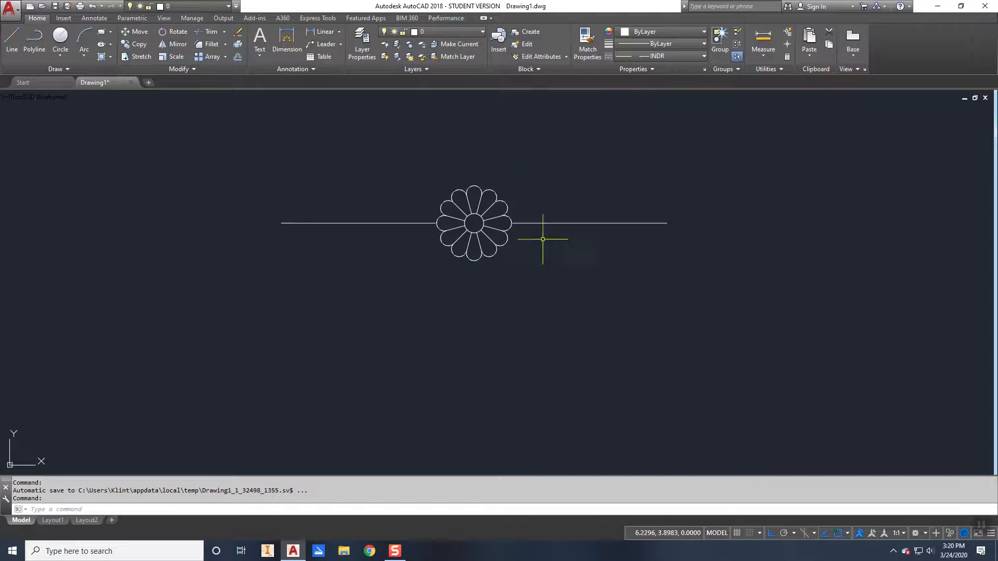
pyautogui.moveTo(542, 243)
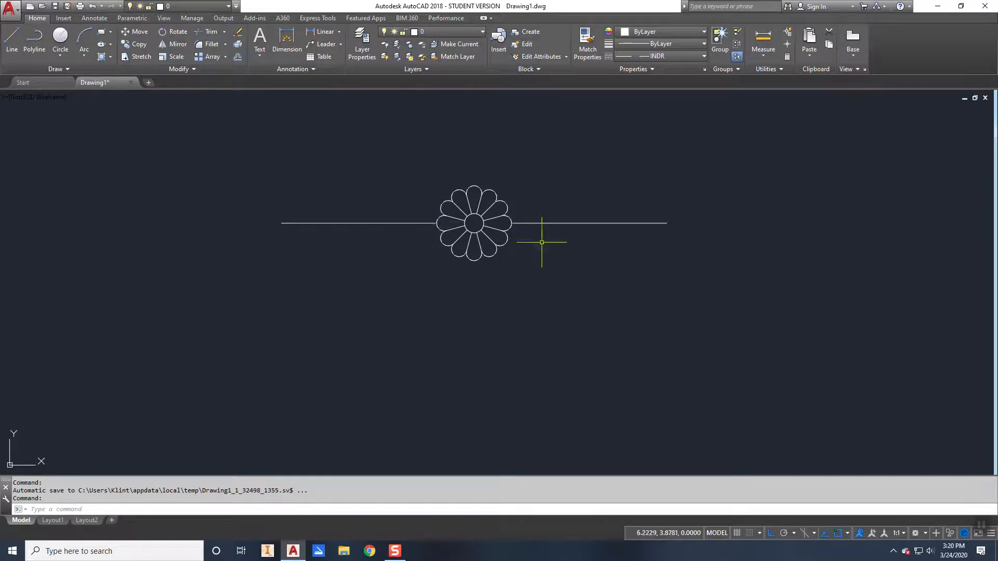
pyautogui.moveTo(397, 281)
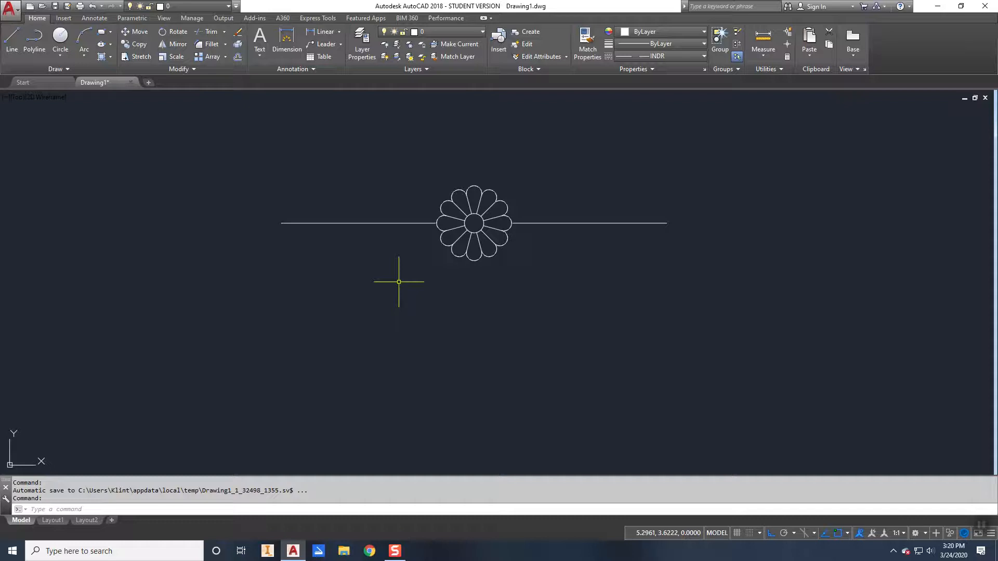
pyautogui.moveTo(315, 261)
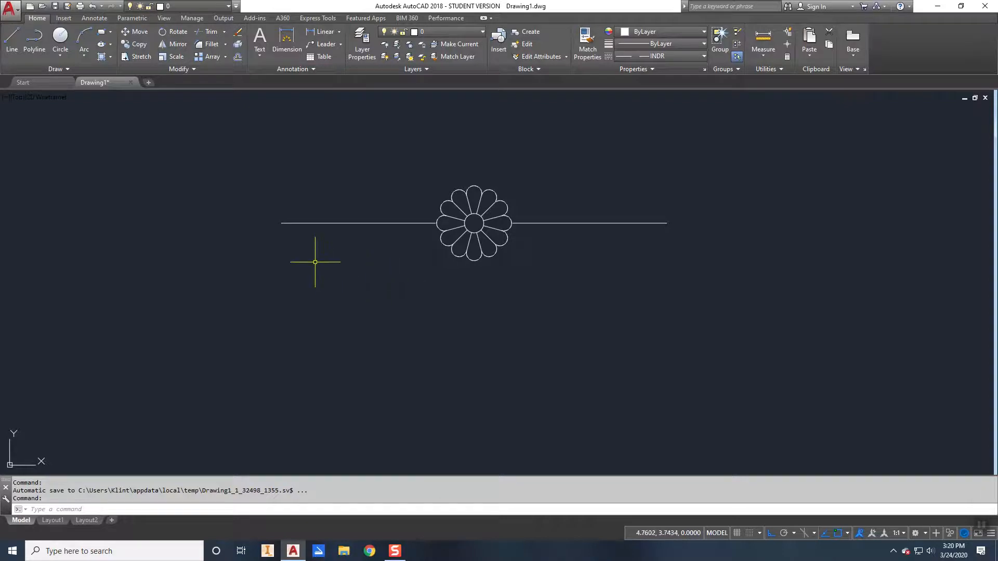
pyautogui.moveTo(283, 238)
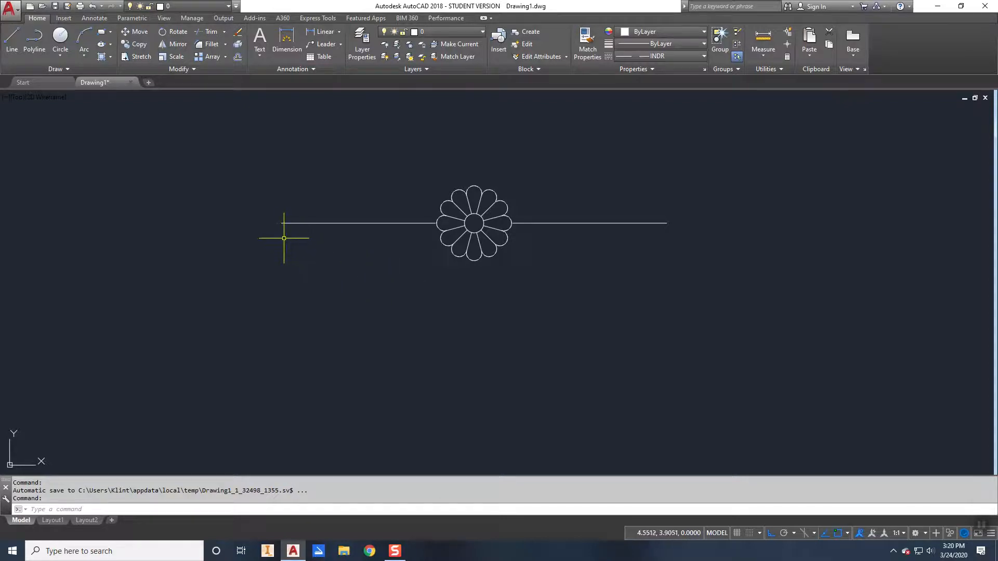
pyautogui.moveTo(281, 230)
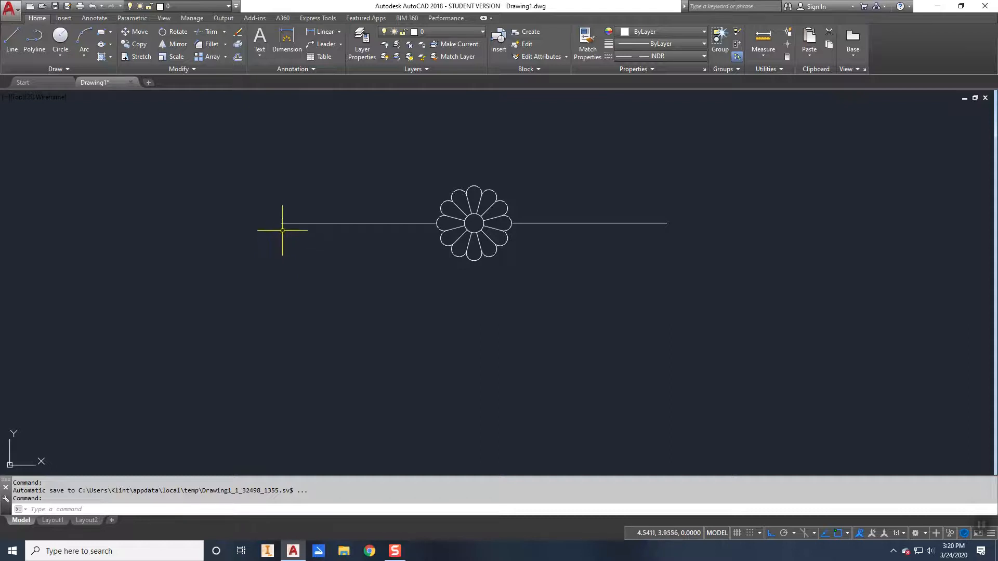
pyautogui.moveTo(281, 234)
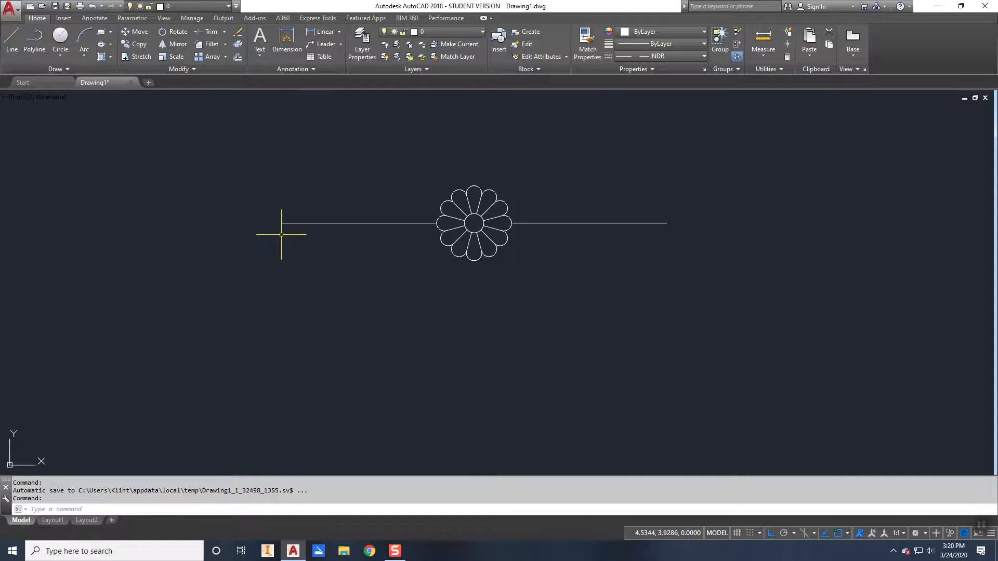
pyautogui.moveTo(514, 244)
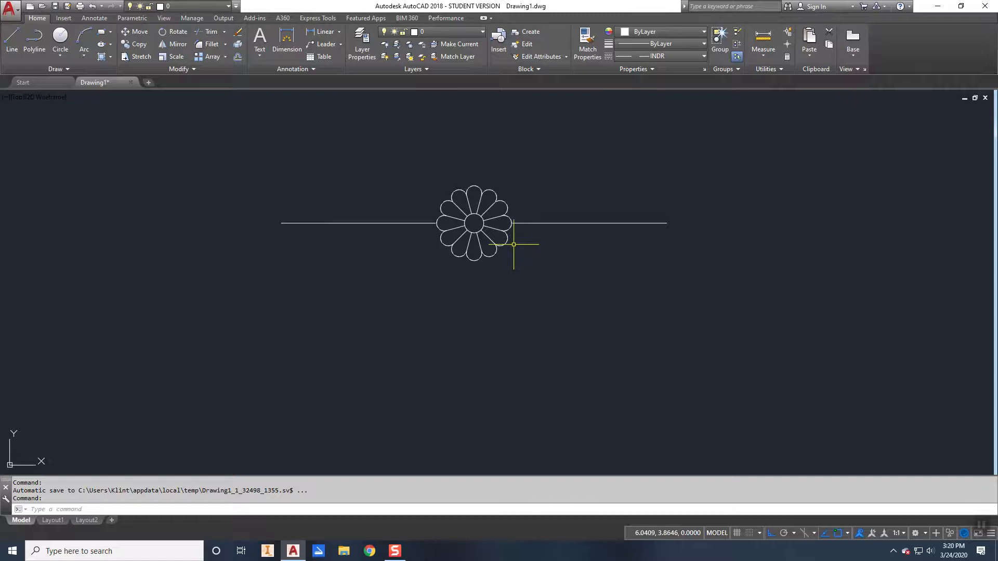
pyautogui.moveTo(496, 267)
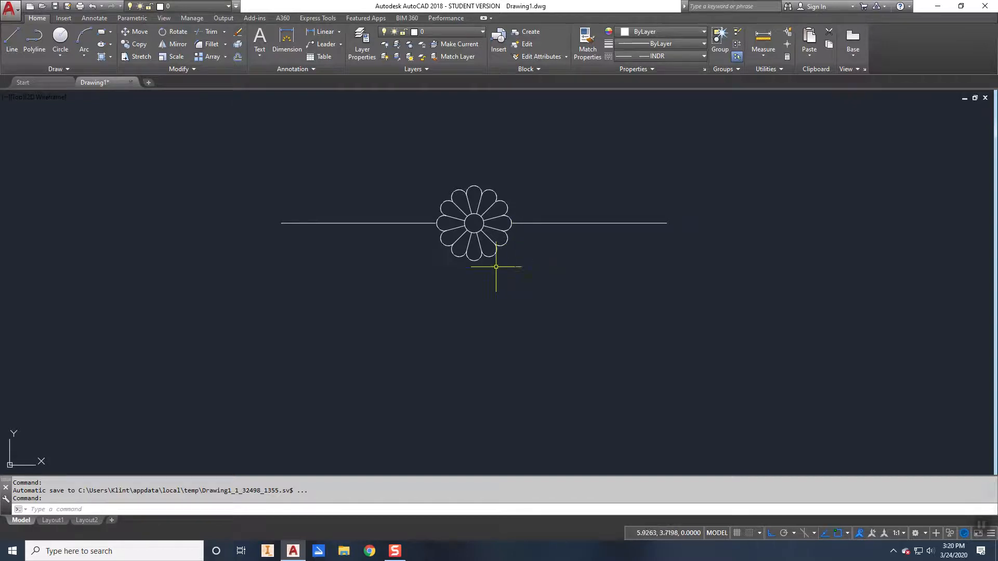
pyautogui.moveTo(495, 235)
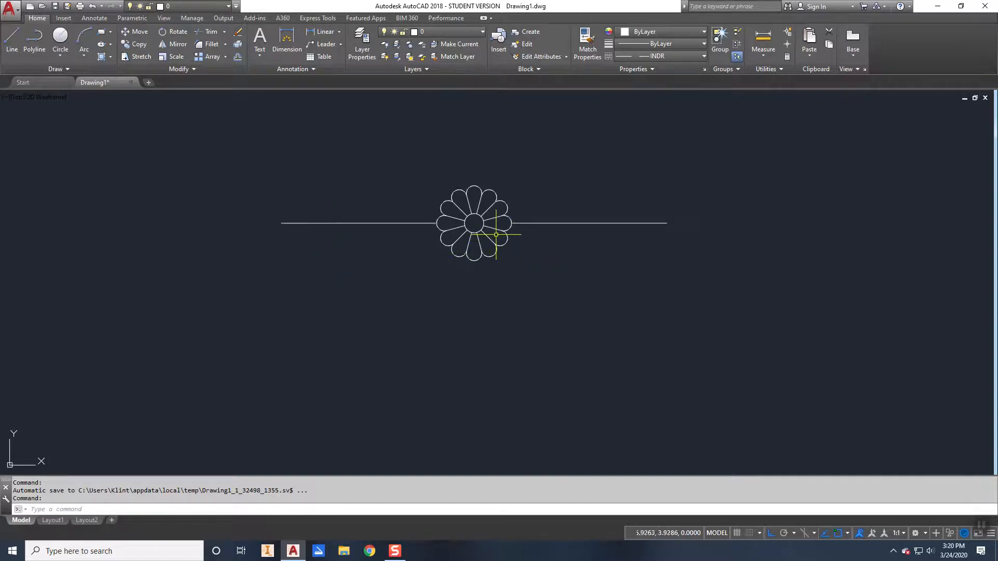
pyautogui.moveTo(344, 241)
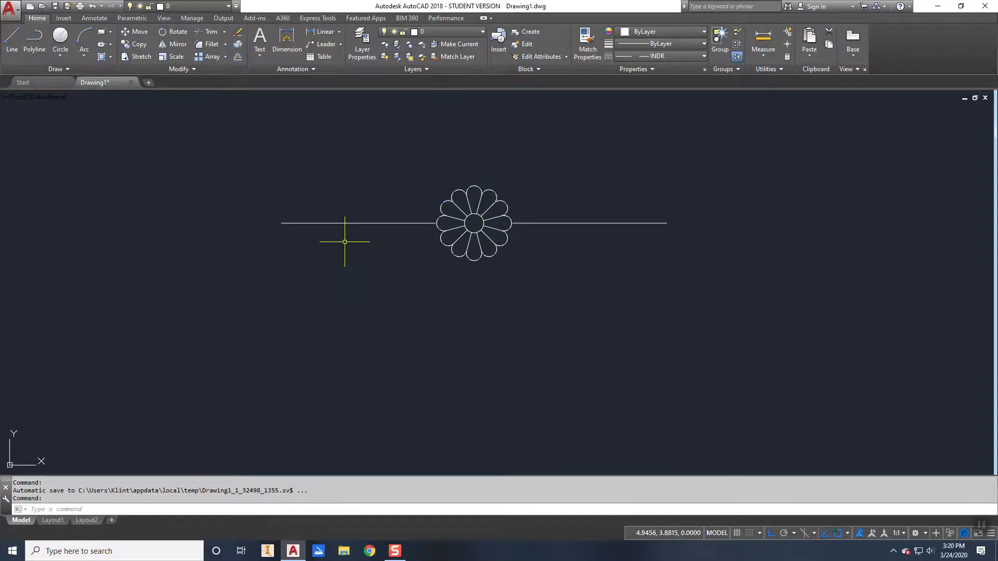
pyautogui.moveTo(720, 201)
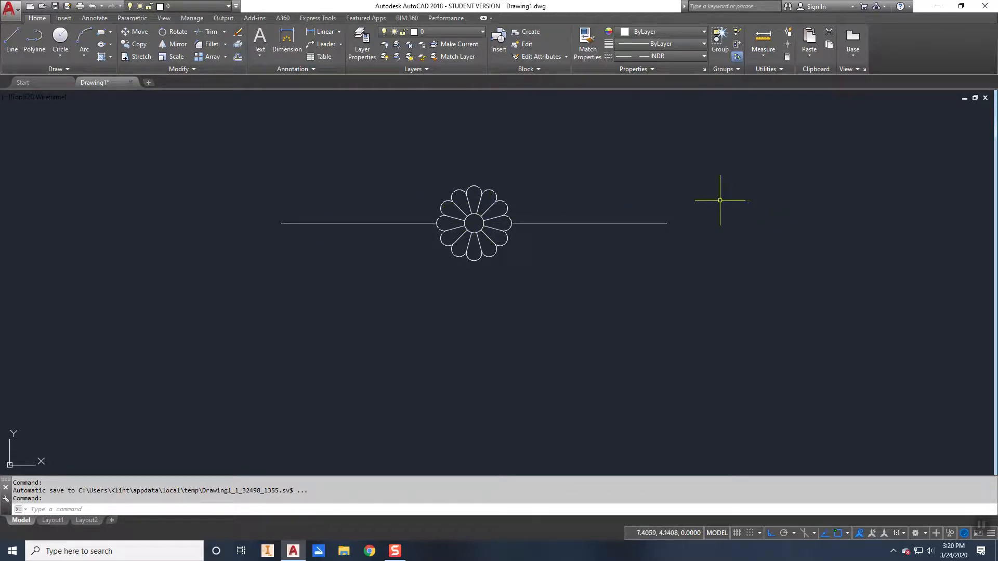
pyautogui.moveTo(547, 167)
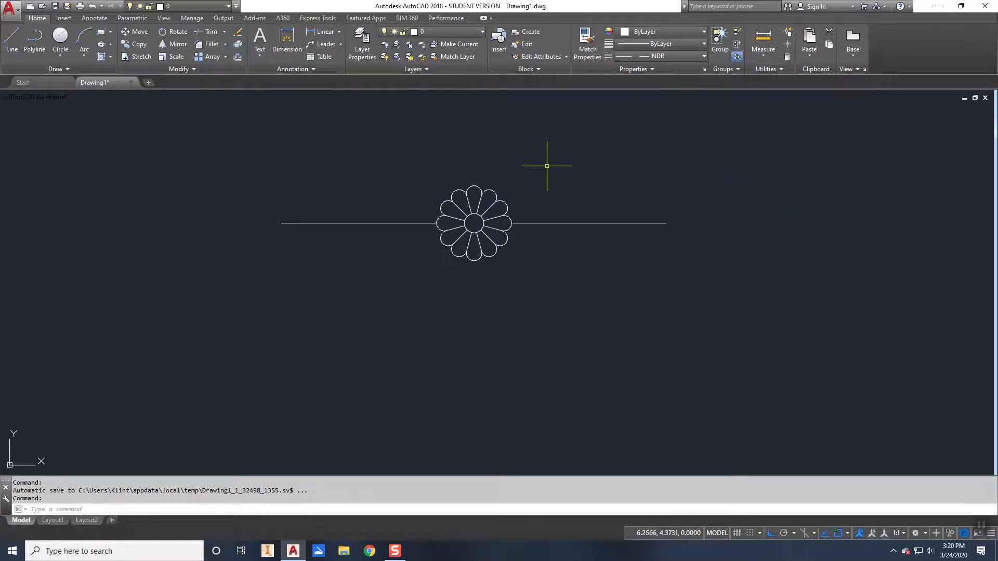
pyautogui.moveTo(440, 172)
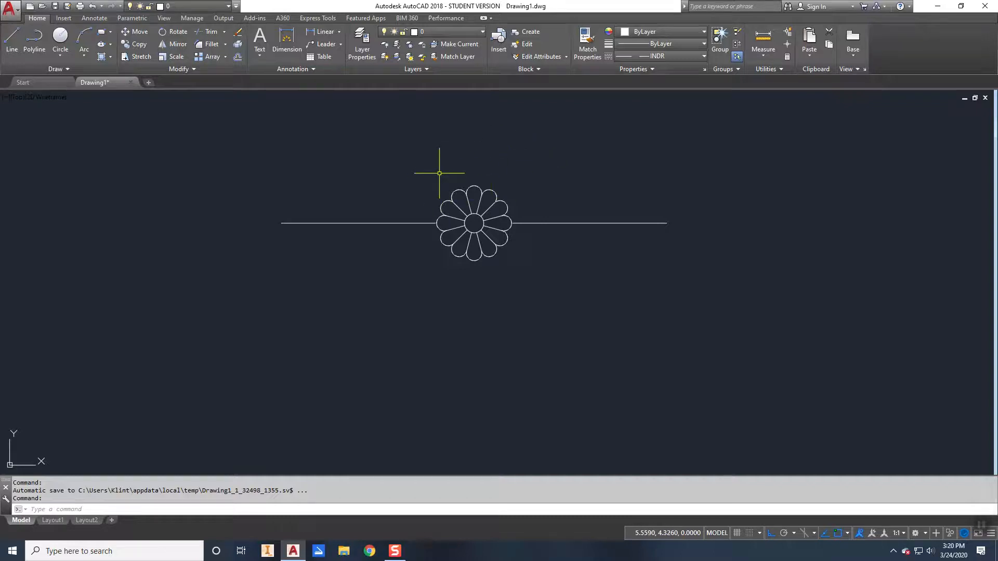
pyautogui.moveTo(441, 202)
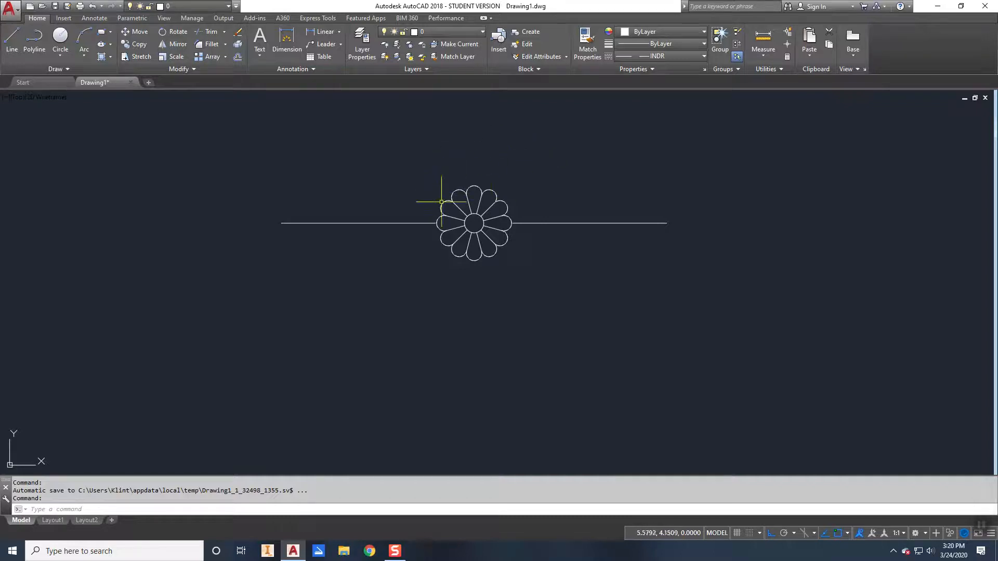
pyautogui.moveTo(411, 195)
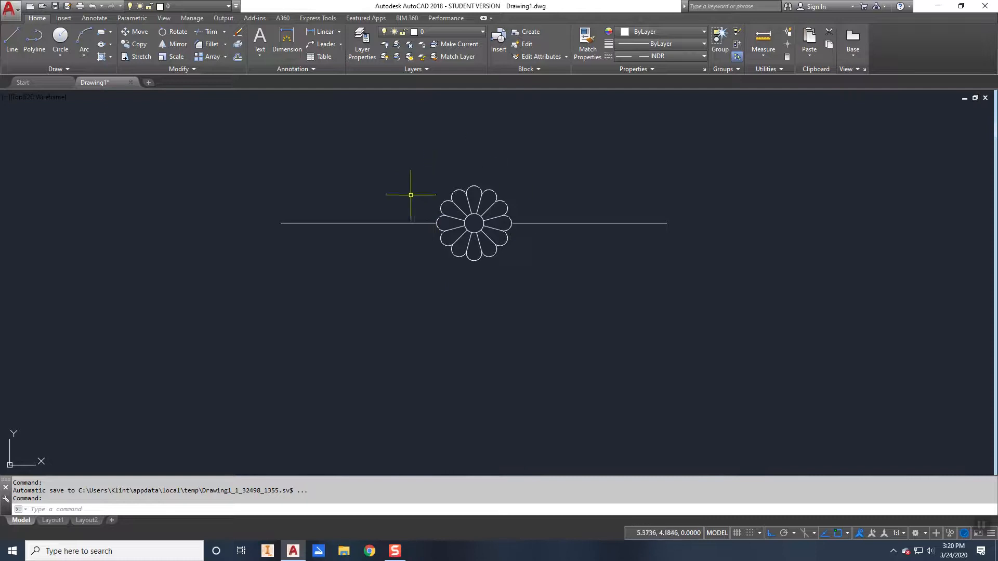
pyautogui.moveTo(406, 259)
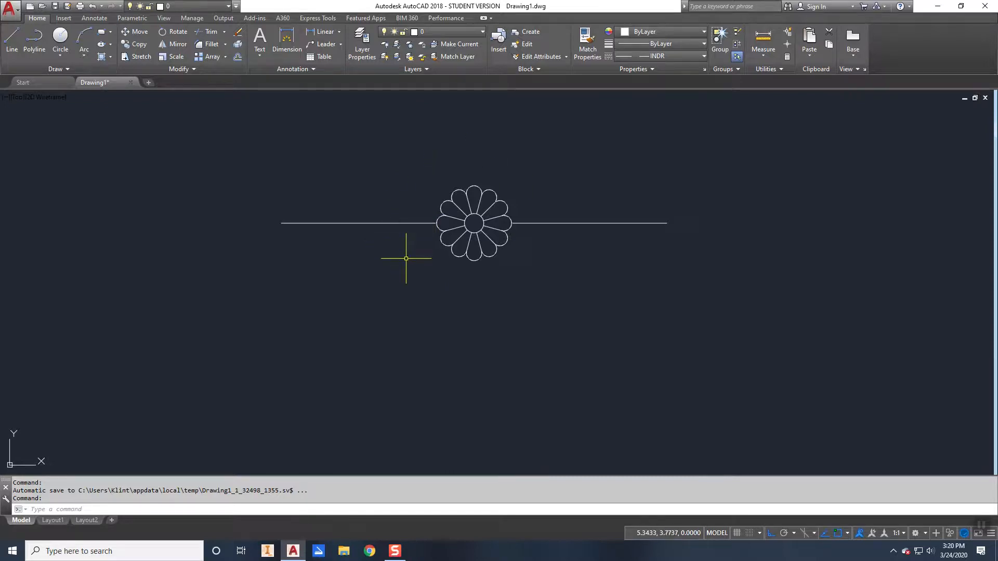
pyautogui.moveTo(437, 279)
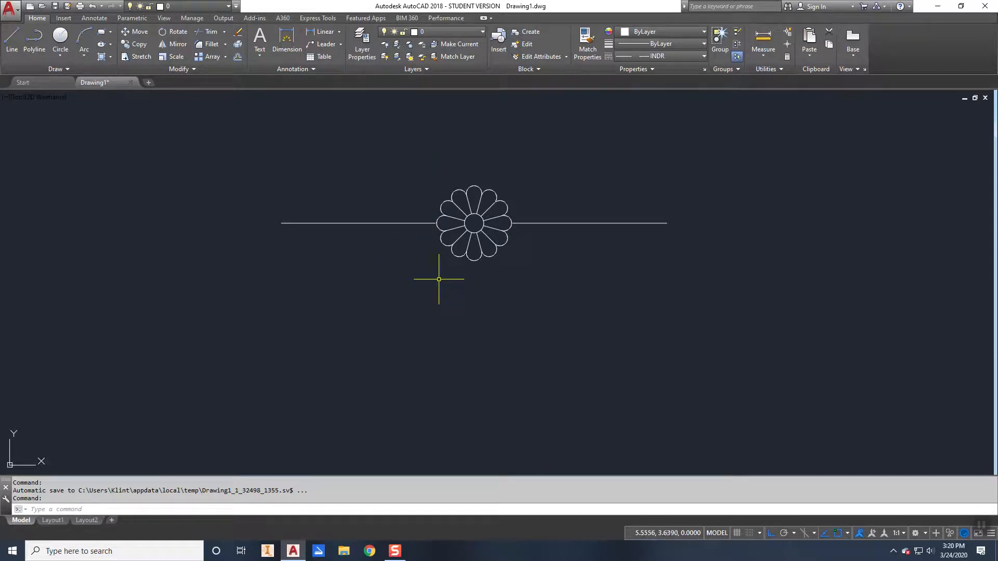
pyautogui.moveTo(463, 196)
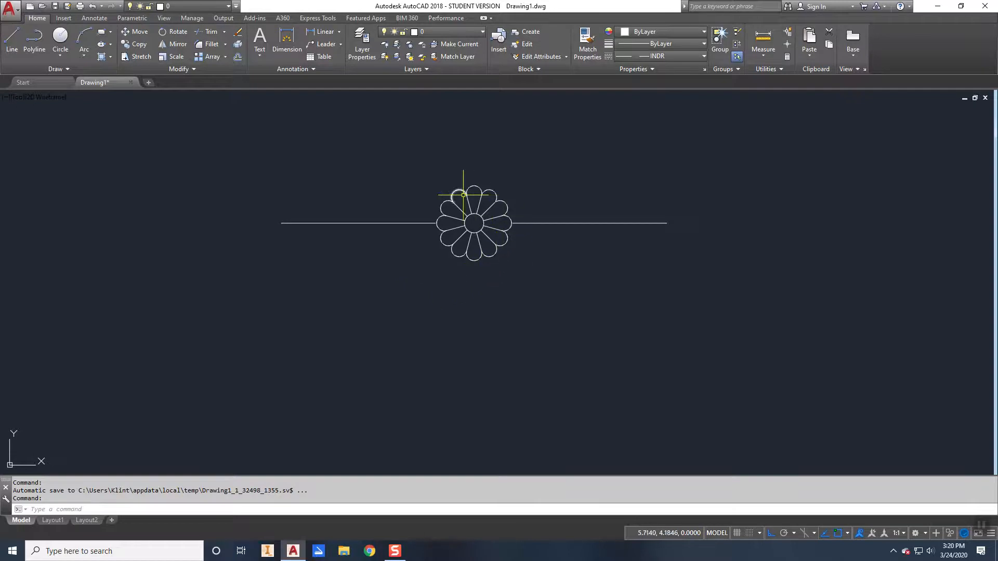
pyautogui.moveTo(474, 199)
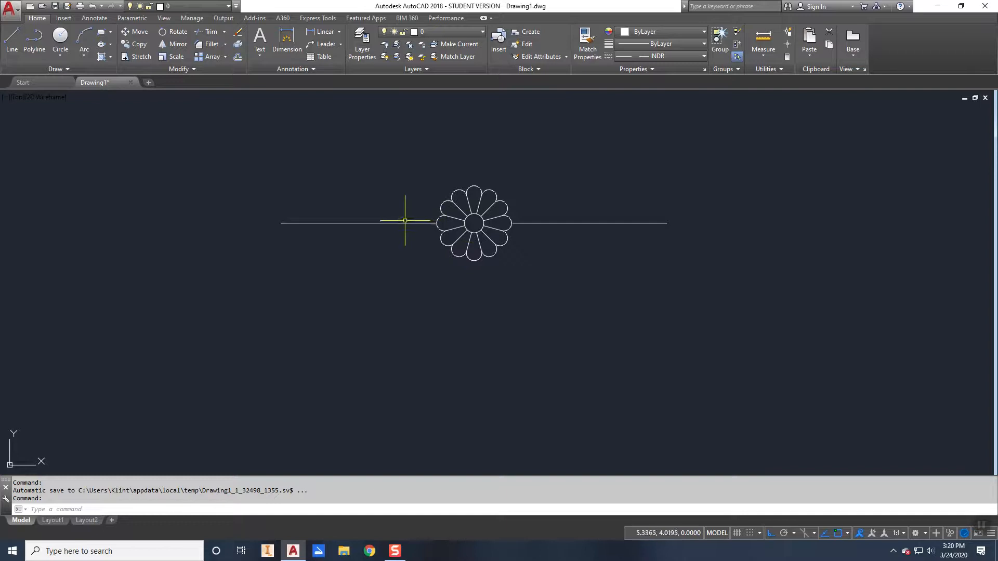
pyautogui.moveTo(404, 223)
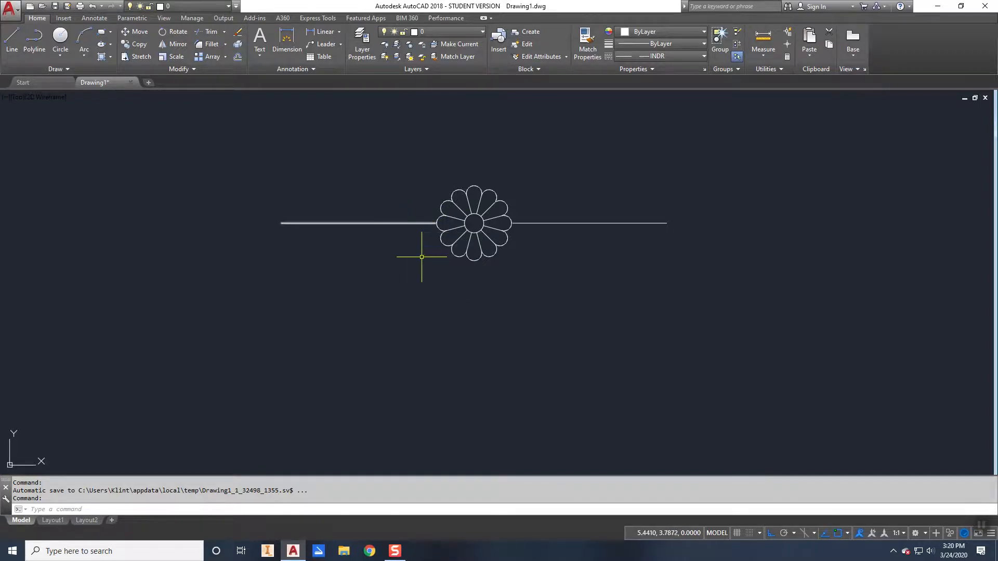
pyautogui.moveTo(449, 270)
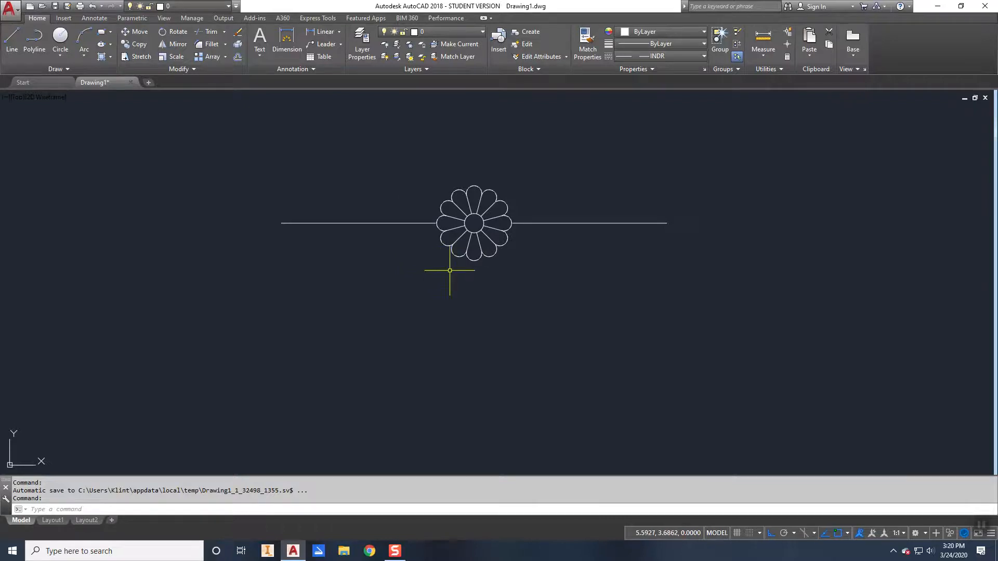
pyautogui.moveTo(478, 267)
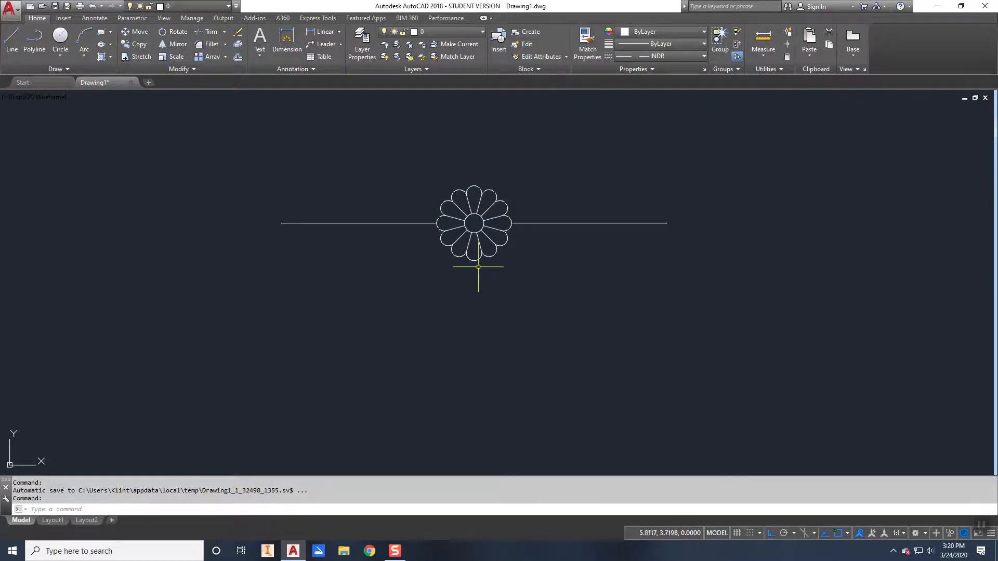
pyautogui.moveTo(426, 261)
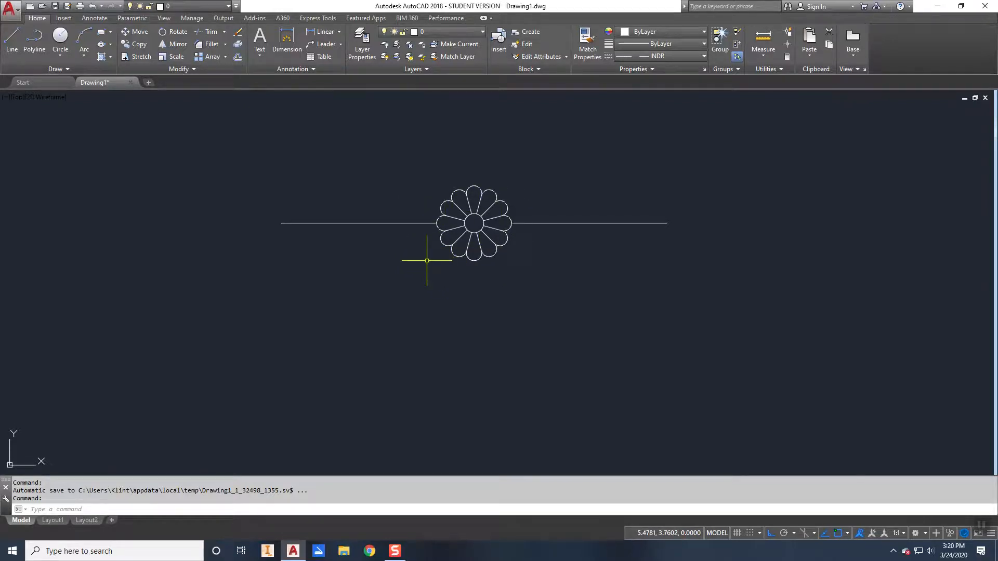
pyautogui.moveTo(496, 181)
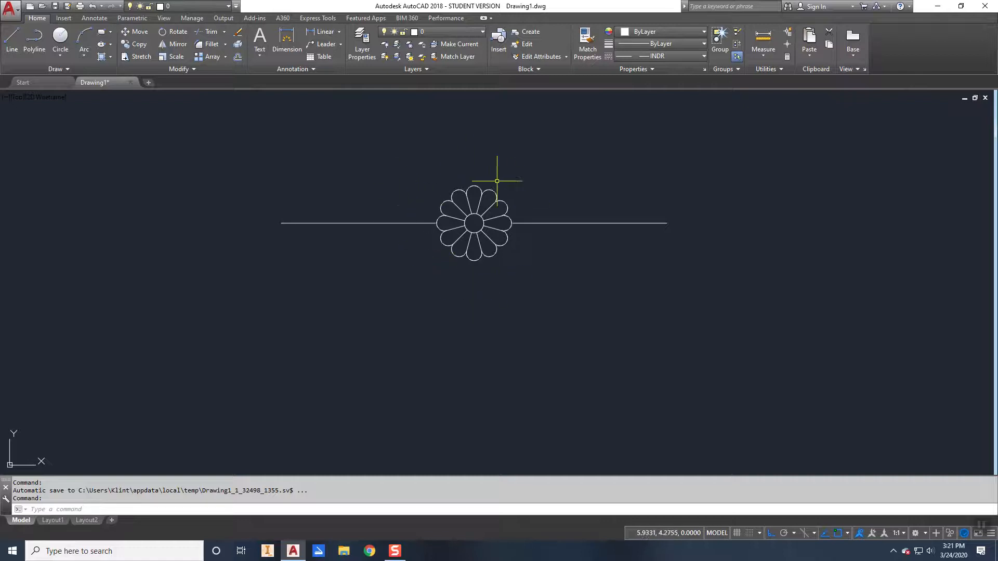
pyautogui.moveTo(378, 228)
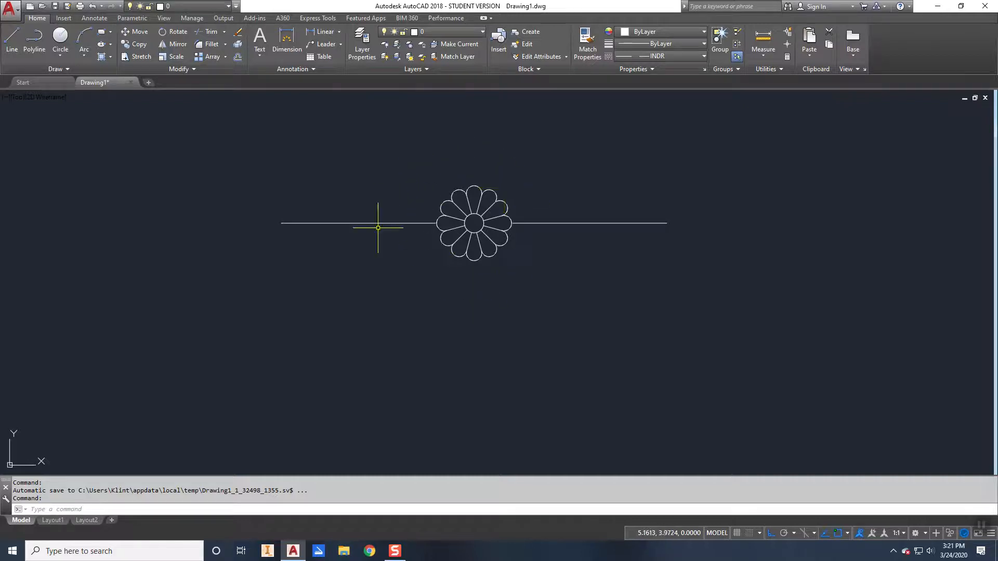
pyautogui.moveTo(448, 220)
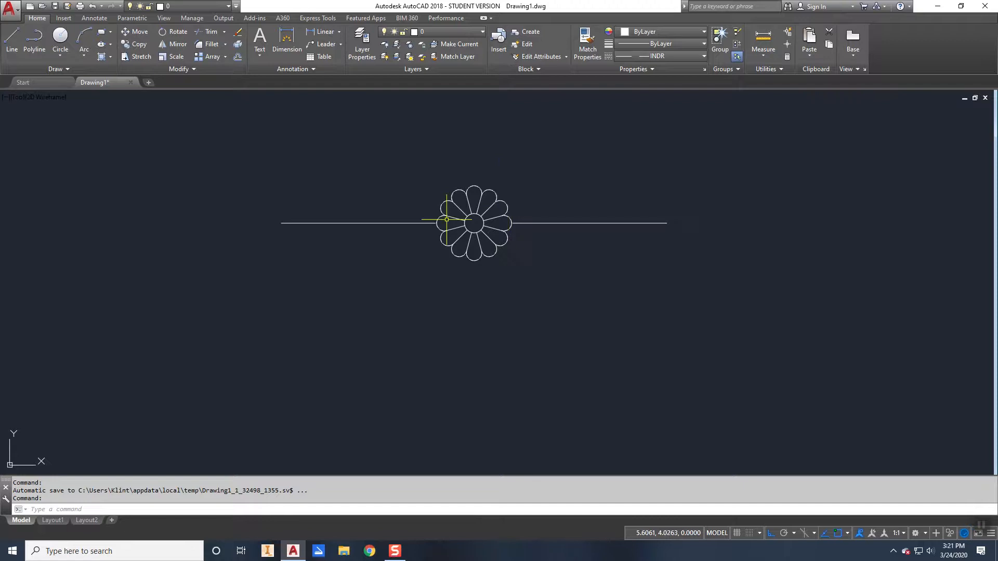
pyautogui.moveTo(343, 102)
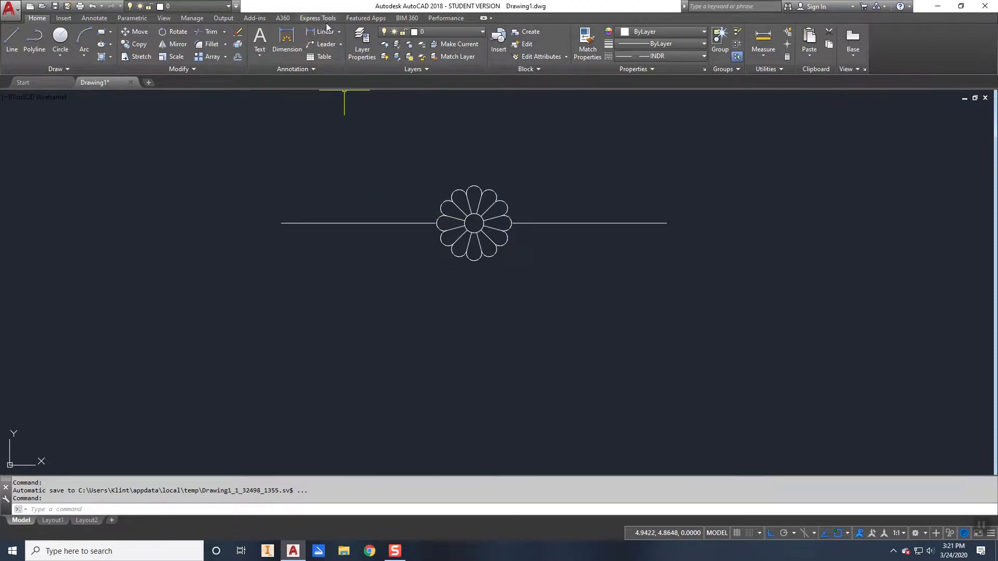
# Start the MKSHAPE command from the Express Tools, prompting for the Drawing1.shp save location.
pyautogui.click(317, 17)
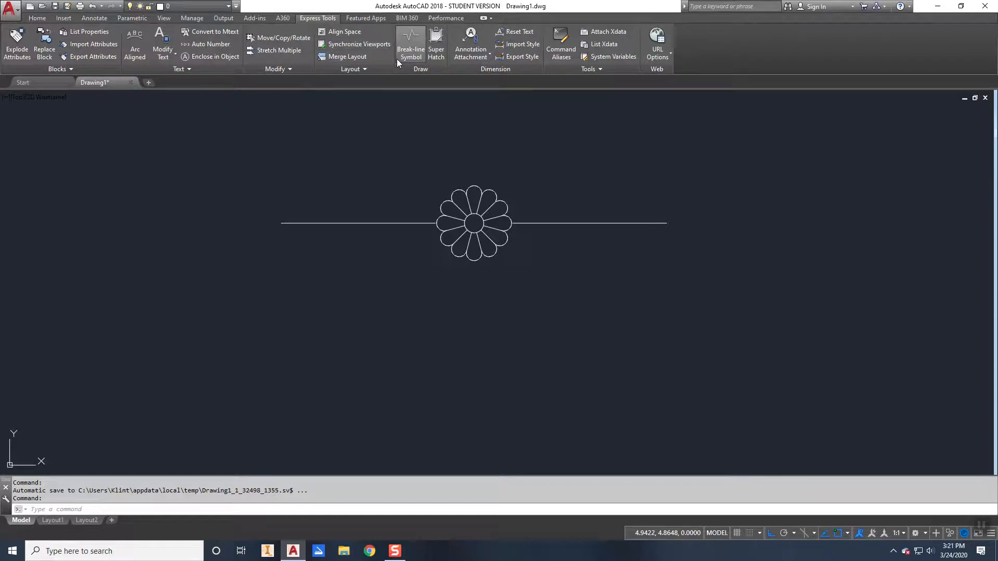
pyautogui.moveTo(450, 68)
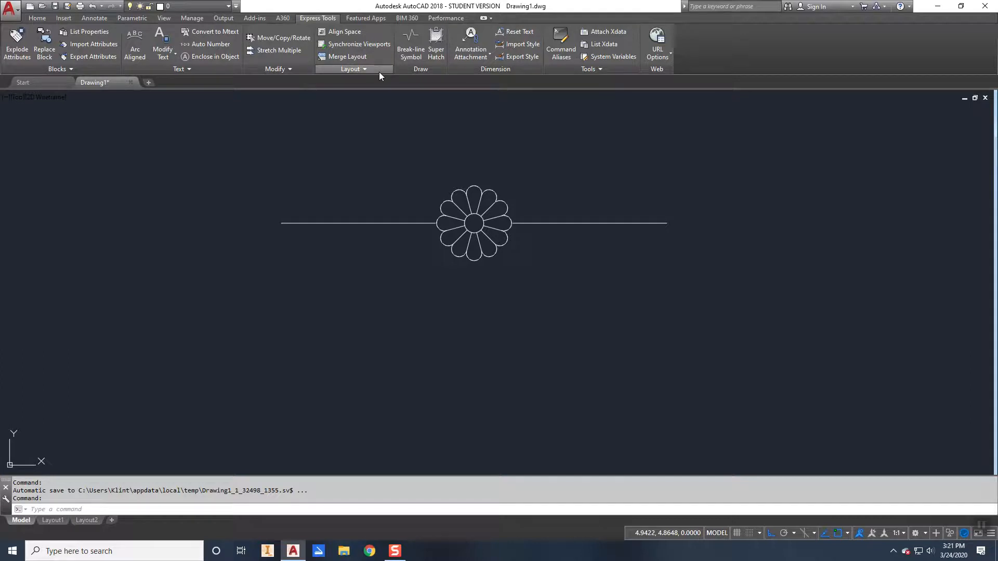
pyautogui.moveTo(445, 83)
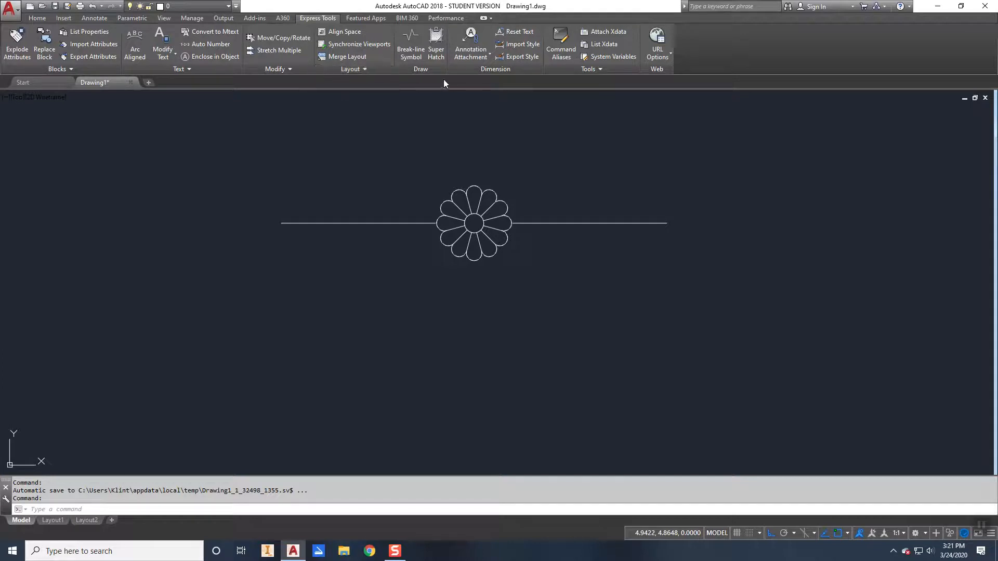
pyautogui.moveTo(476, 80)
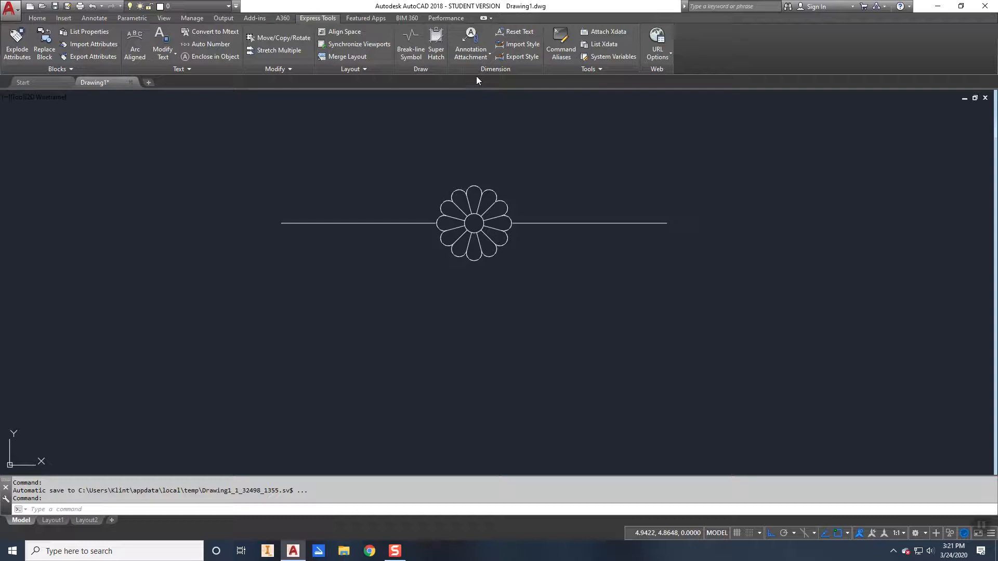
pyautogui.moveTo(462, 112)
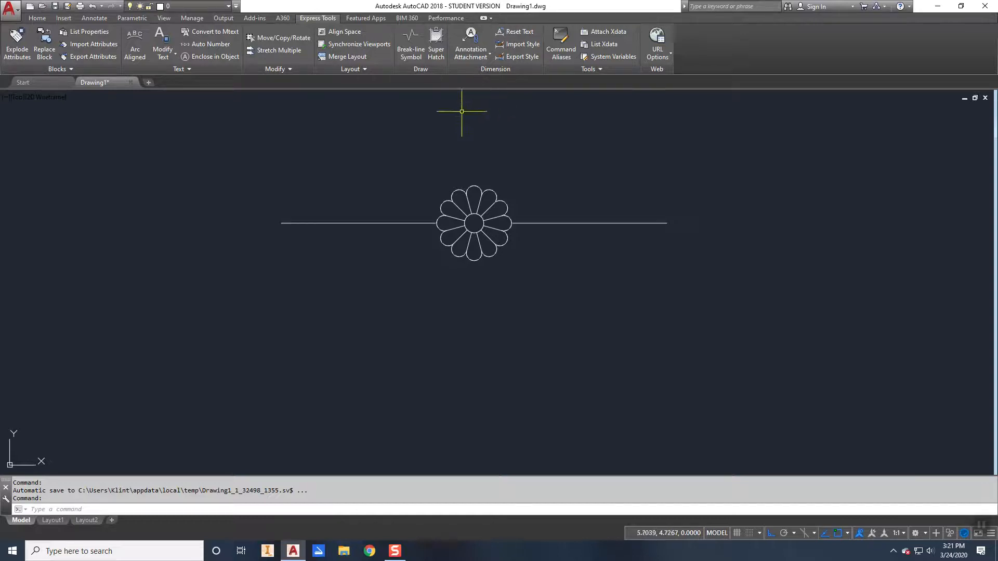
pyautogui.moveTo(461, 112)
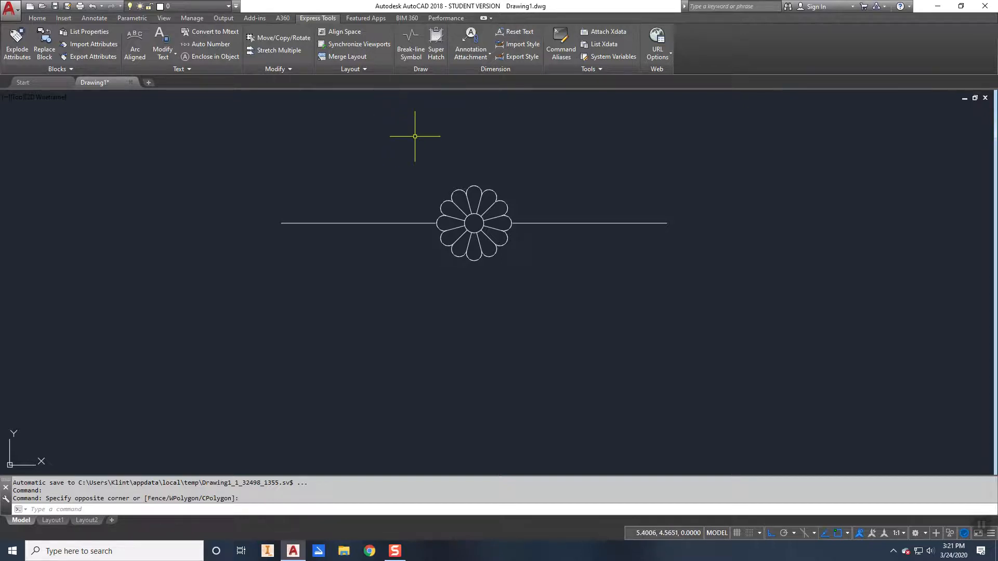
pyautogui.write('mk')
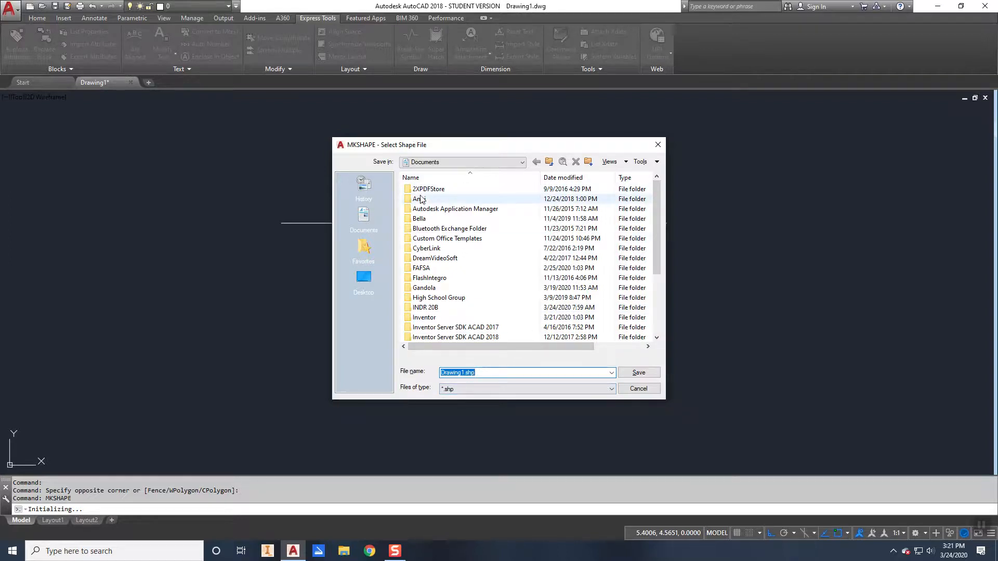
pyautogui.moveTo(454, 167)
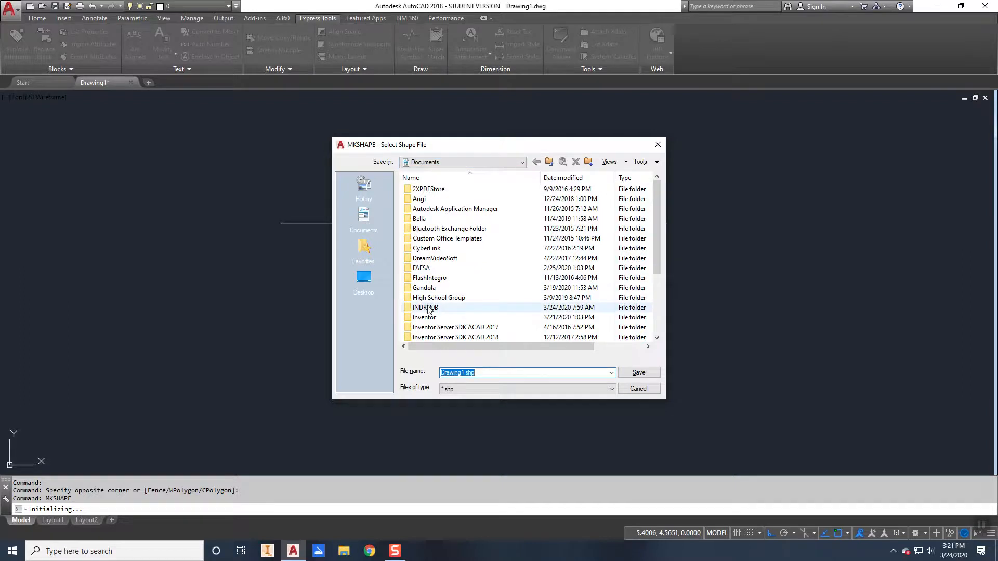
# Save the shape file as Daisy in INDR 20B > Linetypes.
pyautogui.doubleClick(425, 307)
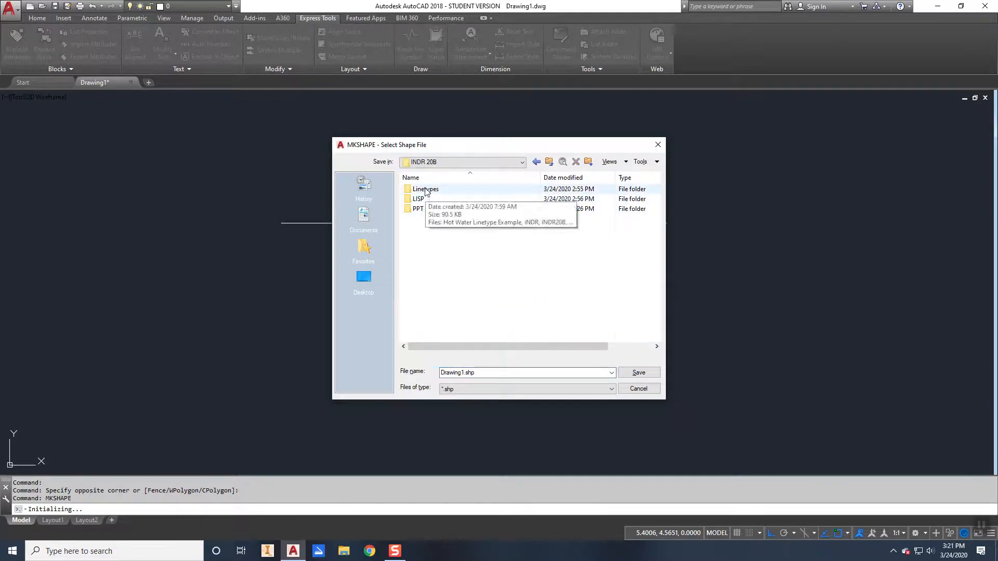
pyautogui.doubleClick(426, 190)
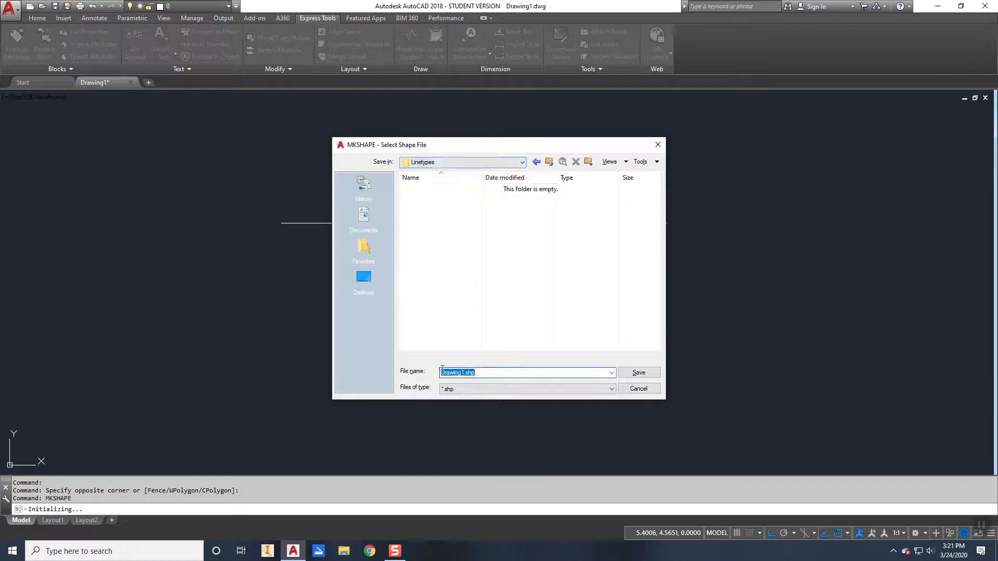
pyautogui.write('Daisy')
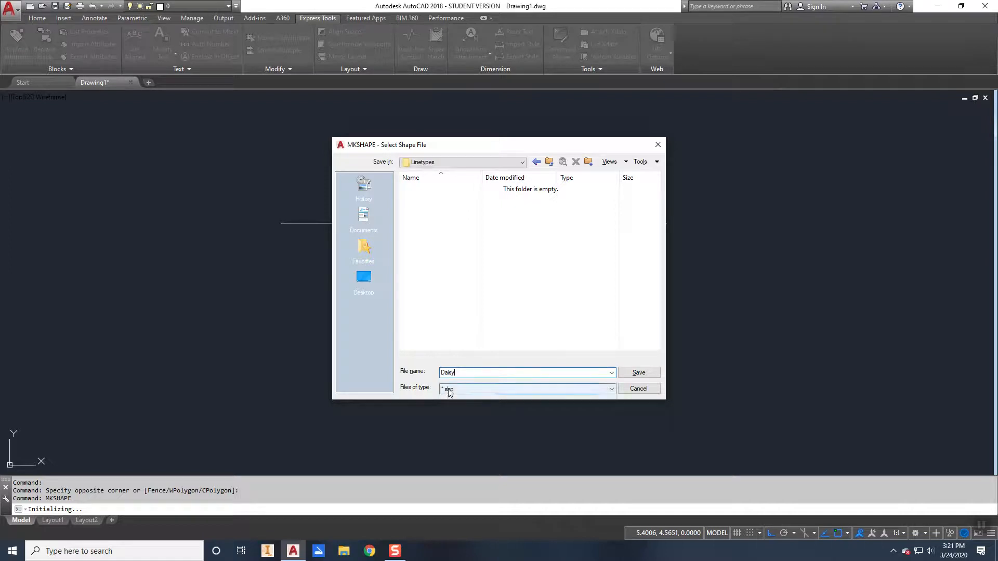
pyautogui.click(638, 372)
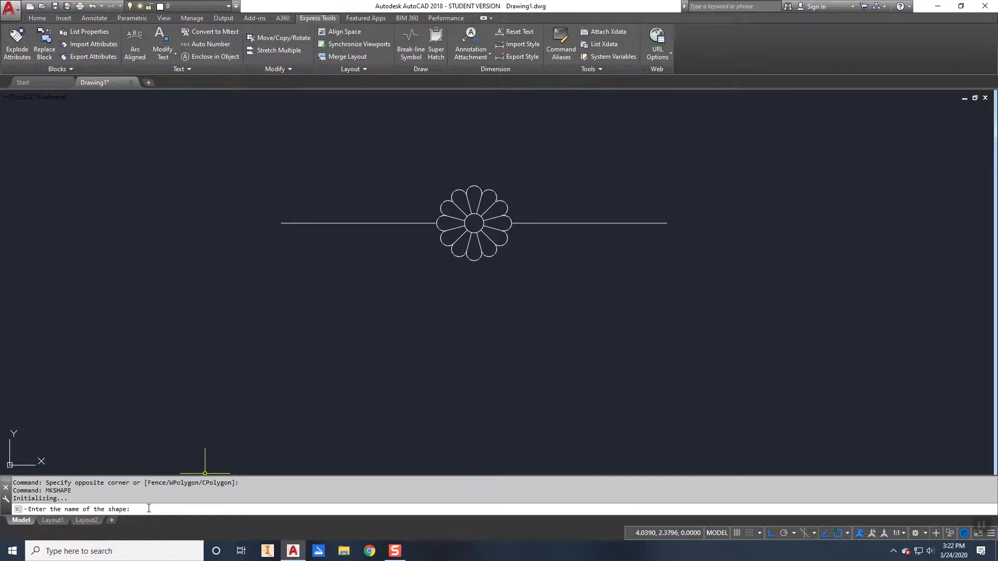
# Name the shape Daisy at resolution 256, base it at the flower's centre and window-select the daisy.
pyautogui.write('Daisy')
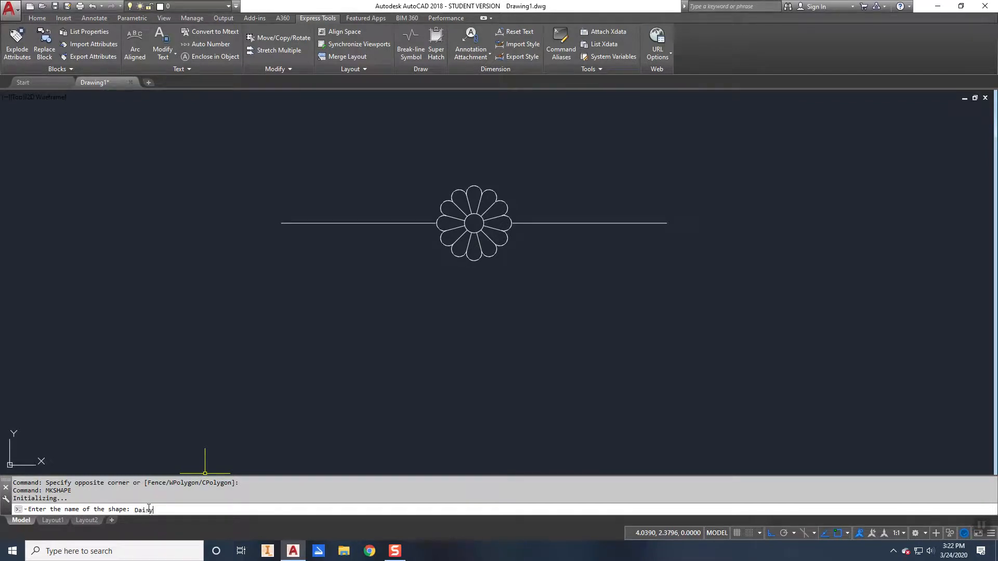
pyautogui.press('Return')
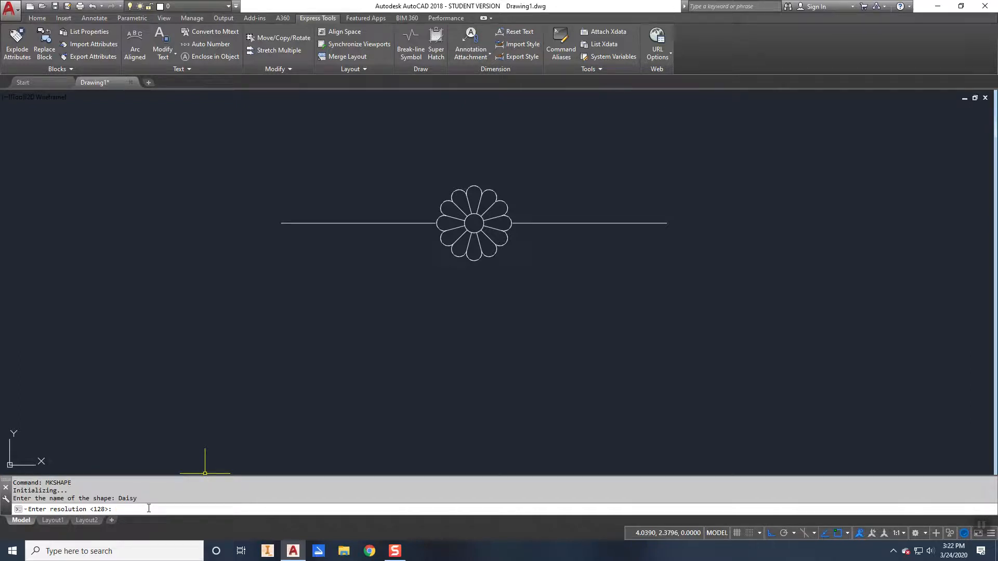
pyautogui.moveTo(437, 317)
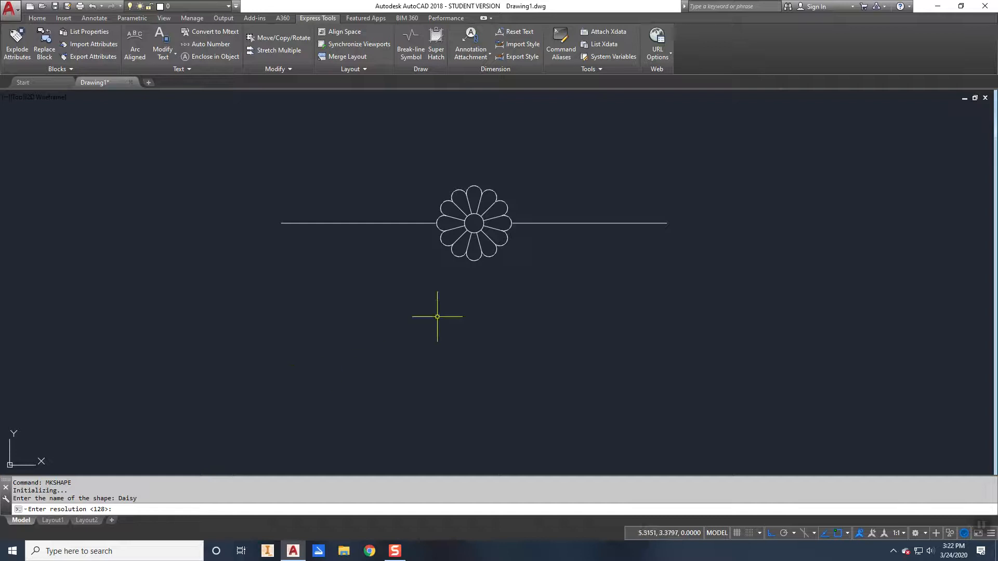
pyautogui.moveTo(236, 458)
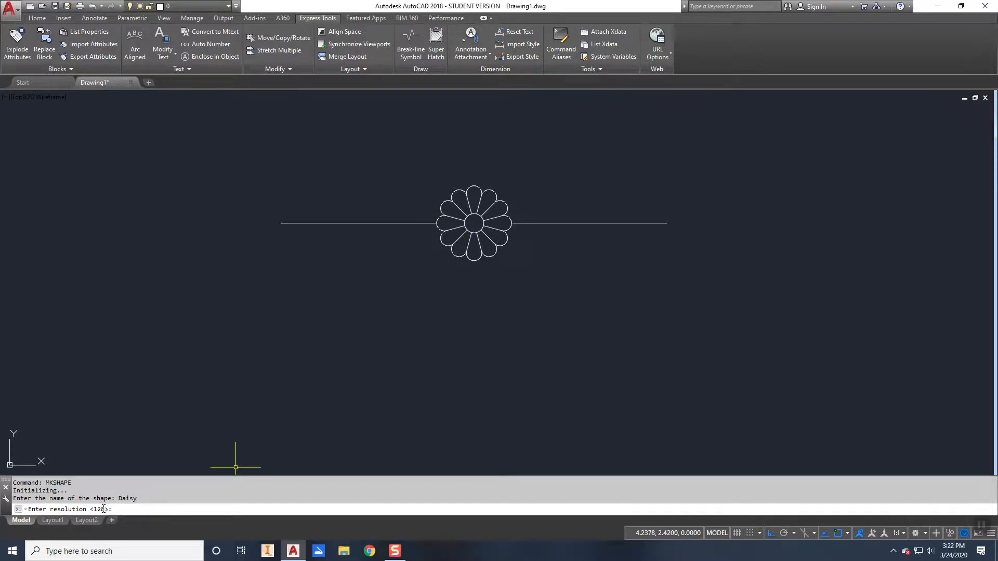
pyautogui.moveTo(490, 216)
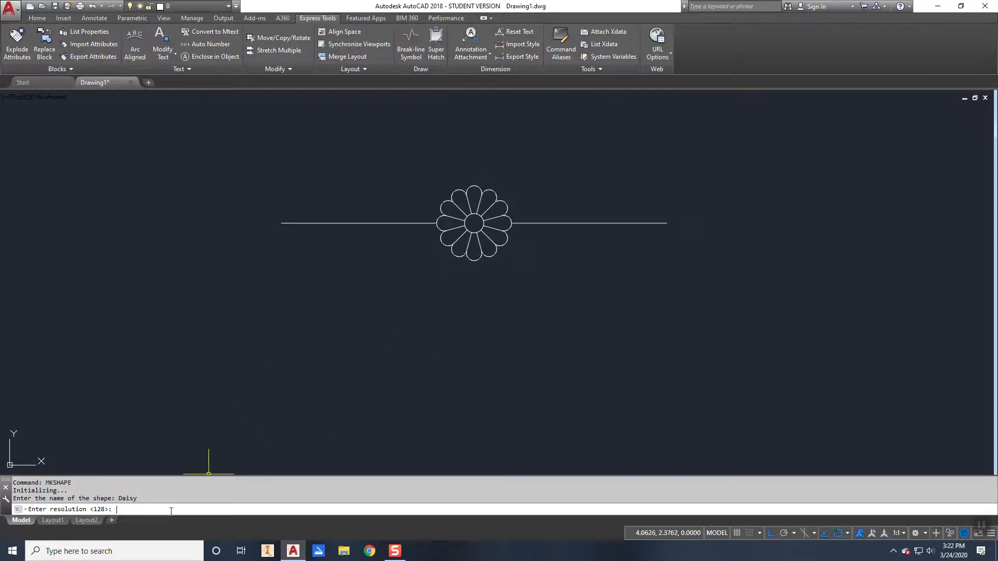
pyautogui.write('256')
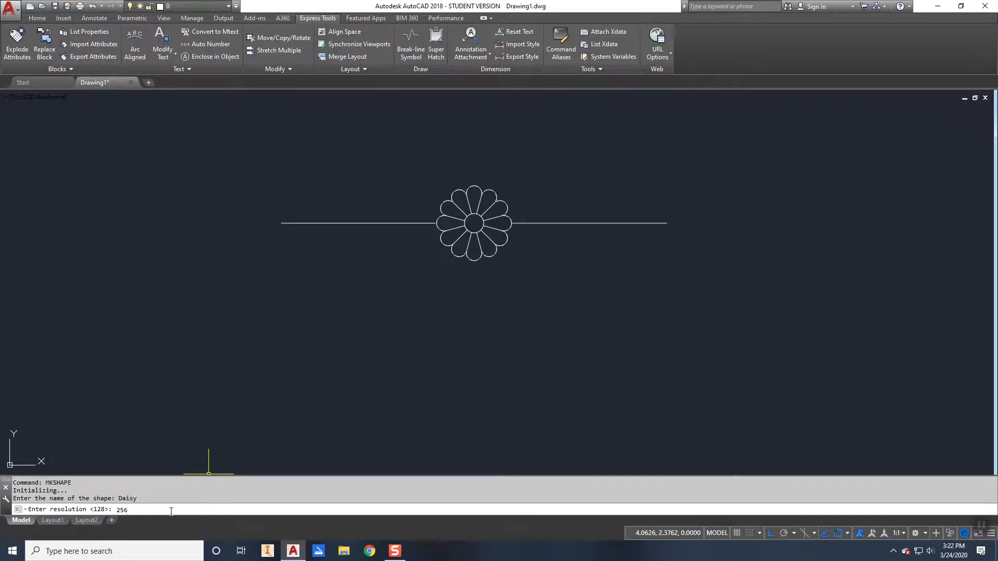
pyautogui.press('Return')
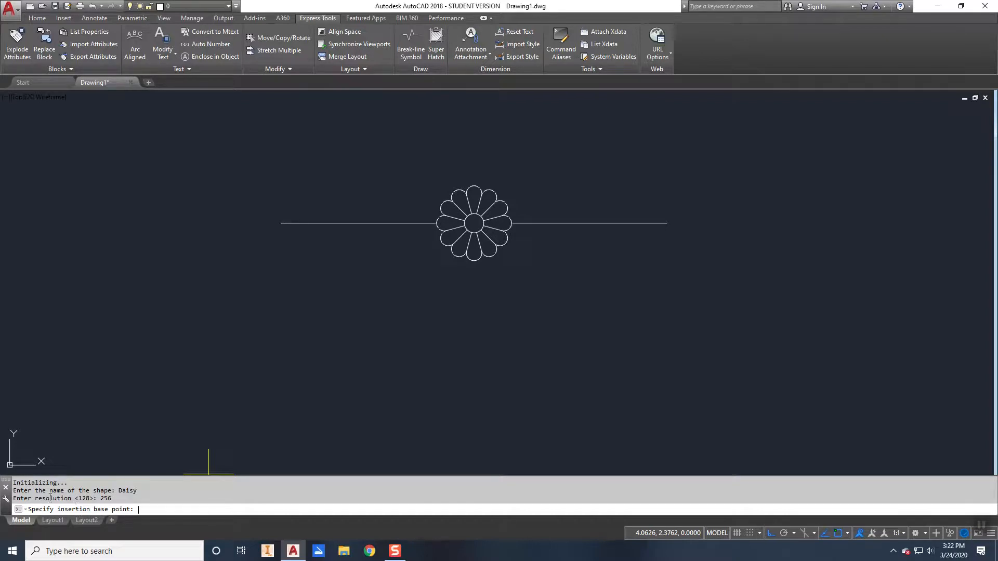
pyautogui.moveTo(473, 222)
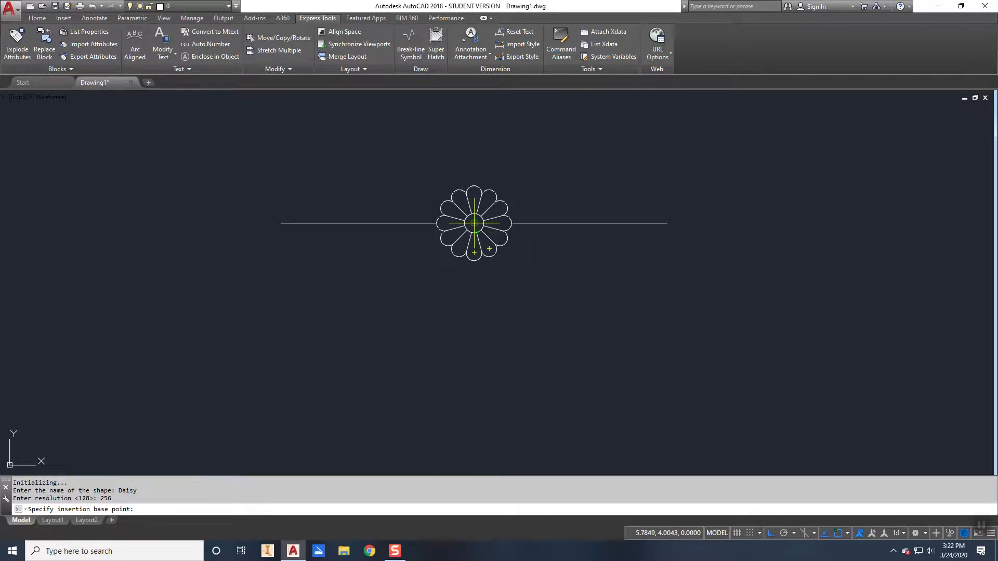
pyautogui.moveTo(474, 248)
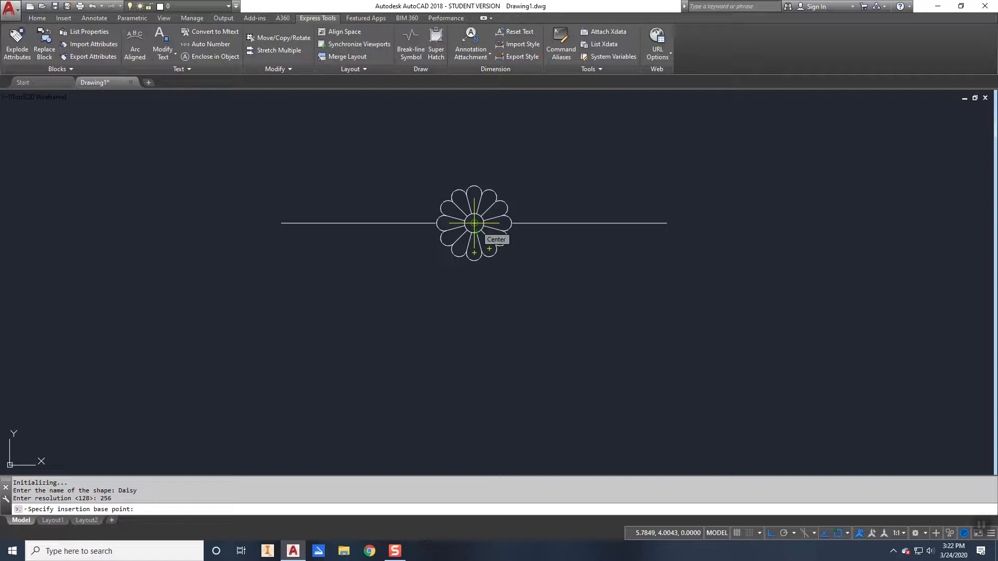
pyautogui.click(474, 222)
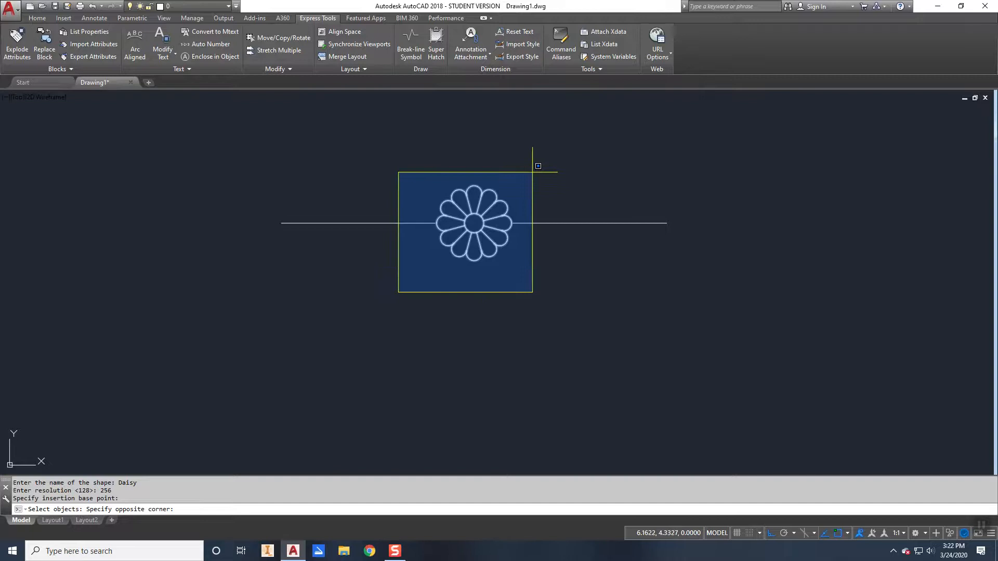
pyautogui.click(537, 166)
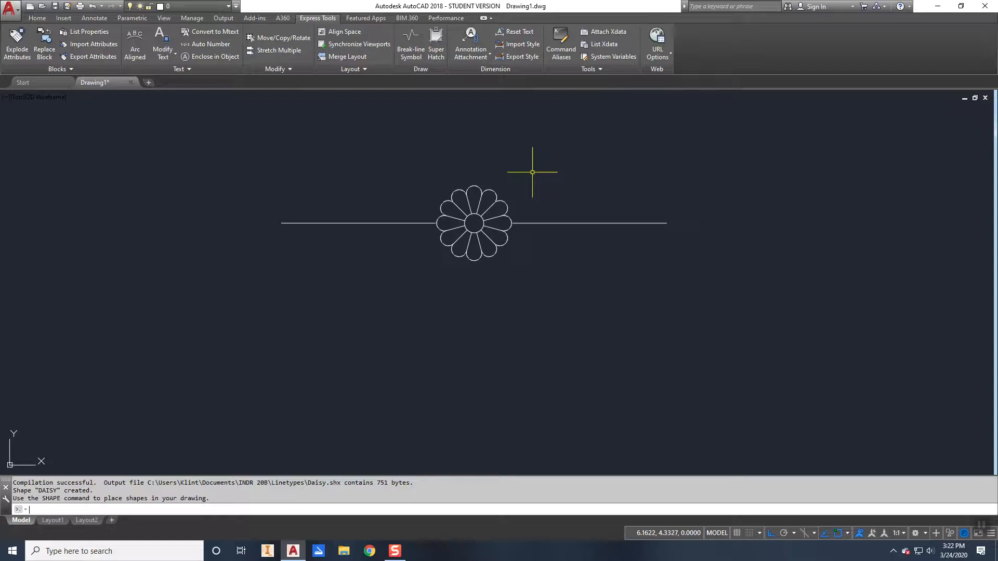
pyautogui.moveTo(447, 236)
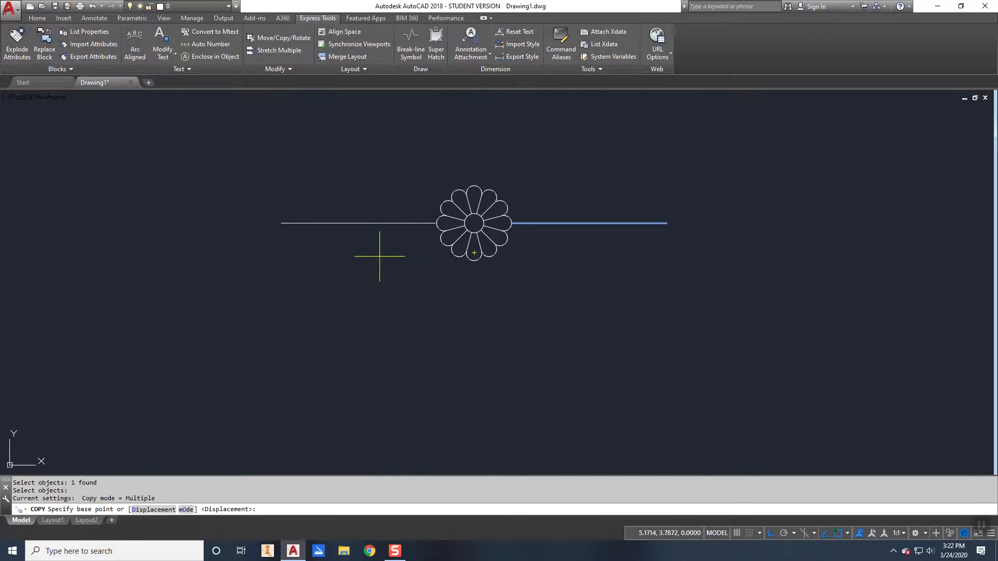
pyautogui.moveTo(308, 236)
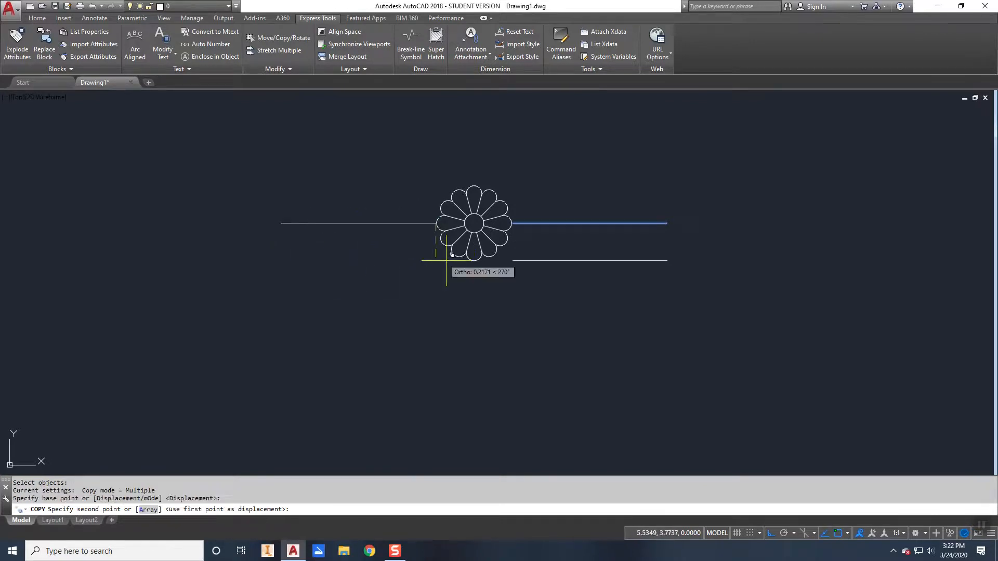
# Place the copied line segment to the right of the daisy's line, leaving a gap.
pyautogui.click(451, 253)
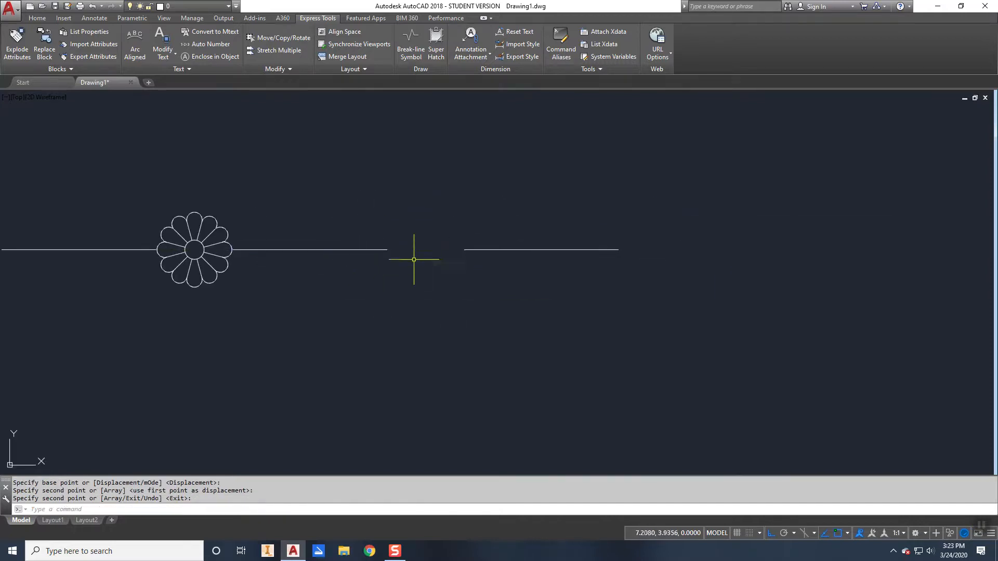
pyautogui.moveTo(151, 178)
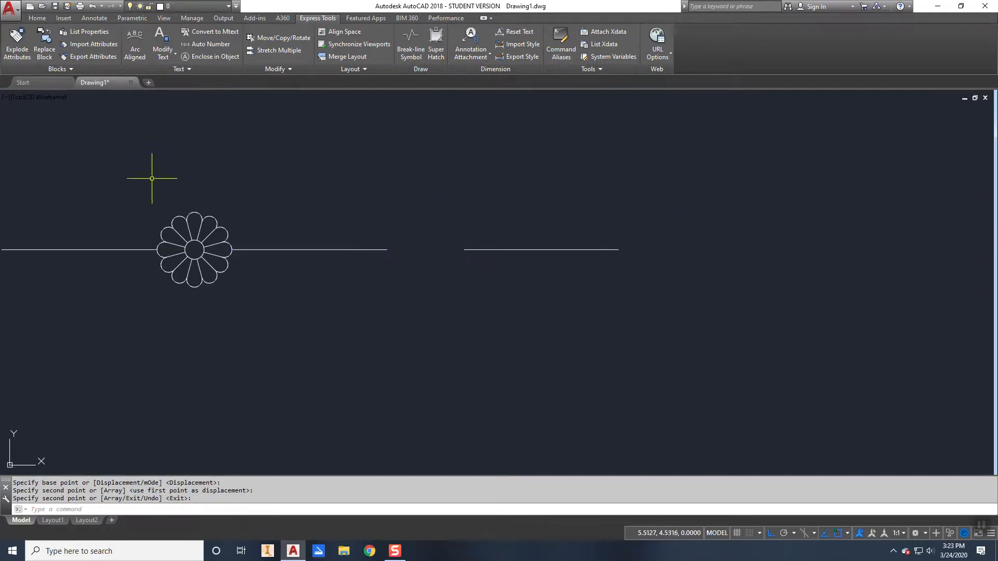
pyautogui.moveTo(431, 229)
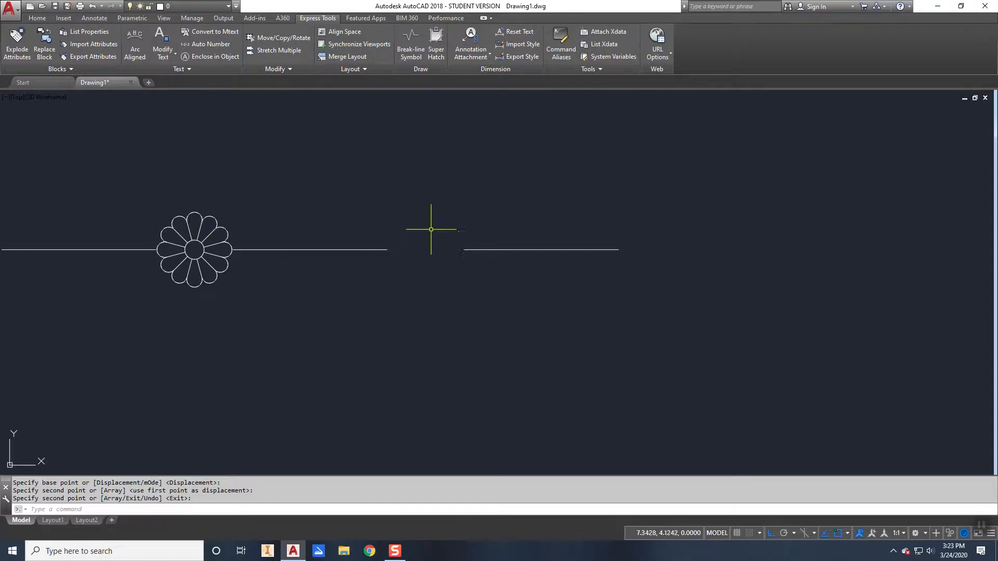
pyautogui.moveTo(425, 267)
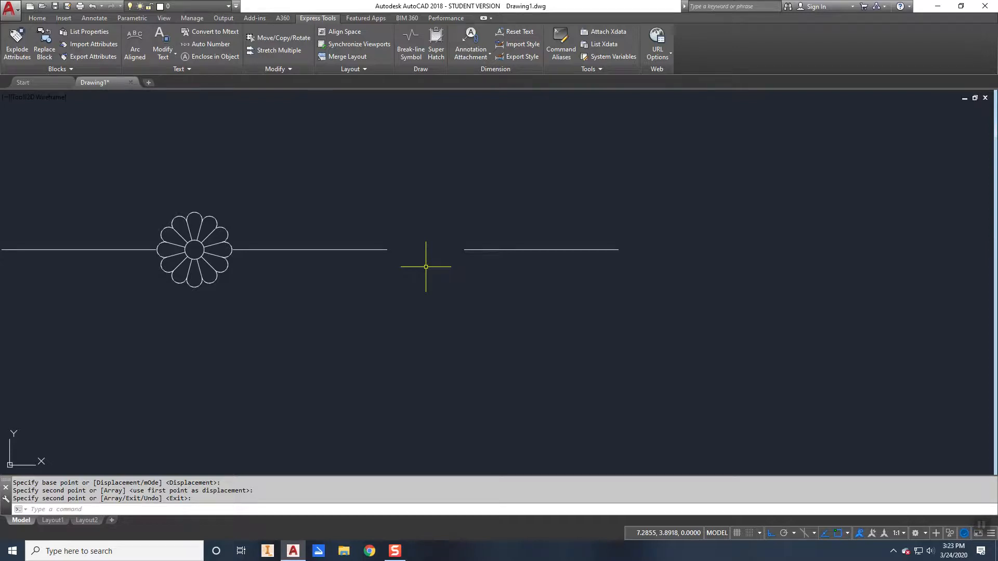
# Insert a second Daisy shape into the gap between the two line segments via SHAPE.
pyautogui.write('shape name or [?]:')
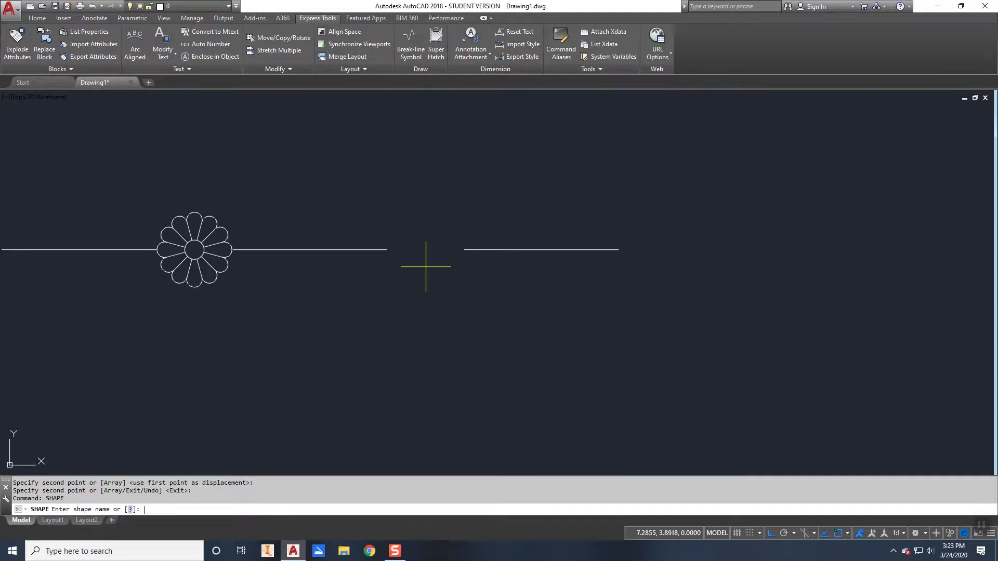
pyautogui.write('Dai')
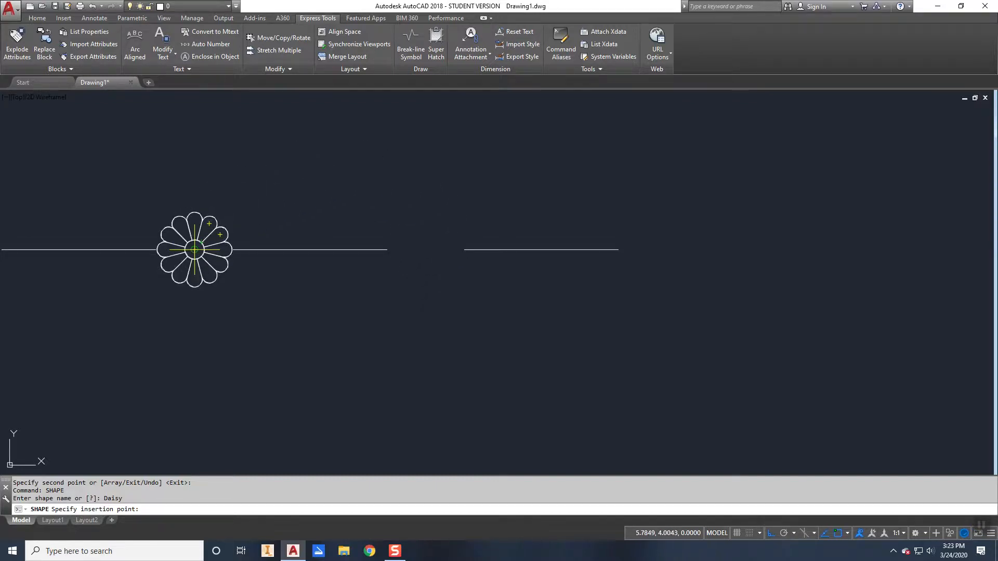
pyautogui.click(359, 185)
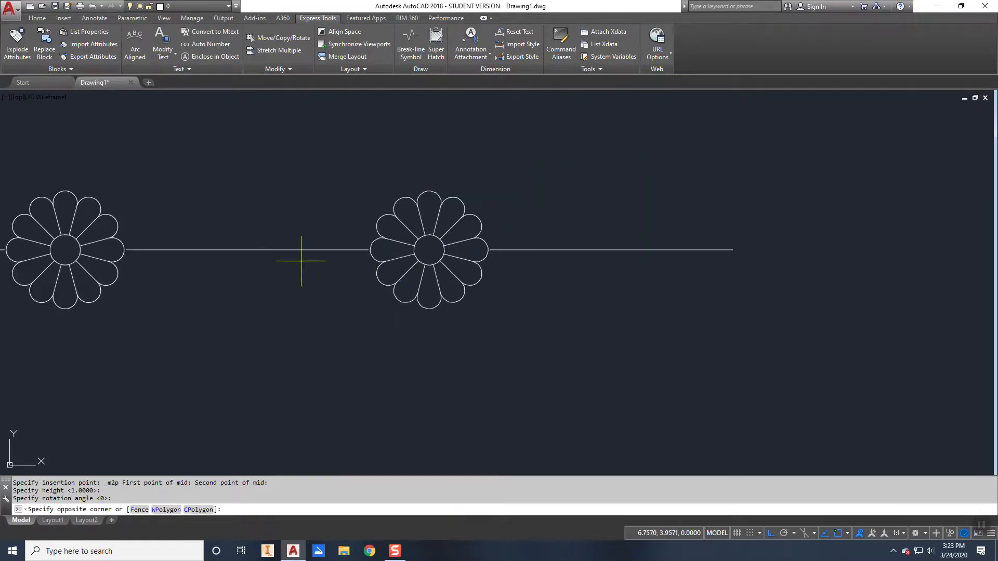
pyautogui.click(437, 306)
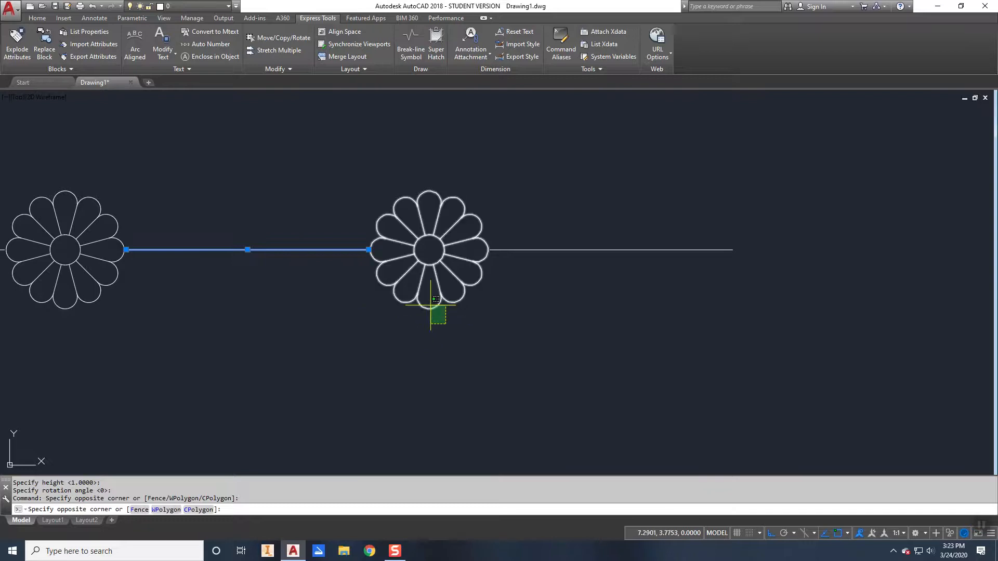
pyautogui.press('Escape')
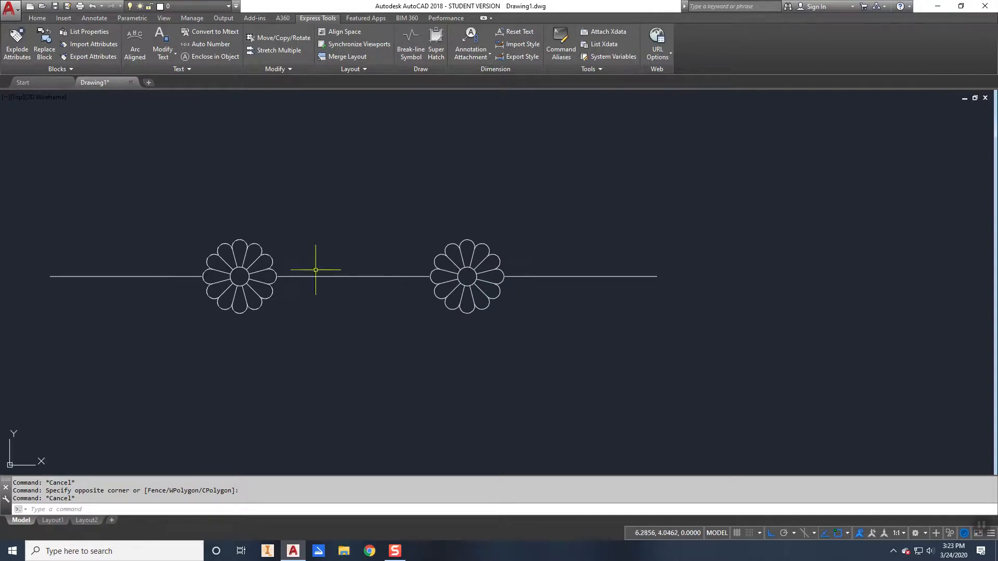
pyautogui.moveTo(154, 358)
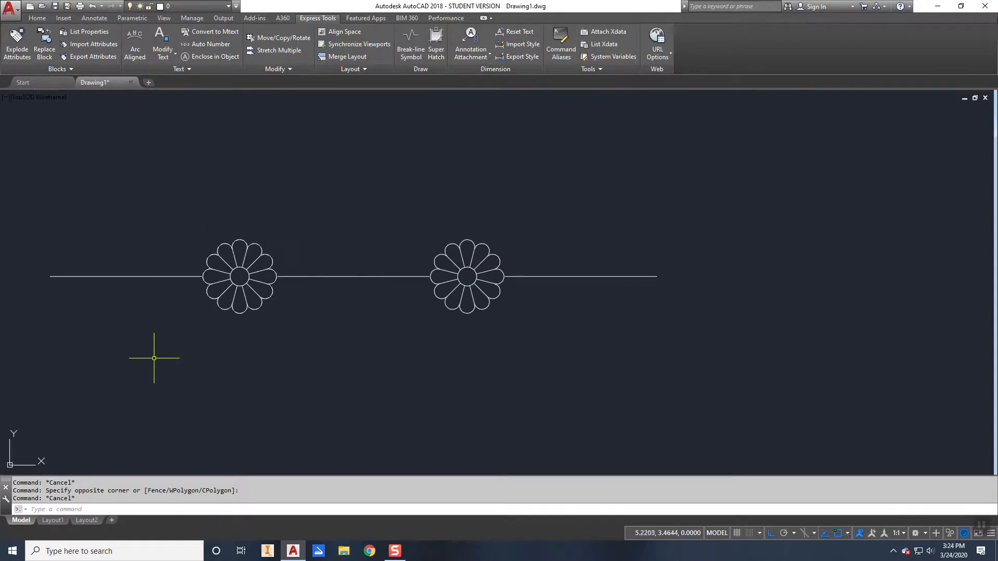
pyautogui.moveTo(215, 357)
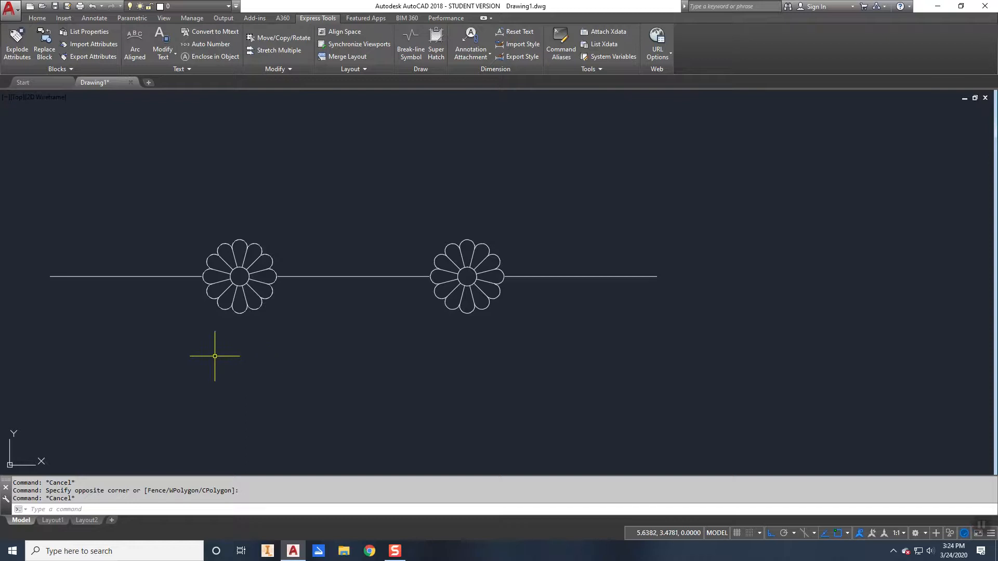
pyautogui.moveTo(193, 362)
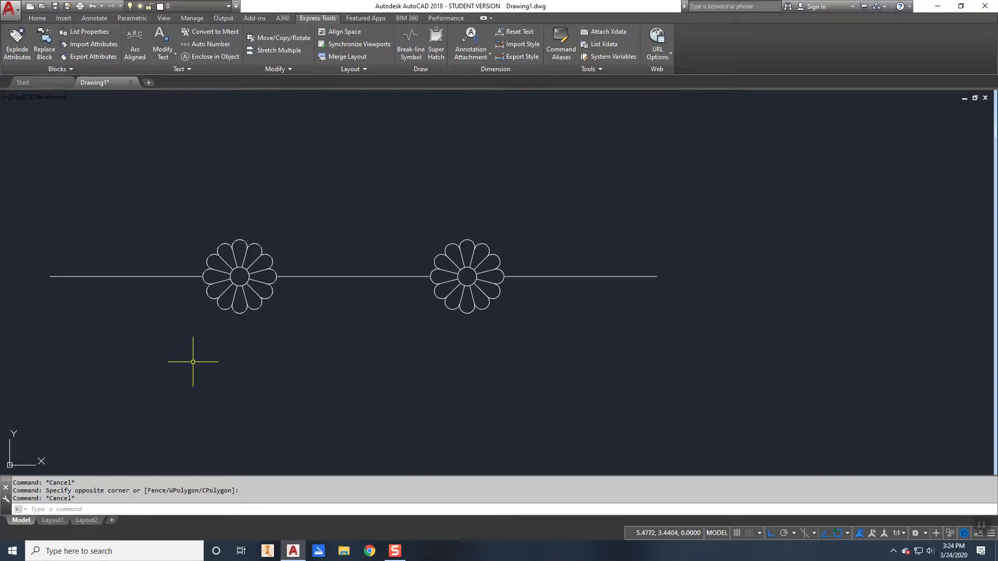
pyautogui.moveTo(119, 359)
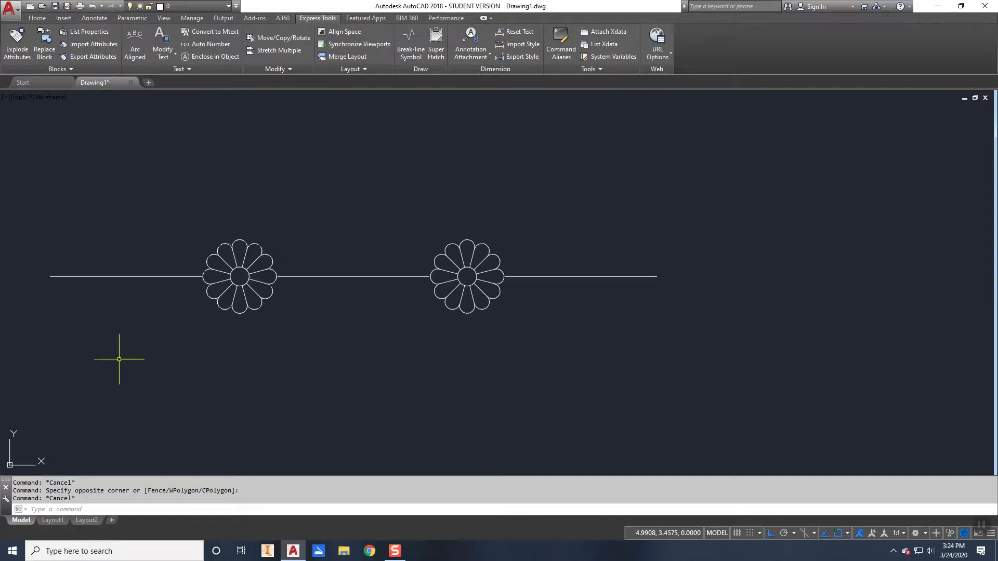
# Abandon the half-typed MKLINETYP command and start Make Linetype from the Express Tools.
pyautogui.write('m')
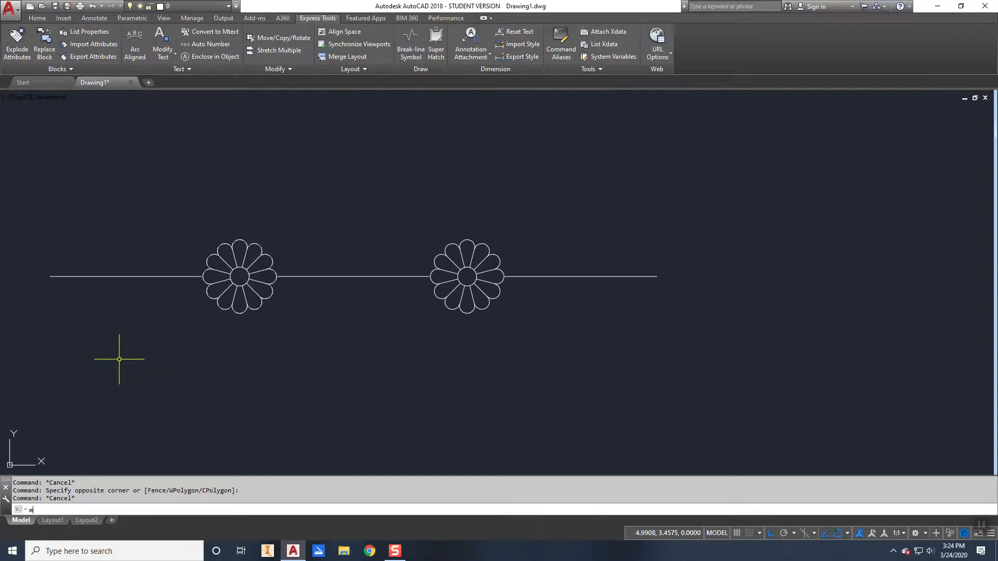
pyautogui.write('klinetype')
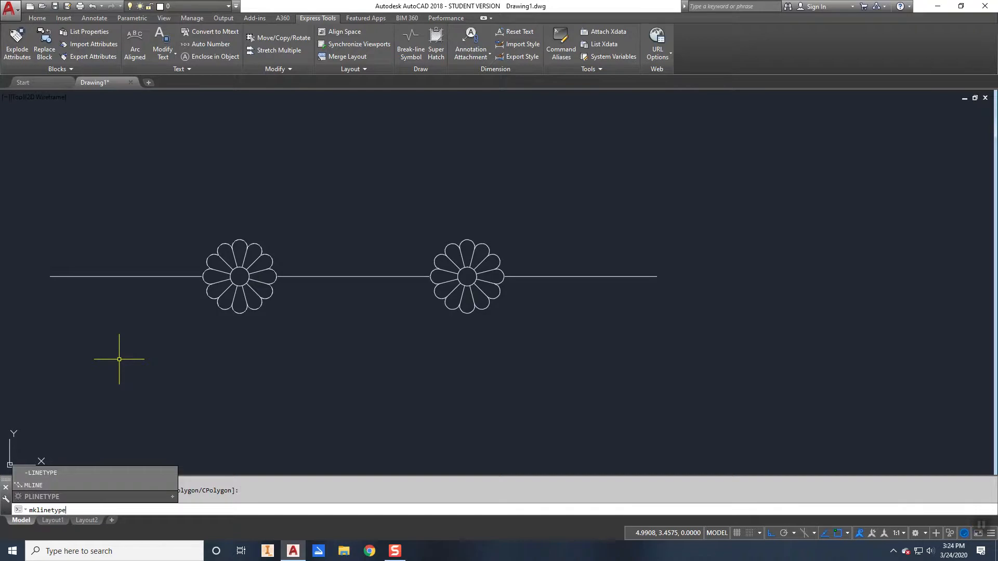
pyautogui.press('ctrl+a')
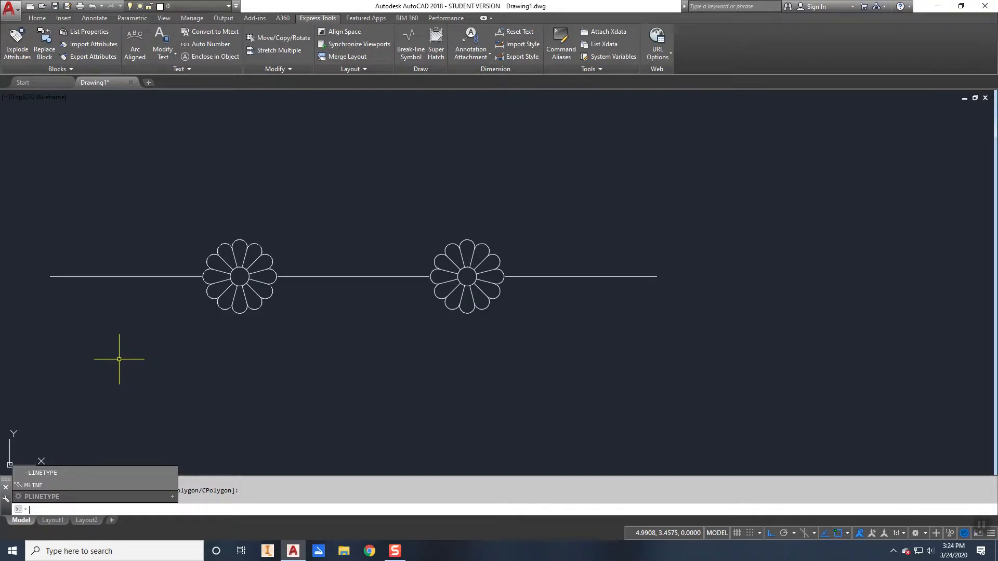
pyautogui.press('Escape')
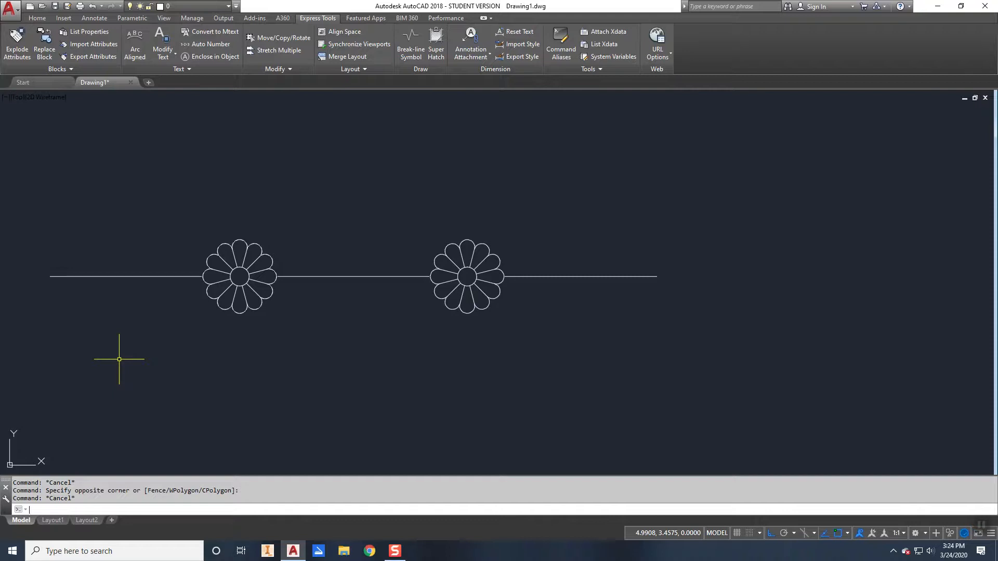
pyautogui.moveTo(582, 147)
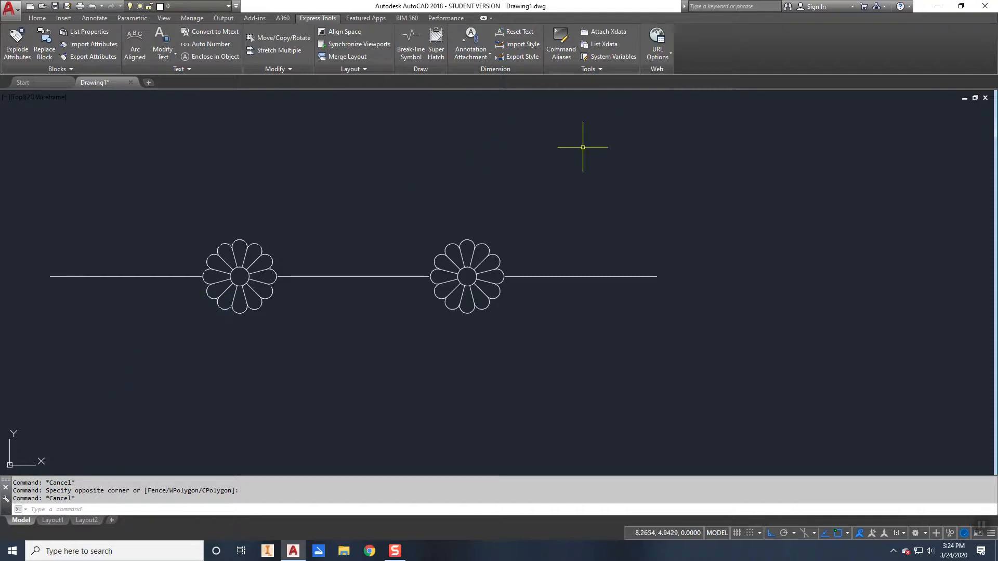
pyautogui.click(590, 69)
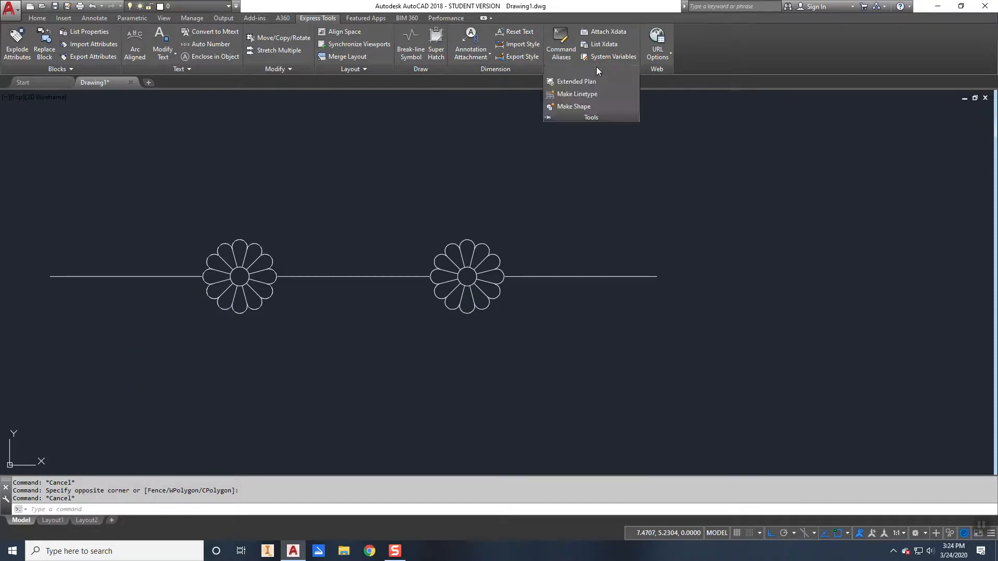
pyautogui.moveTo(573, 106)
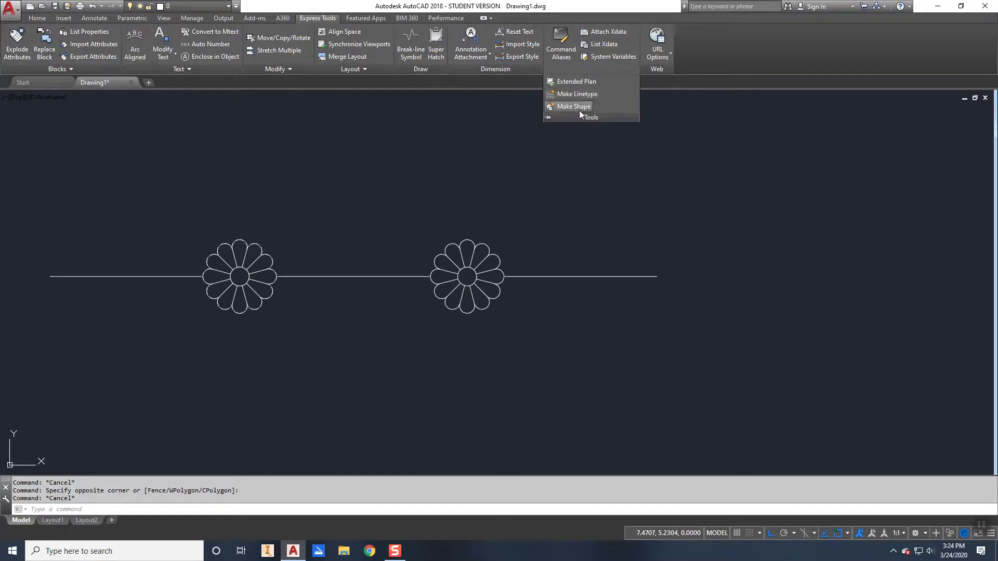
pyautogui.moveTo(576, 93)
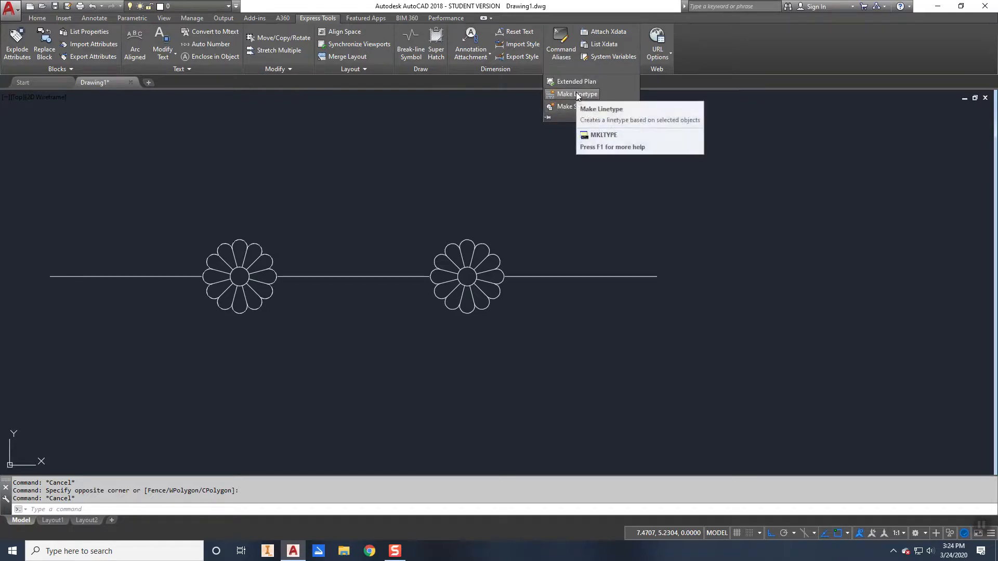
pyautogui.click(576, 94)
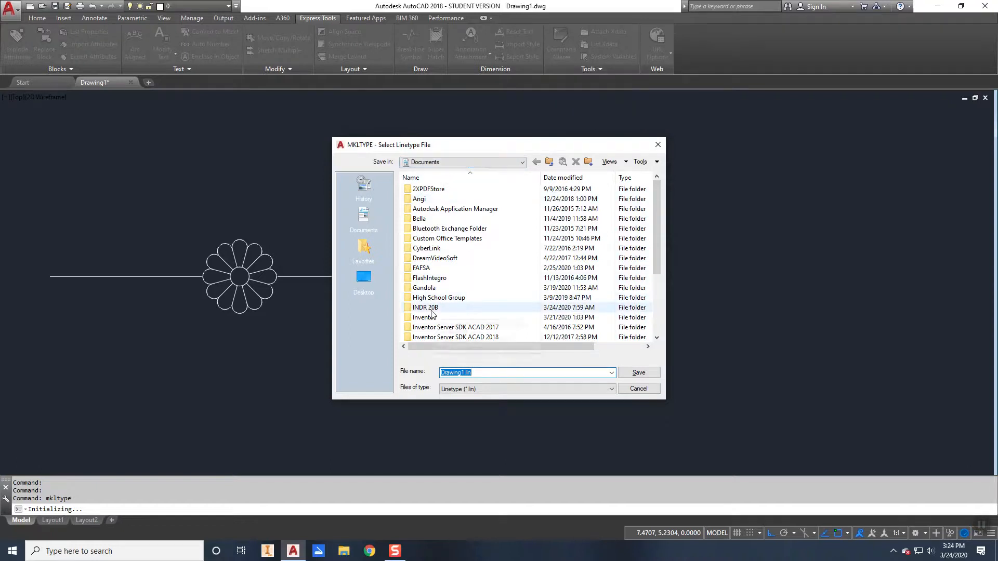
# Save the linetype definition file as Daisychain in INDR 20B > Linetypes.
pyautogui.doubleClick(425, 307)
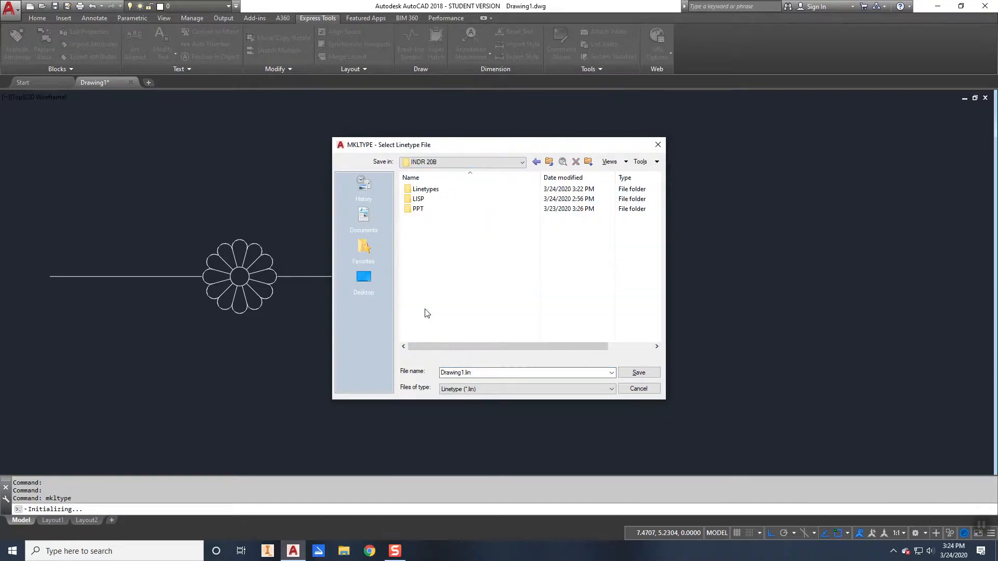
pyautogui.doubleClick(425, 189)
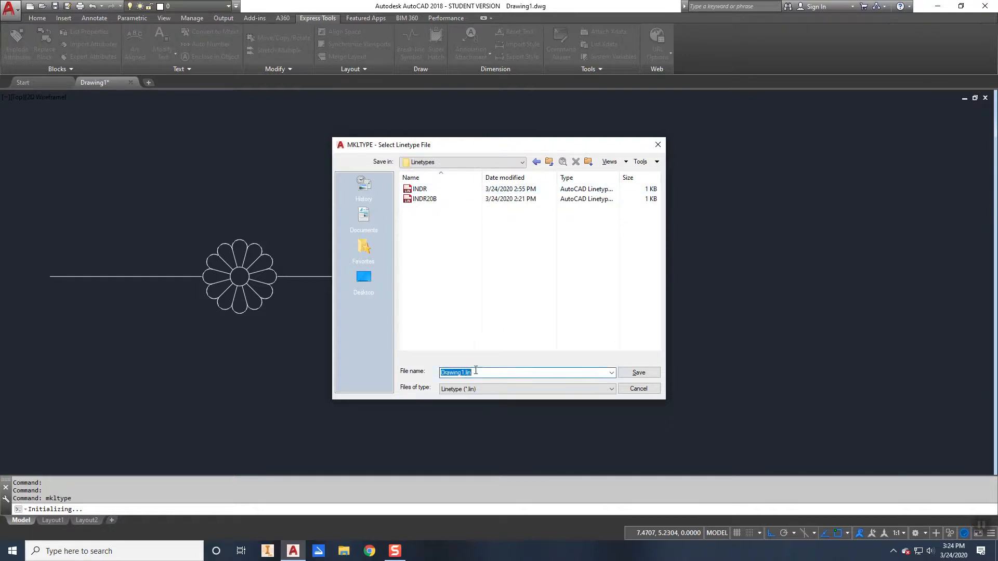
pyautogui.write('Daisy')
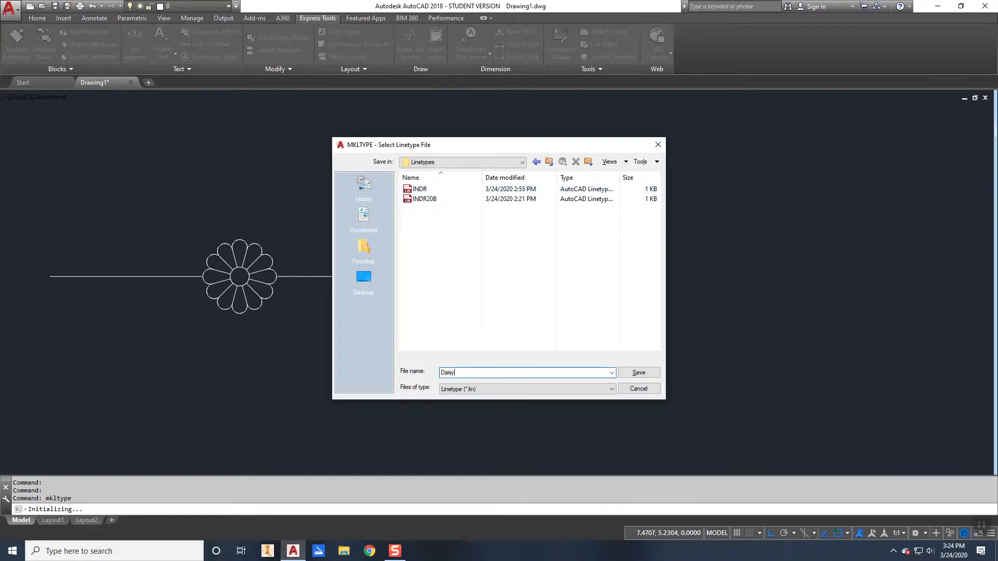
pyautogui.write('chain')
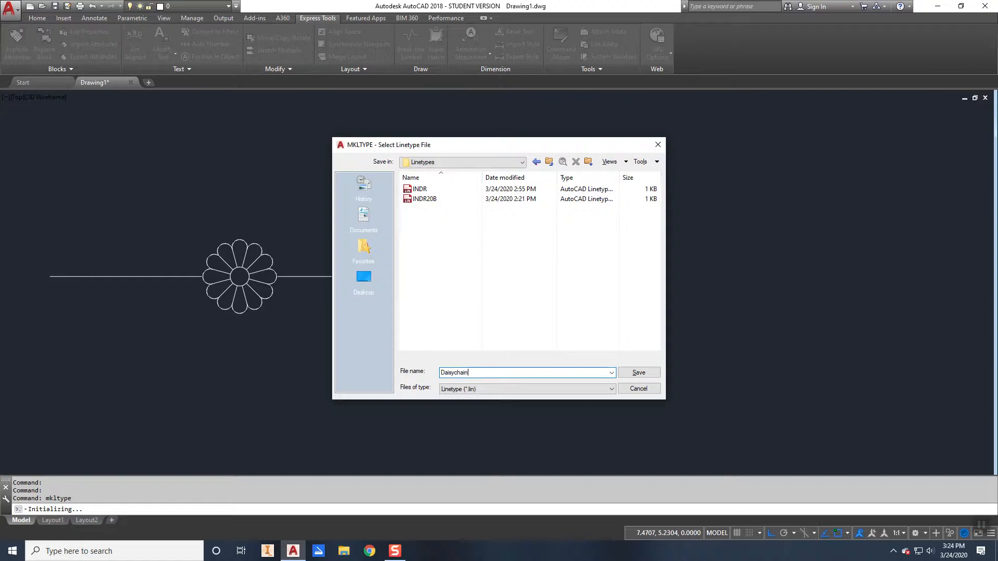
pyautogui.click(637, 372)
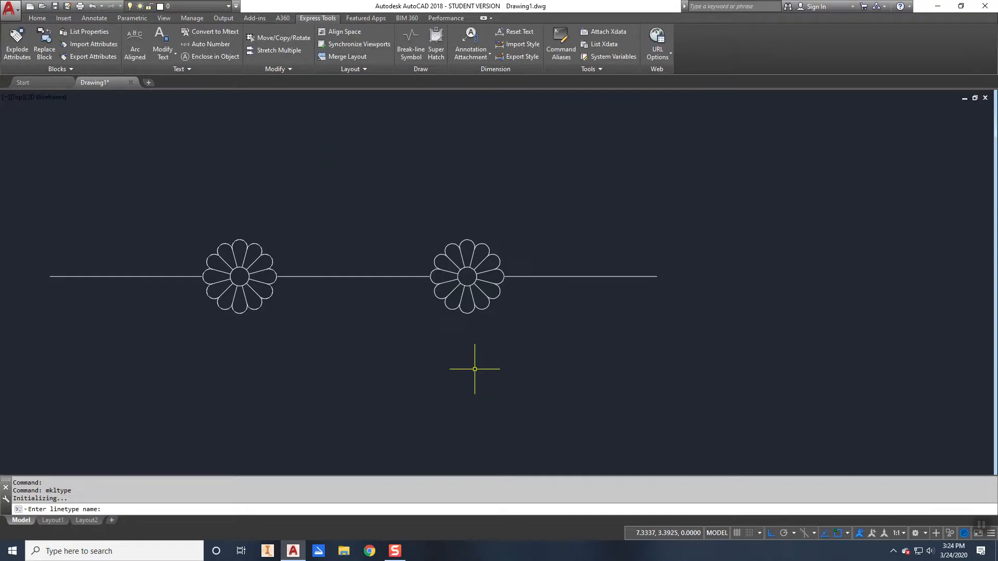
pyautogui.moveTo(263, 461)
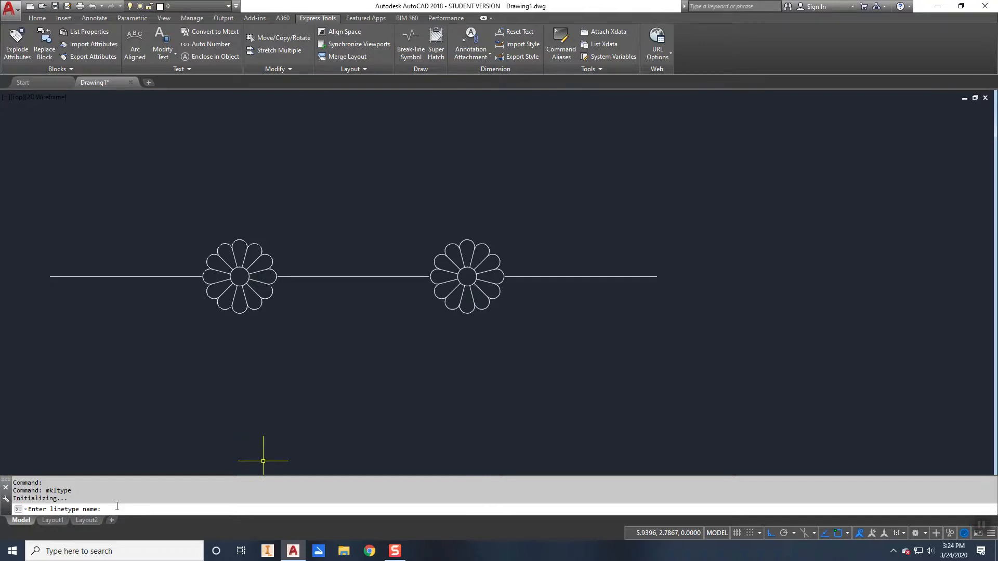
# Name the linetype Daisychain, describe it 'Line with flowers', and define it from the sample line and daisies.
pyautogui.write('Daisy')
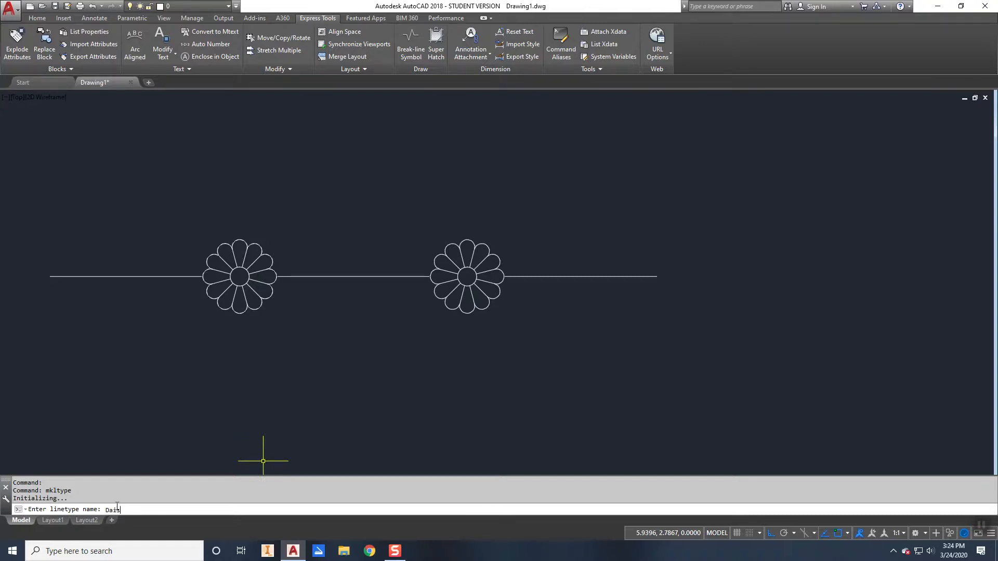
pyautogui.write('ychain')
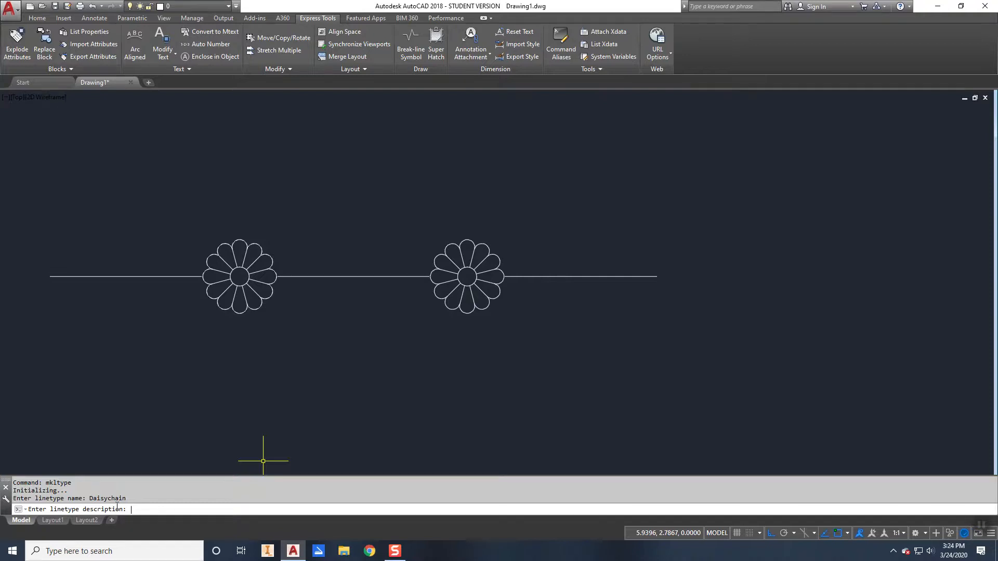
pyautogui.write('Line with flowers')
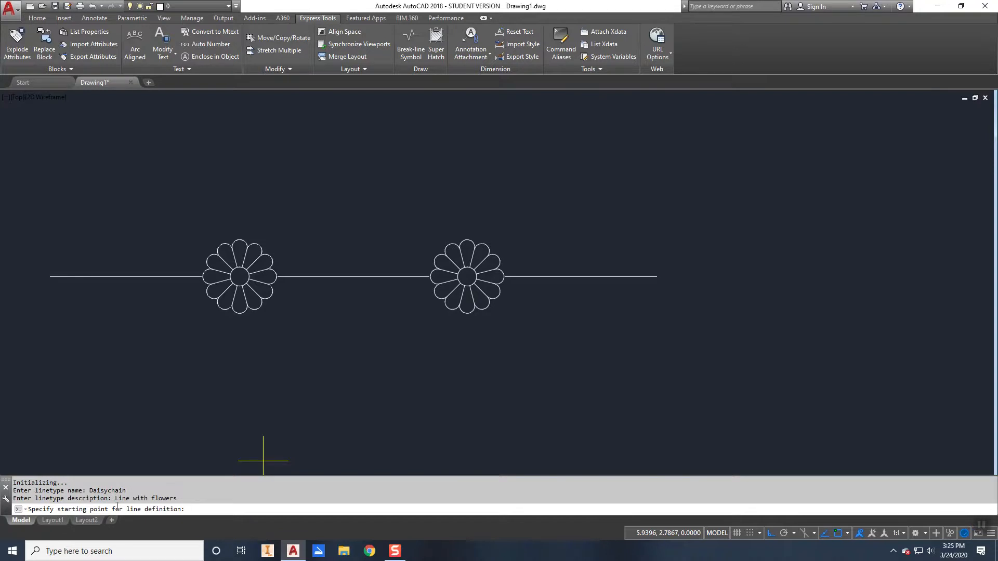
pyautogui.moveTo(294, 290)
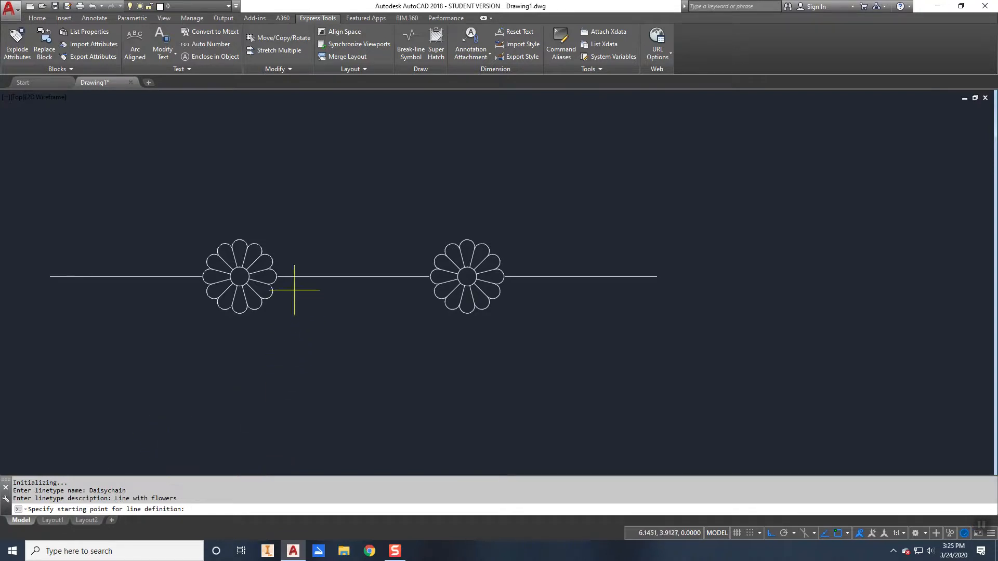
pyautogui.click(277, 276)
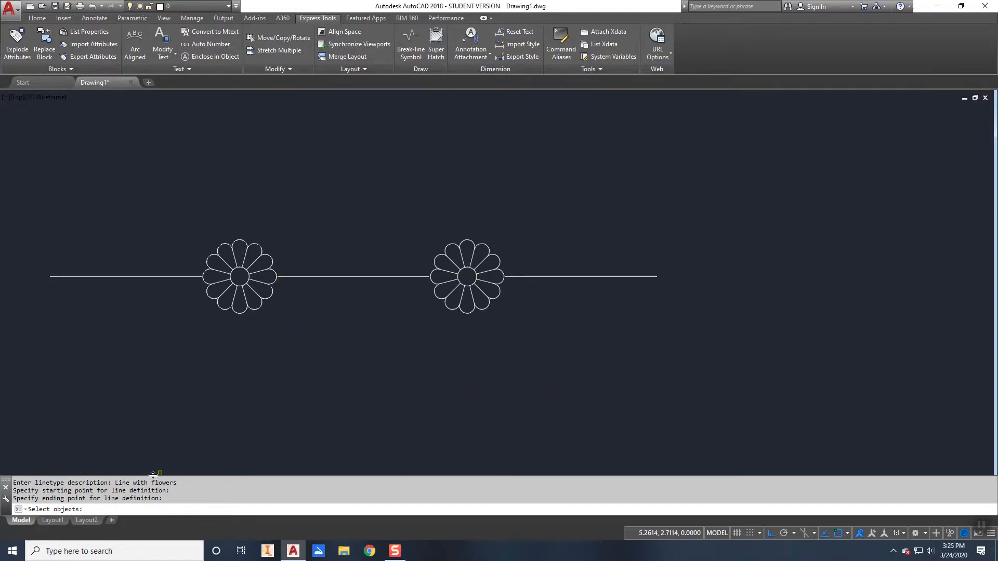
pyautogui.click(467, 276)
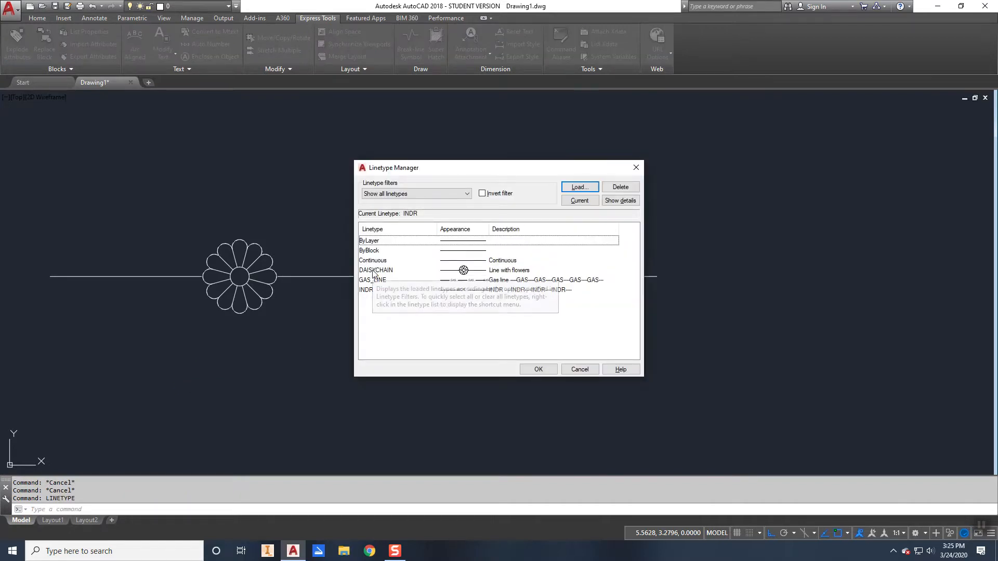
# Make DAISYCHAIN the current linetype and set PLINEGEN to 1.
pyautogui.click(375, 269)
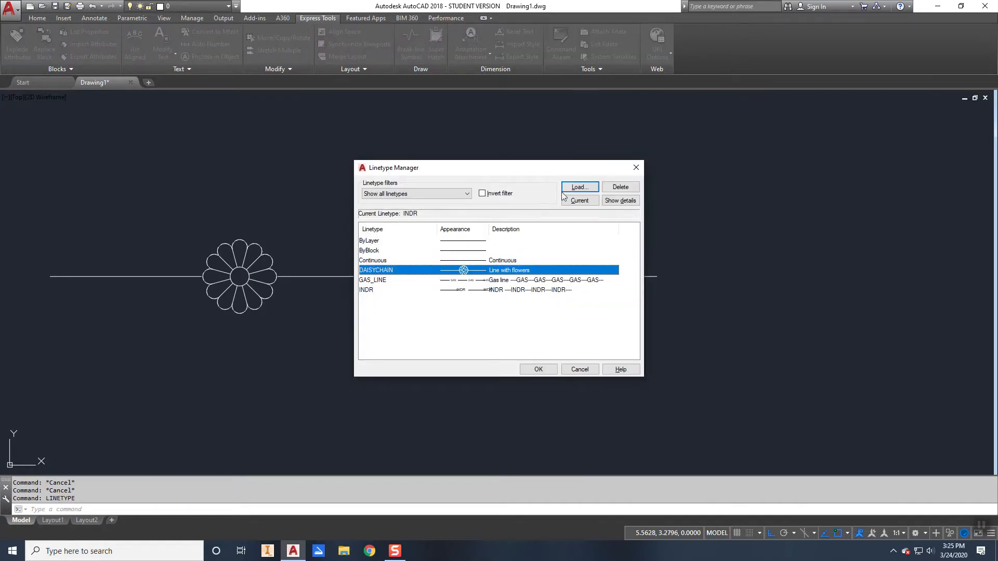
pyautogui.click(578, 200)
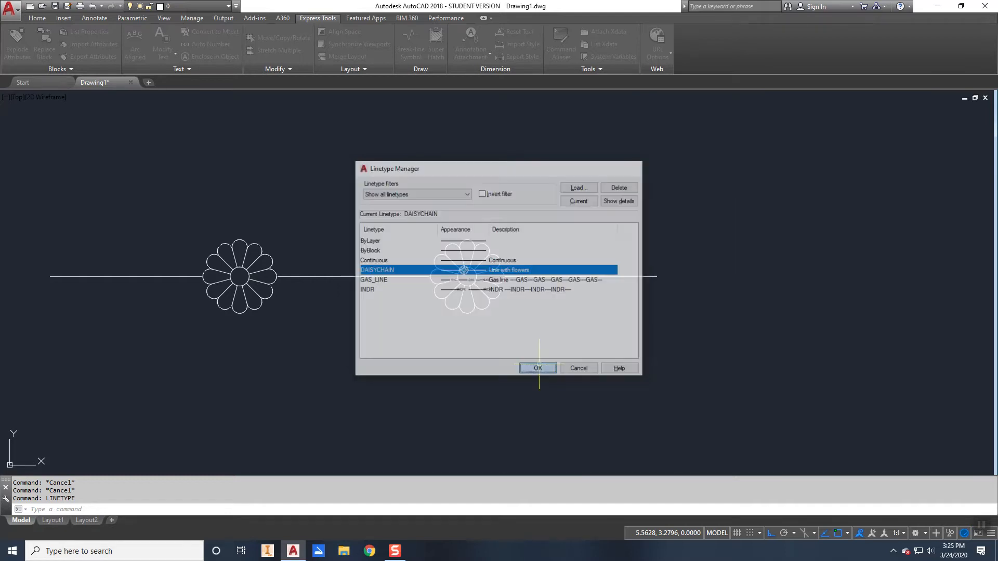
pyautogui.click(536, 368)
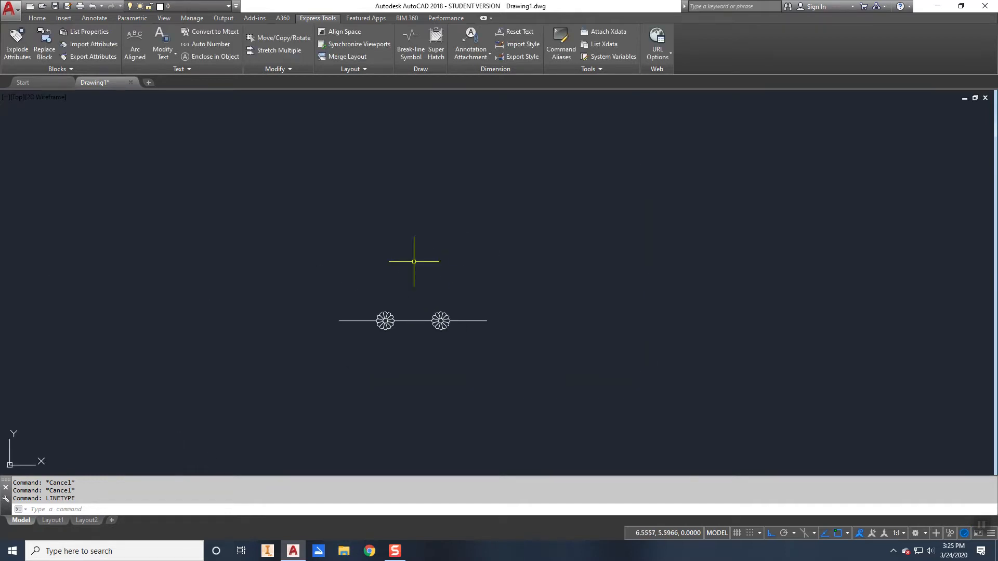
pyautogui.write('pline')
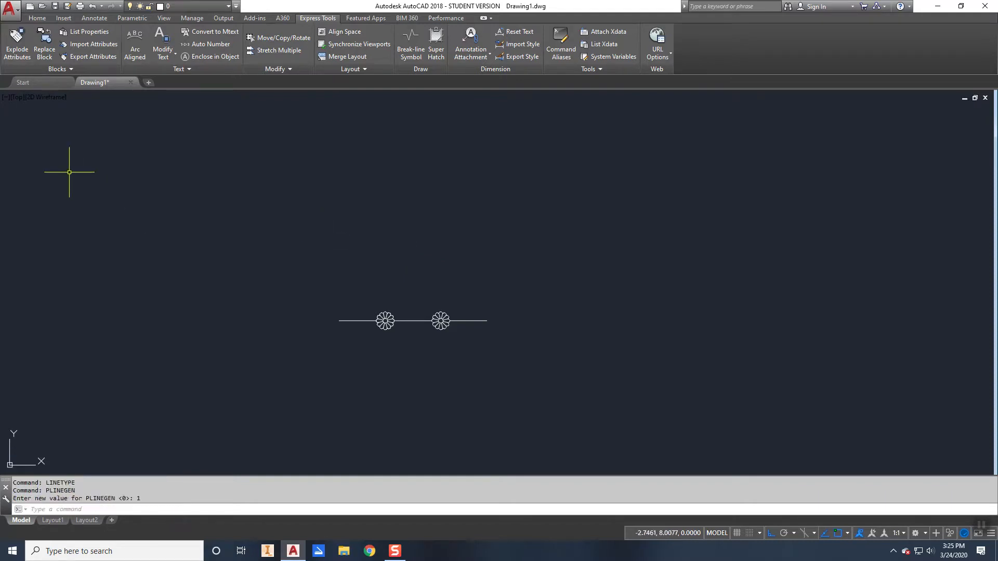
# Draw a winding polyline with a straight segment then arc segments, daisies spaced along it.
pyautogui.click(36, 17)
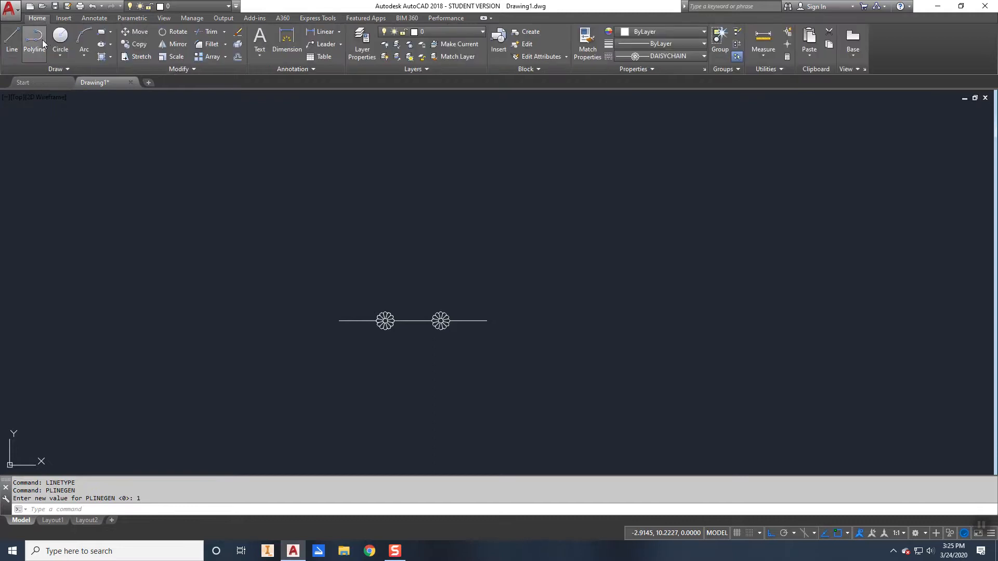
pyautogui.click(34, 43)
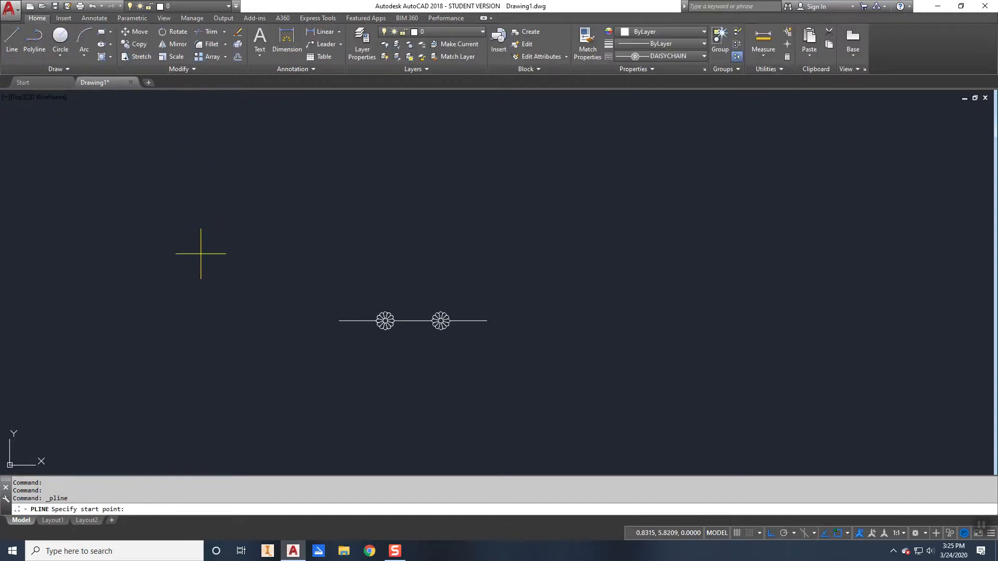
pyautogui.click(201, 253)
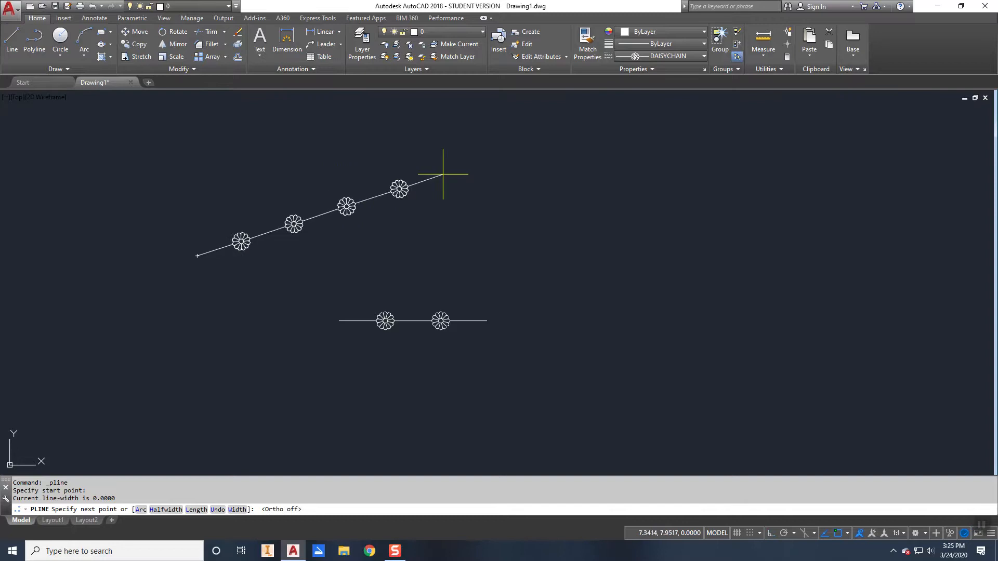
pyautogui.click(464, 167)
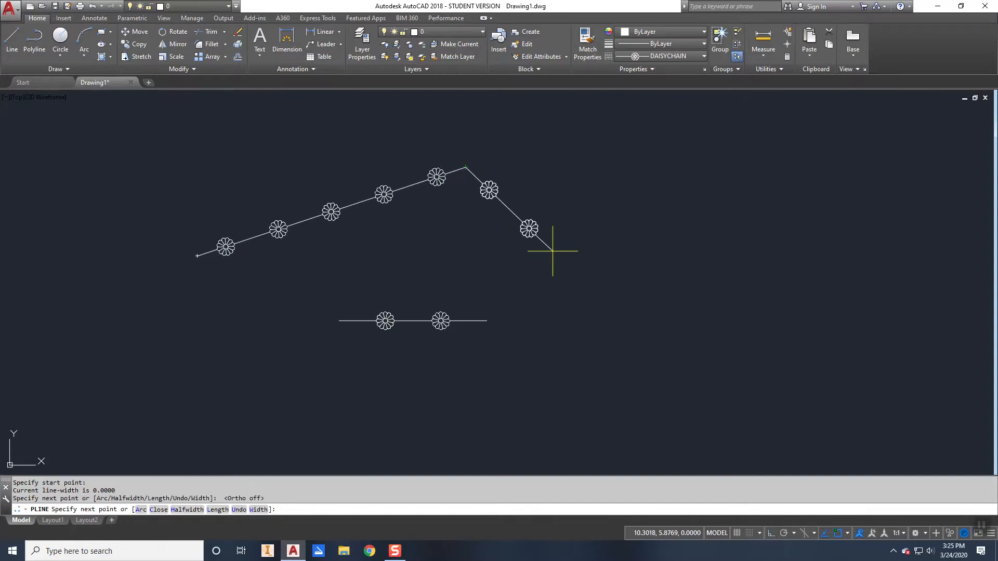
pyautogui.write('a')
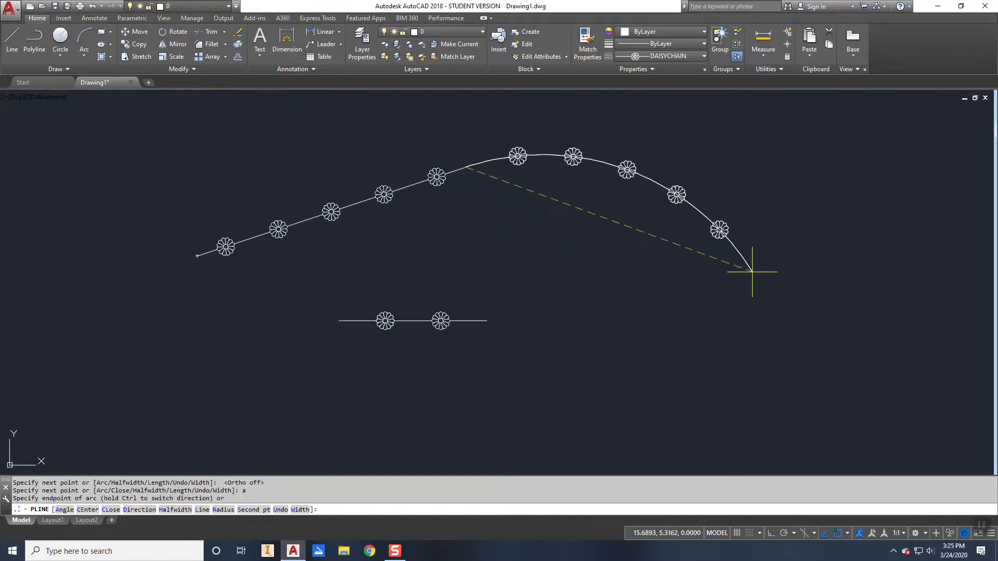
pyautogui.moveTo(709, 263)
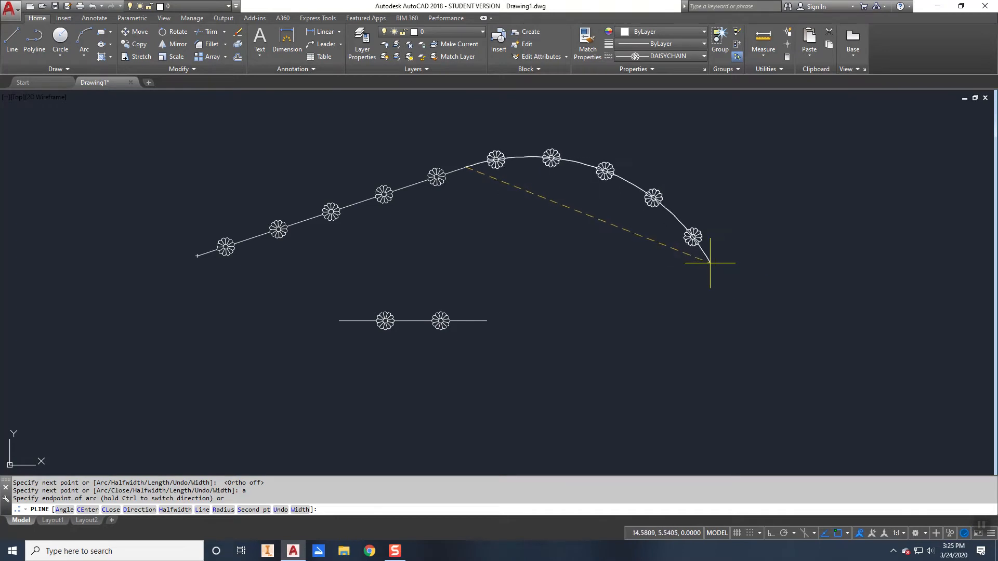
pyautogui.click(709, 262)
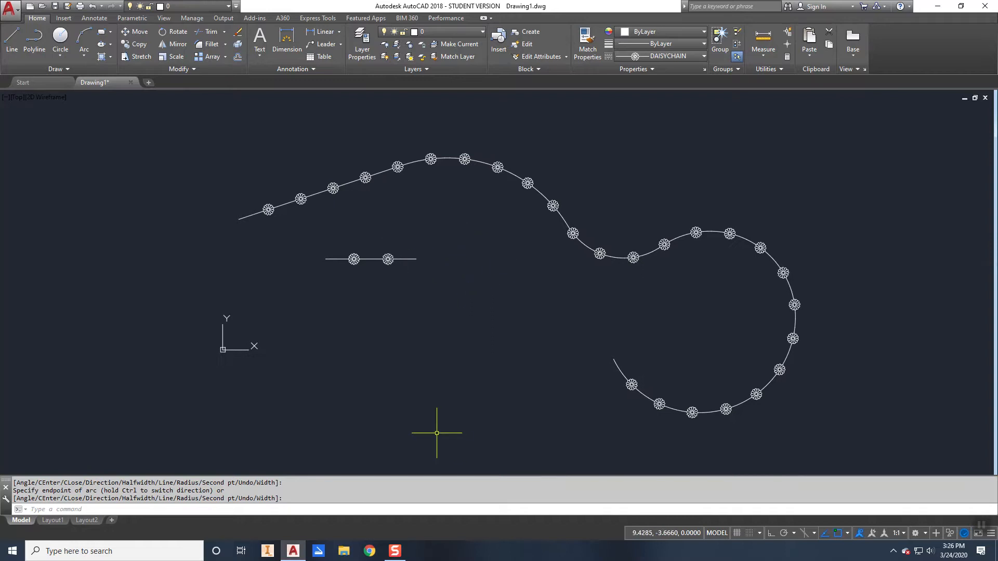
pyautogui.moveTo(254, 327)
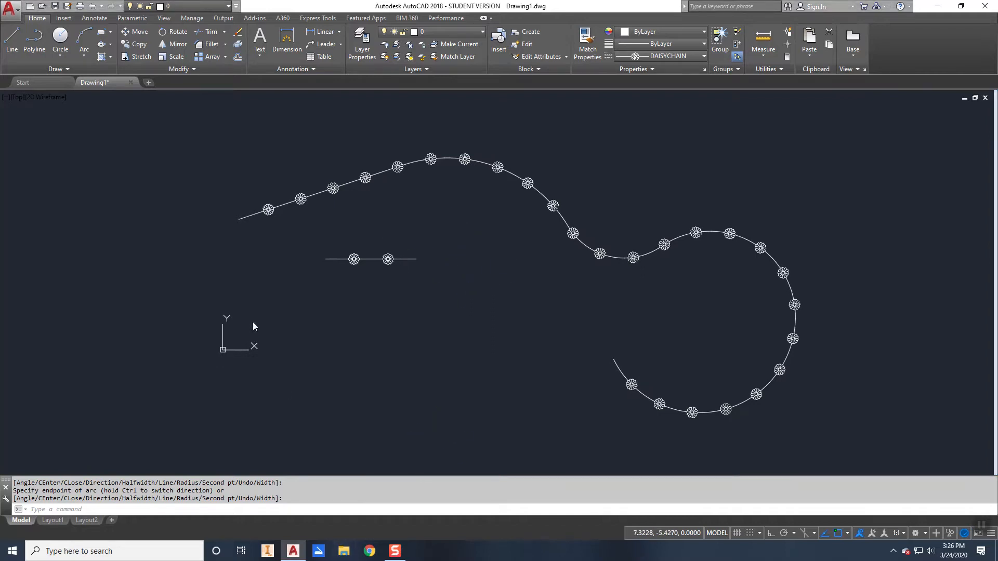
# Browse to Documents > INDR 20B > Linetypes and open Daisychain.lin with Notepad.
pyautogui.click(344, 550)
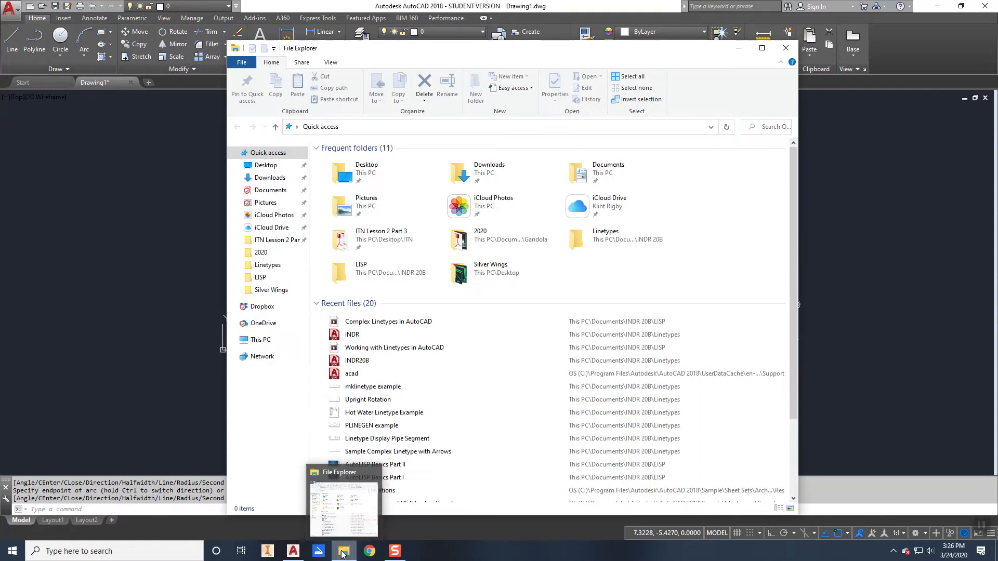
pyautogui.click(270, 189)
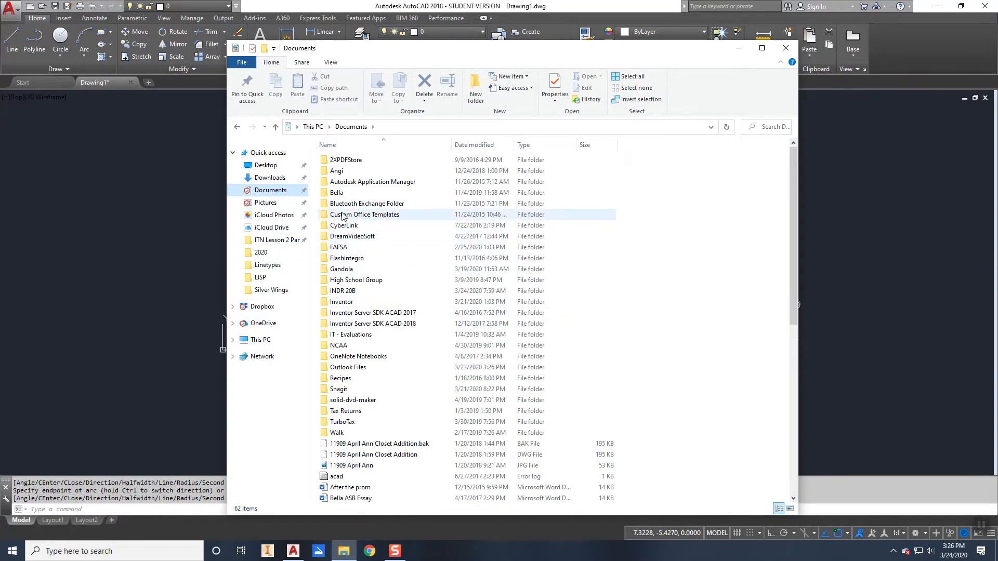
pyautogui.doubleClick(341, 291)
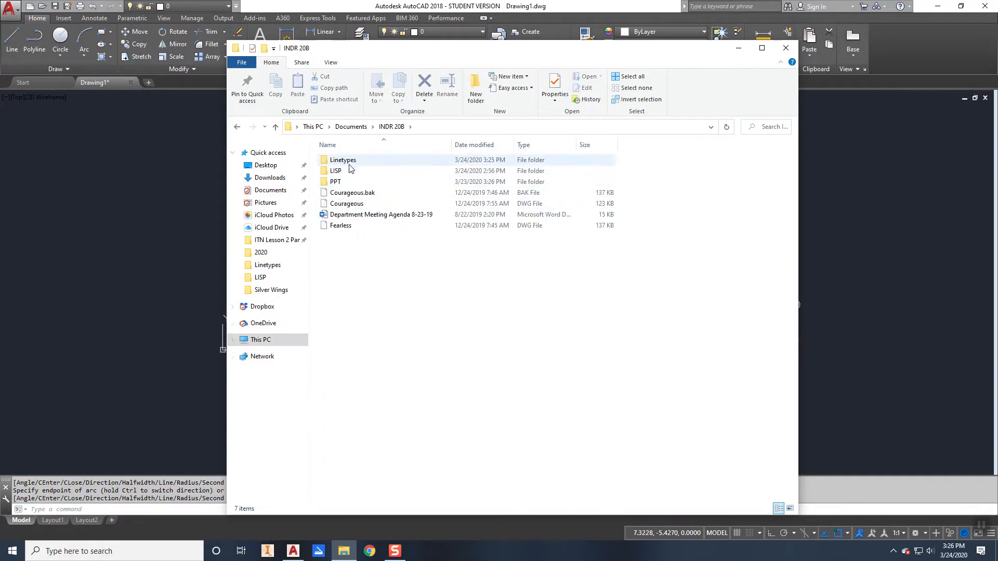
pyautogui.doubleClick(343, 159)
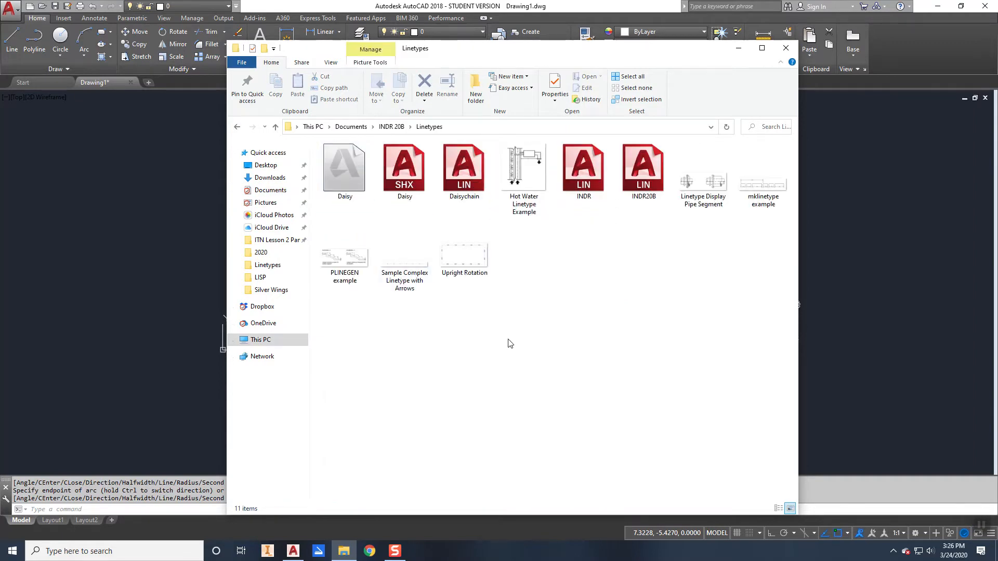
pyautogui.rightClick(463, 168)
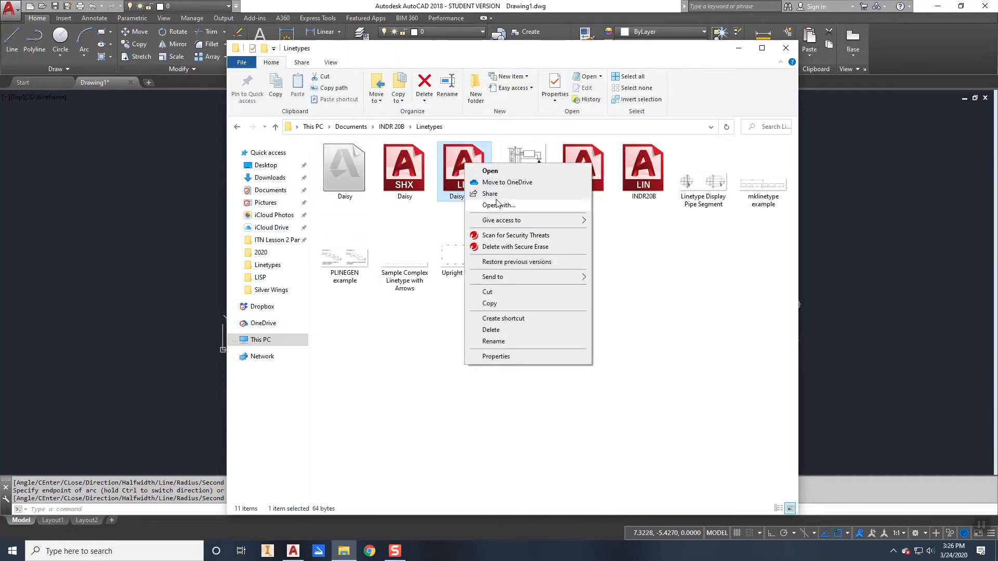
pyautogui.click(490, 171)
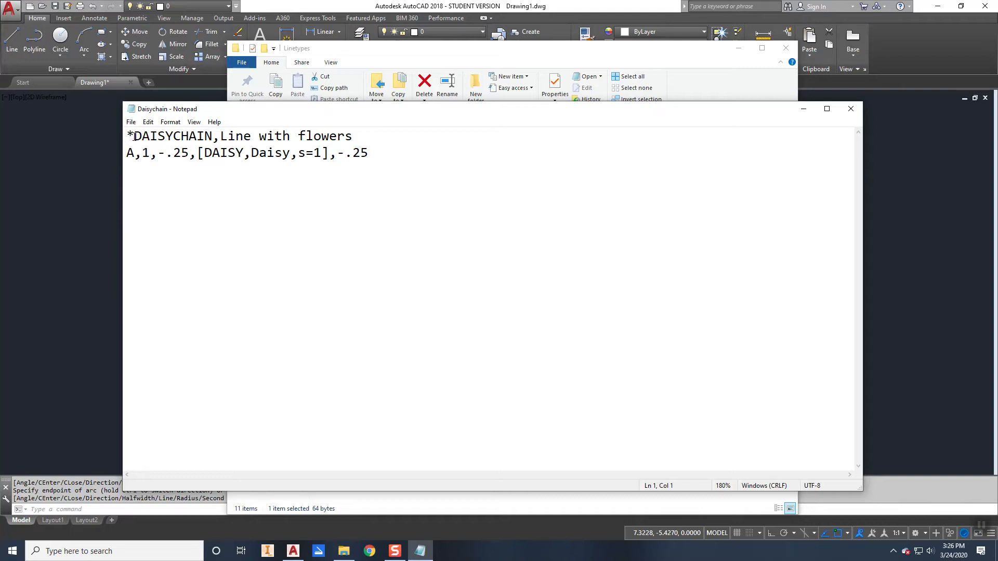
pyautogui.moveTo(254, 135)
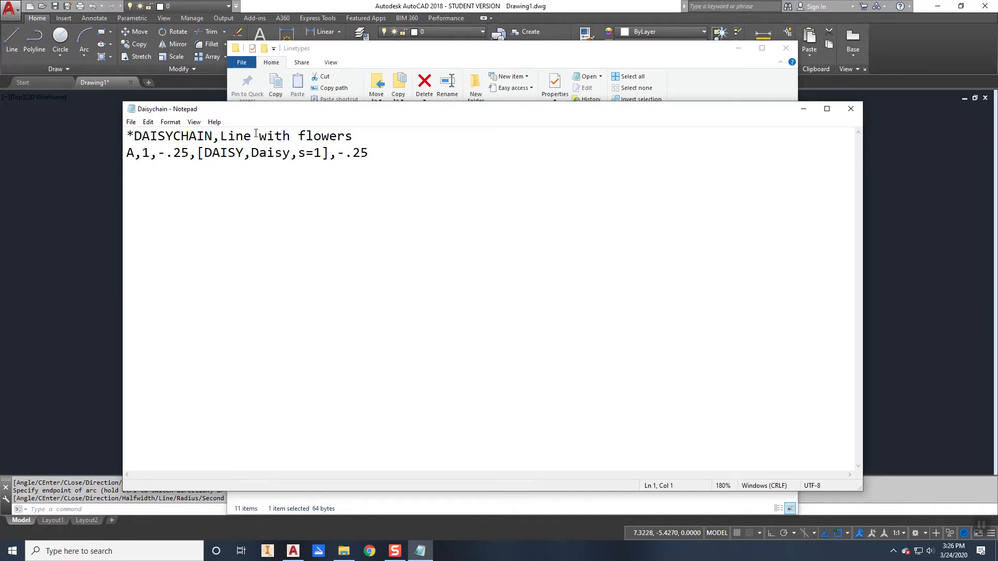
pyautogui.moveTo(158, 136); pyautogui.dragTo(337, 136)
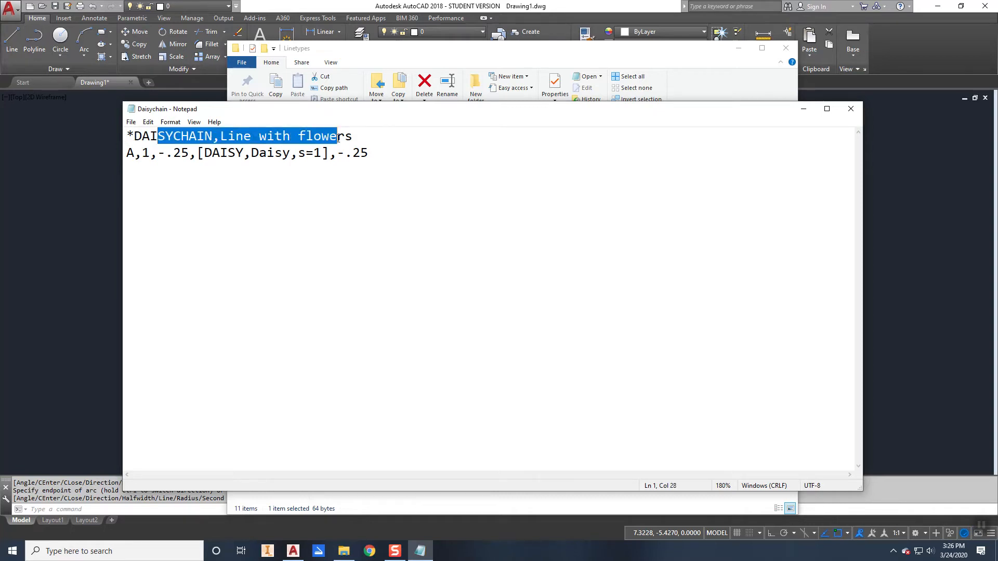
pyautogui.click(350, 135)
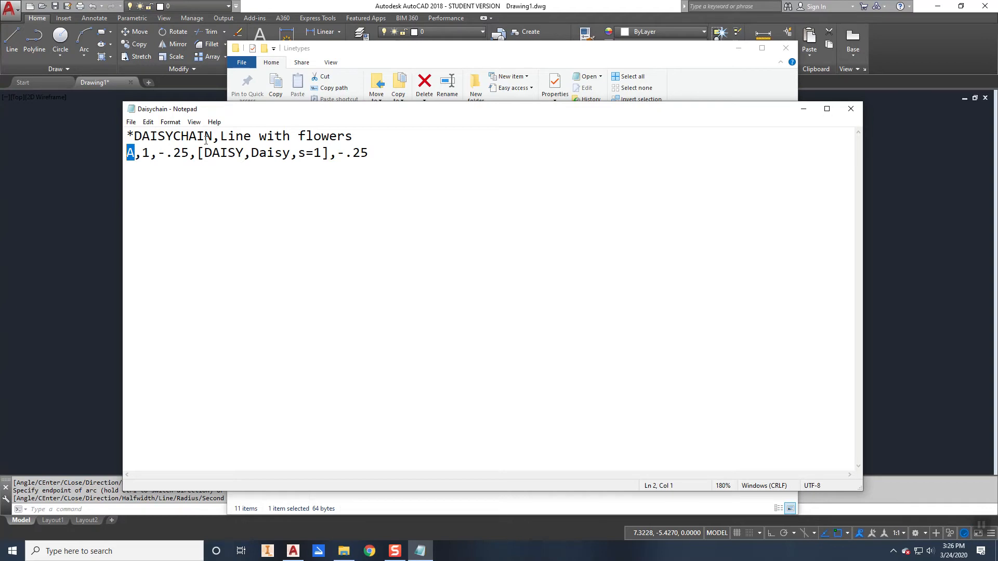
pyautogui.click(207, 152)
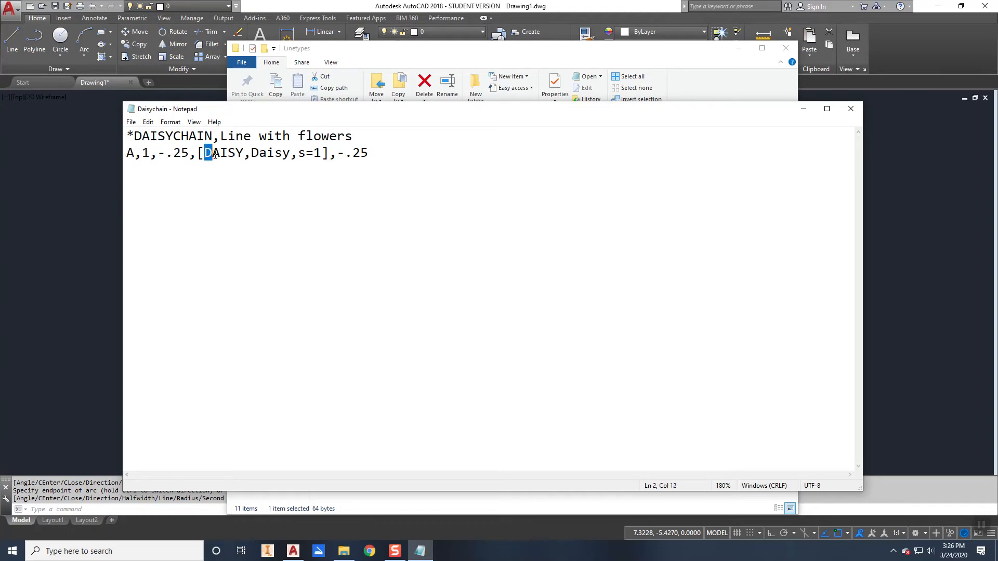
pyautogui.doubleClick(223, 153)
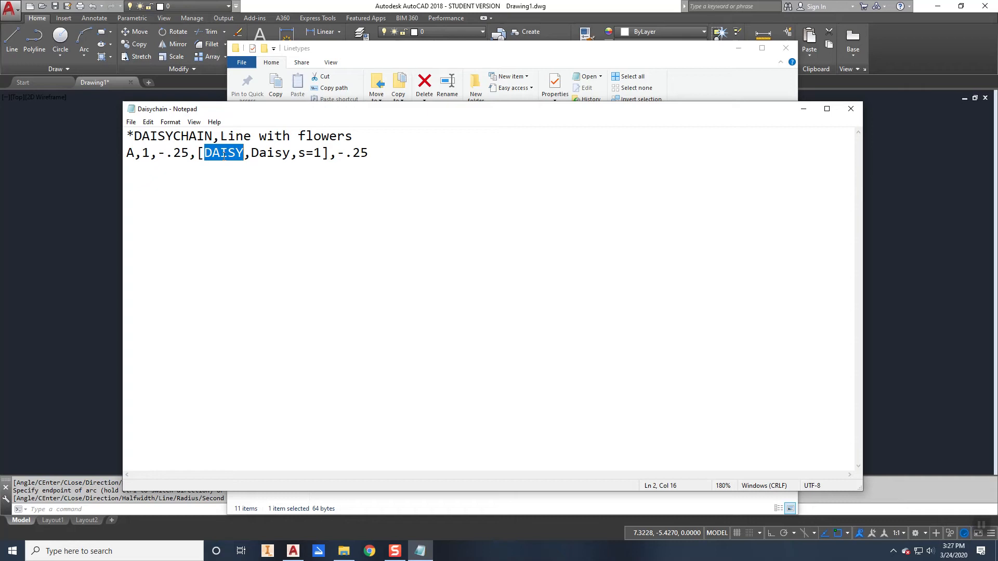
pyautogui.moveTo(292, 277)
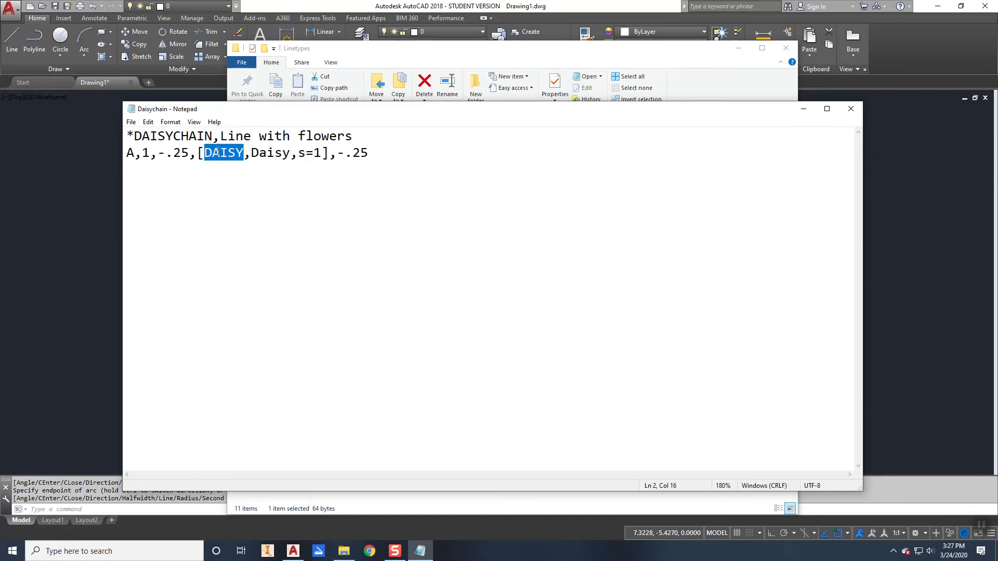
pyautogui.moveTo(257, 147)
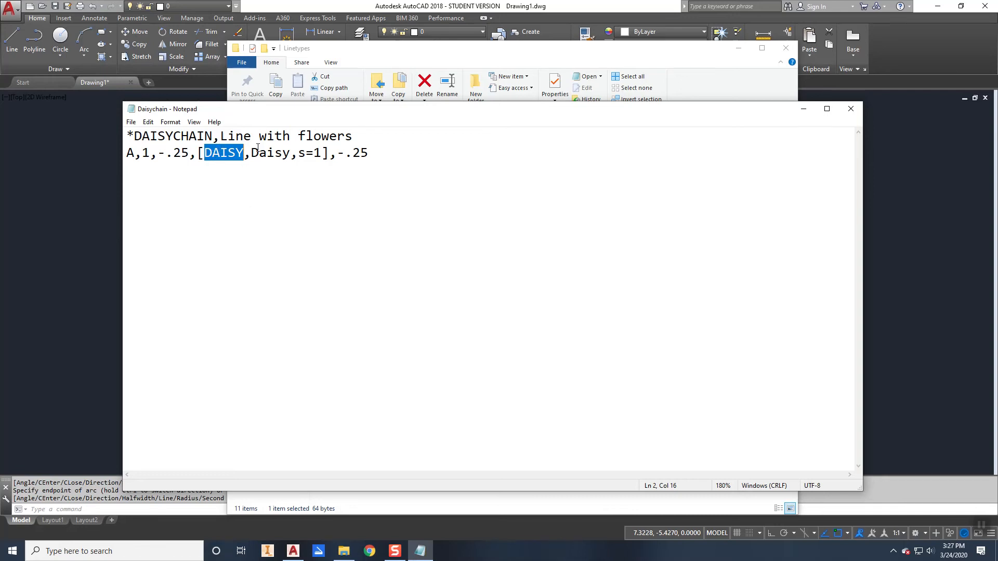